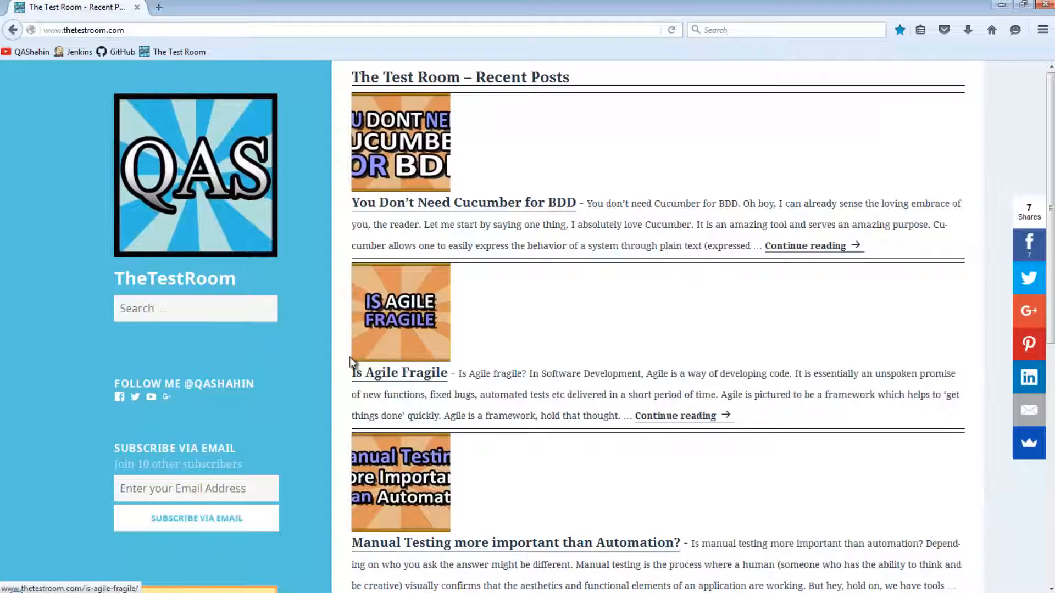
mouse_move(113, 45)
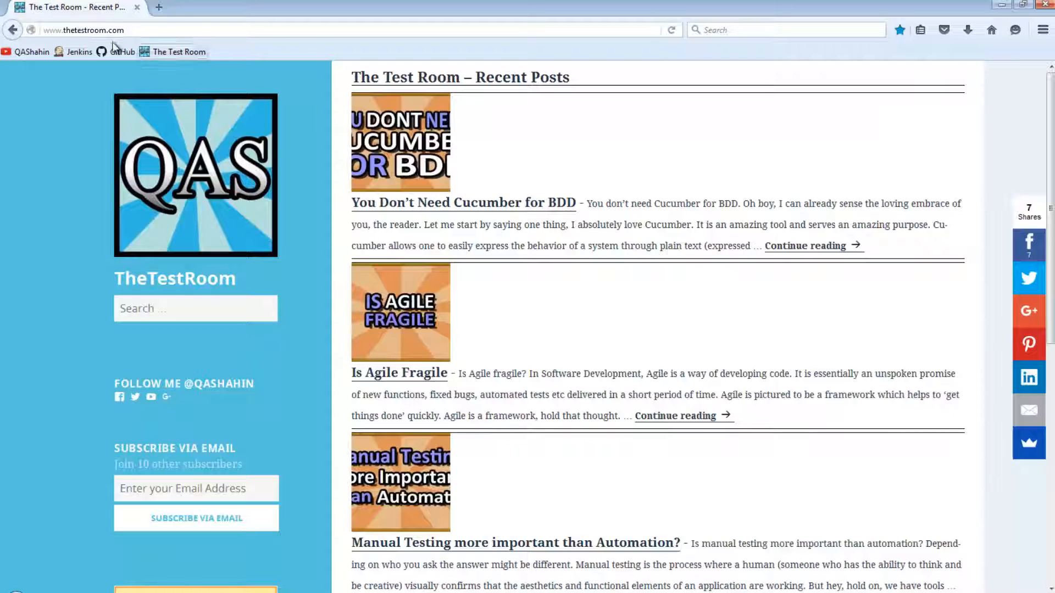
Scroll the blog sidebar and follow the Test WebApp link to the Zoo Adoption site
scroll(down, 3)
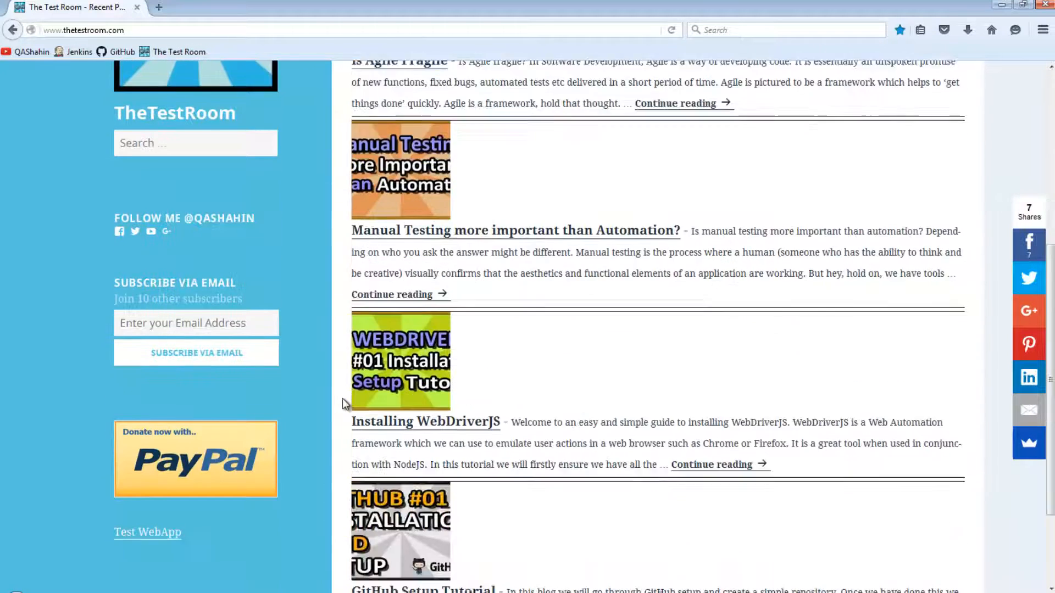
scroll(down, 3)
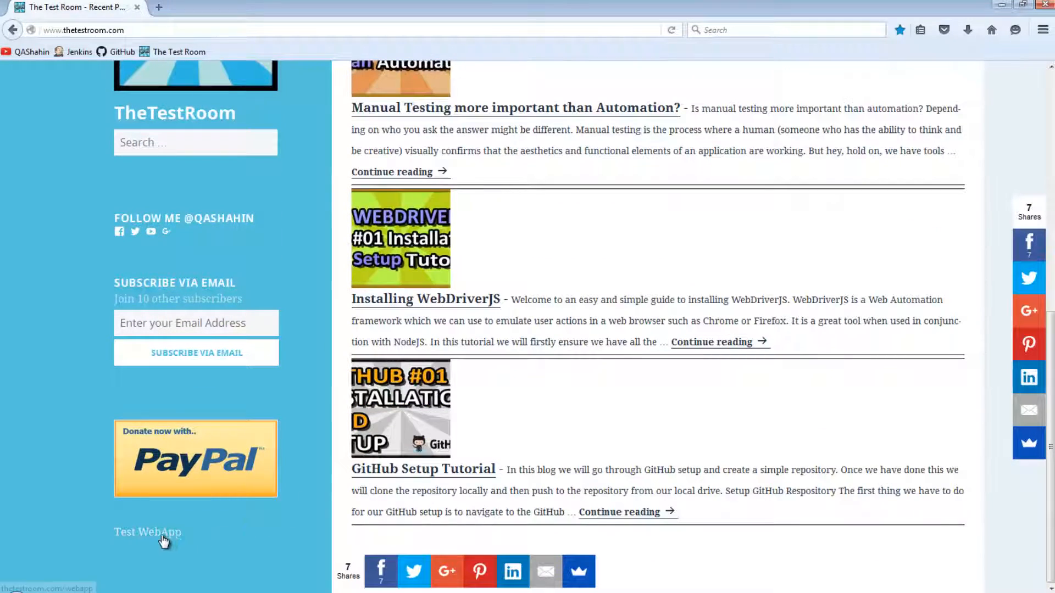
click(147, 532)
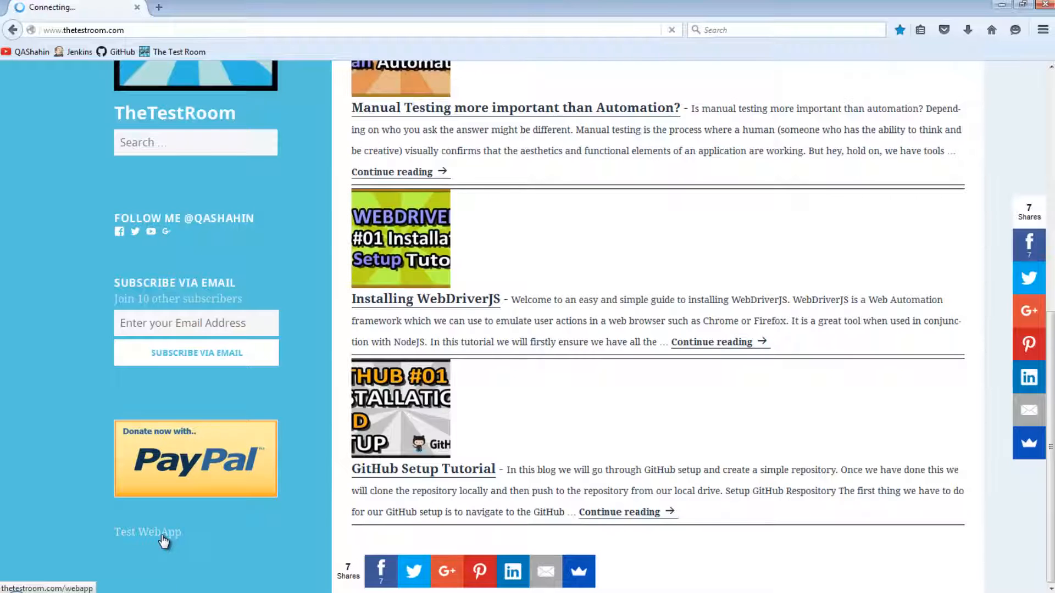
click(147, 531)
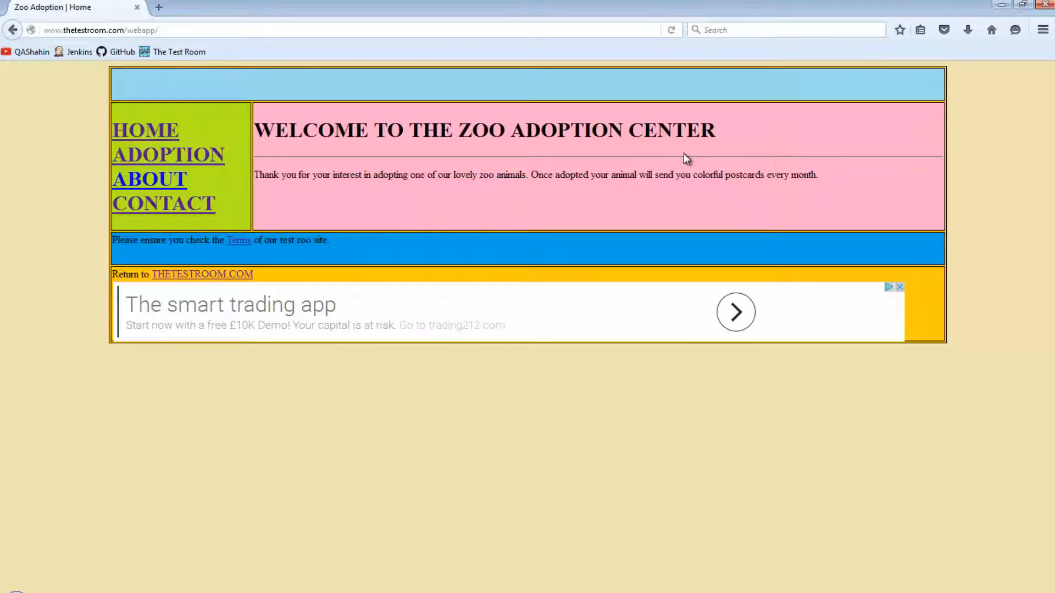
mouse_move(751, 137)
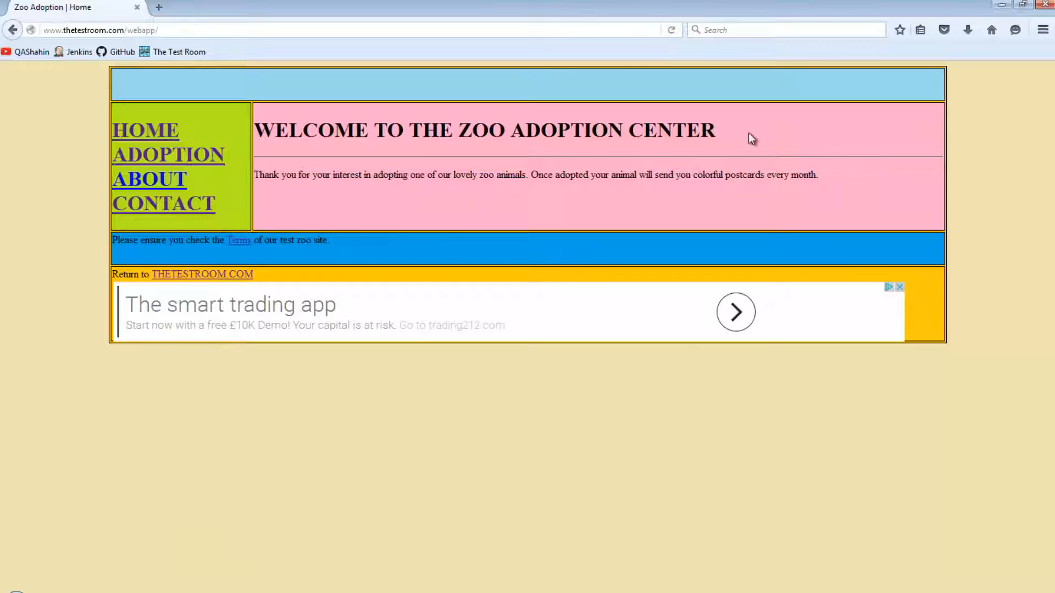
mouse_move(425, 162)
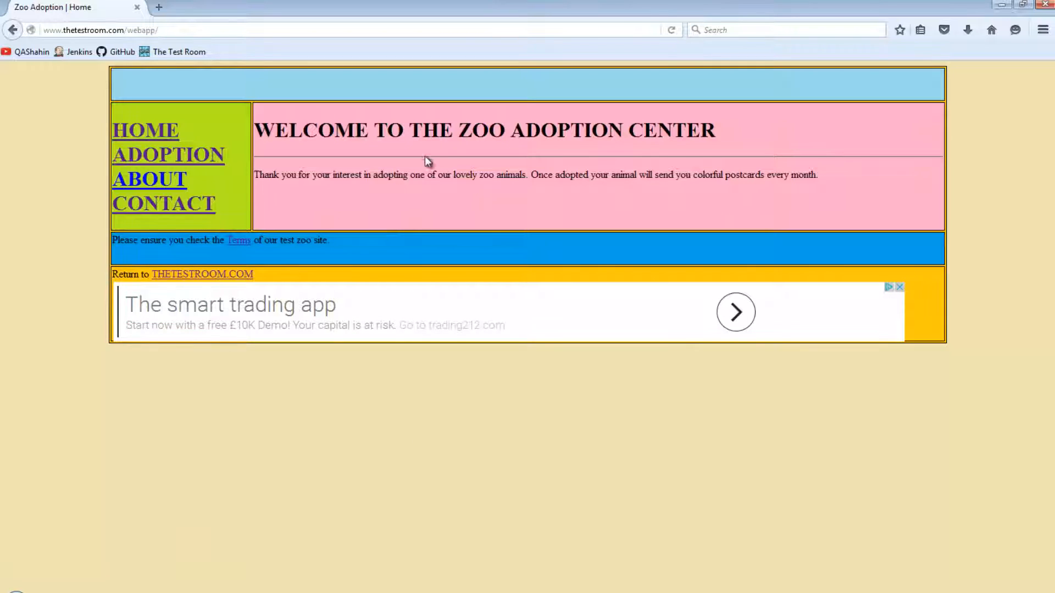
mouse_move(450, 153)
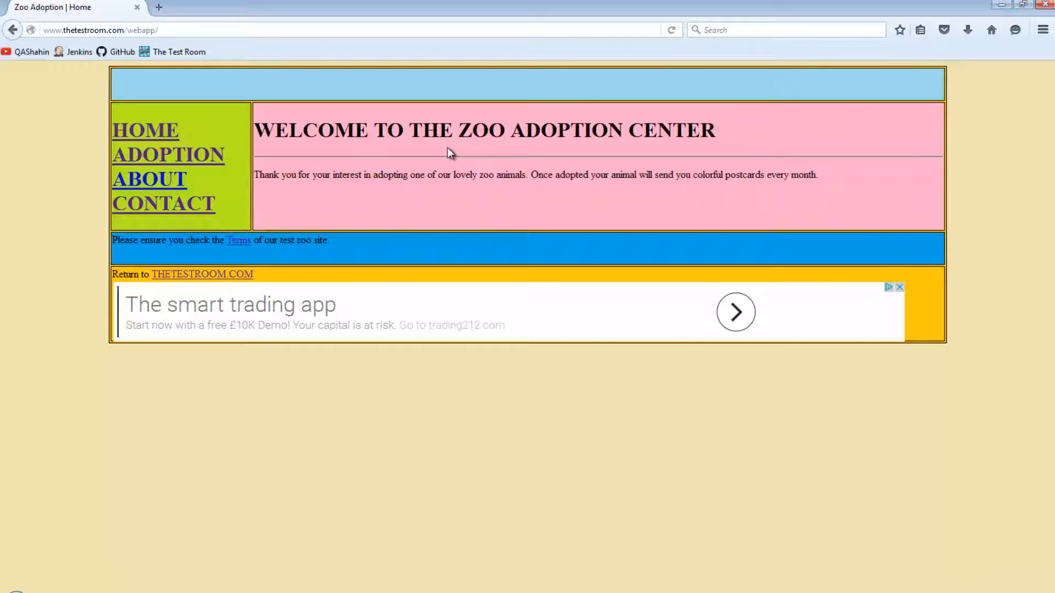
mouse_move(405, 154)
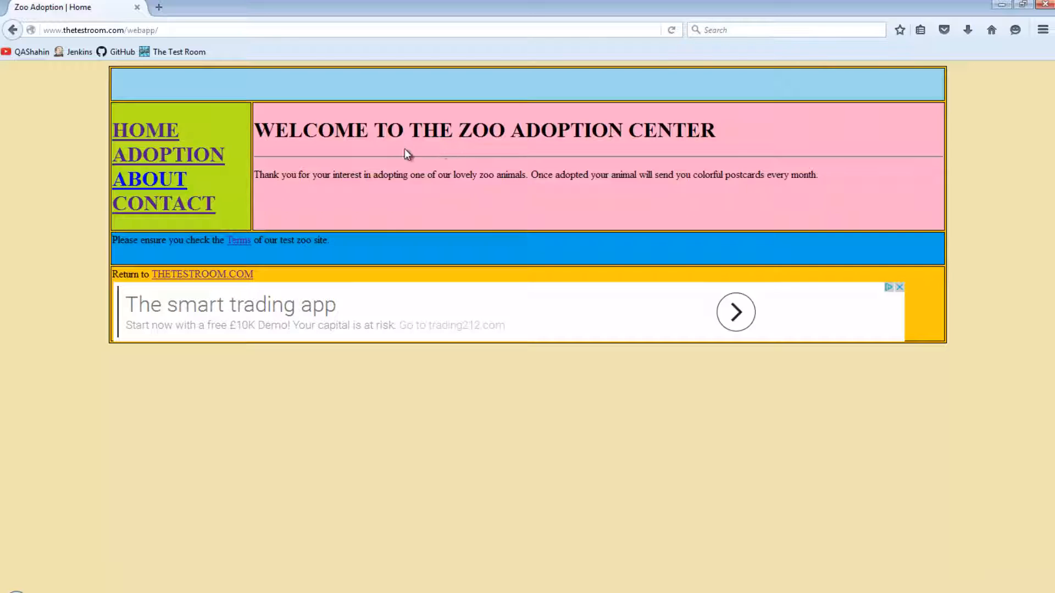
mouse_move(303, 128)
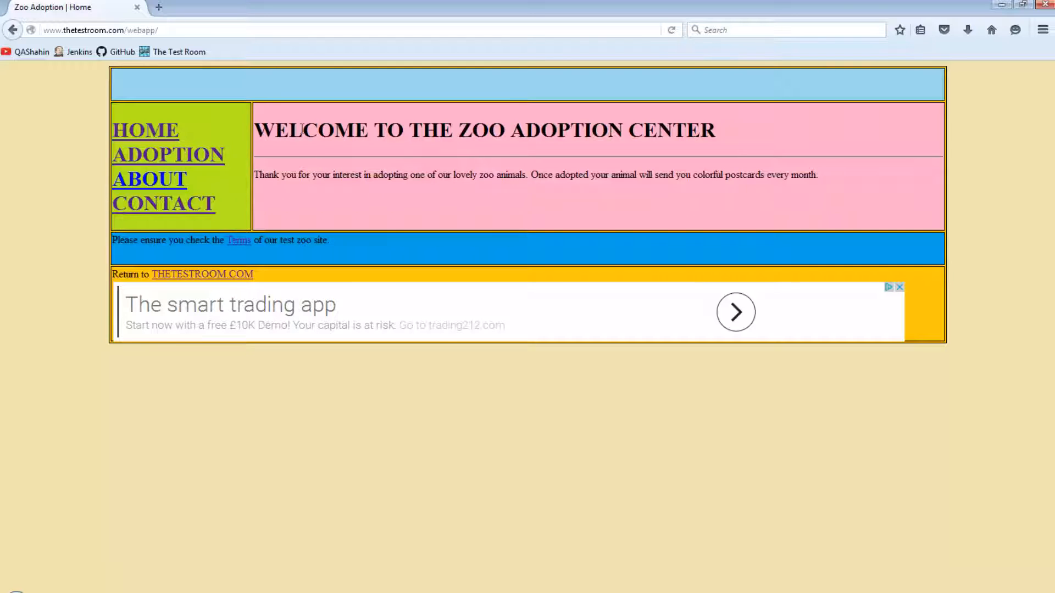
mouse_move(141, 138)
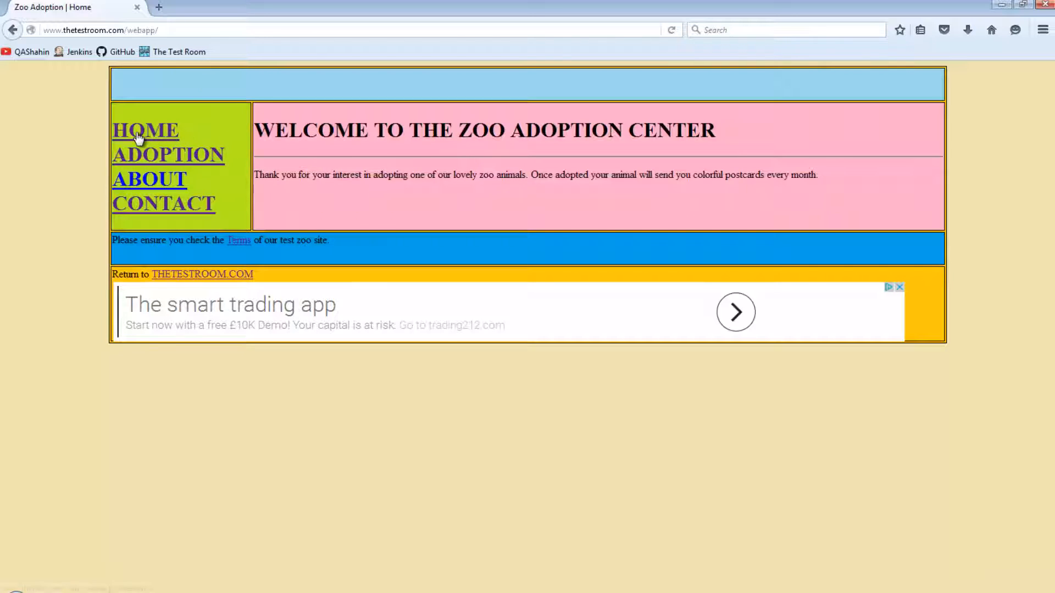
Inspect the HOME link to reveal its id home_link and the sibling navigation links
right_click(145, 129)
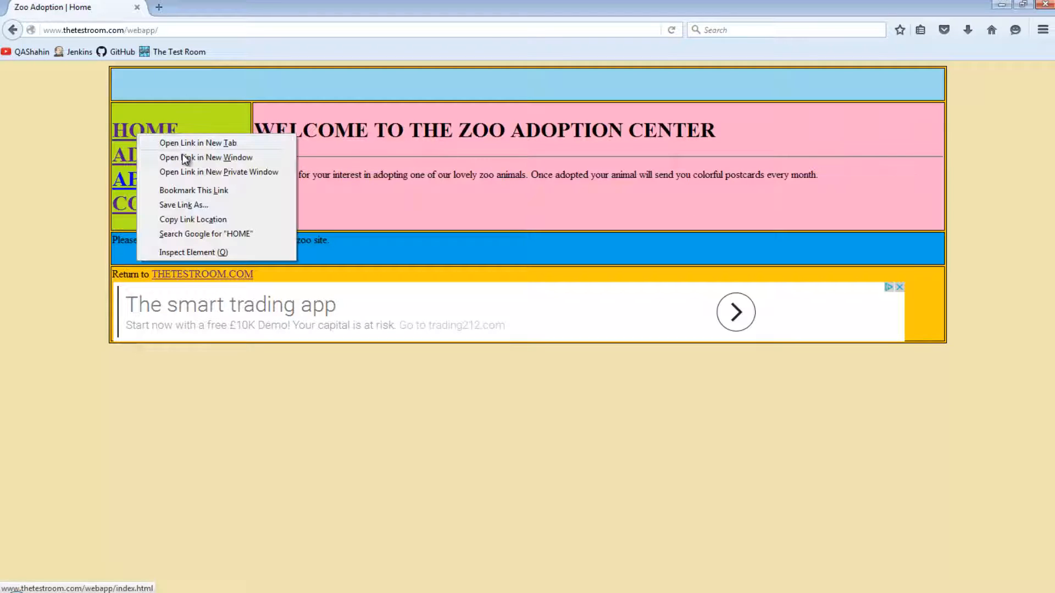
click(192, 252)
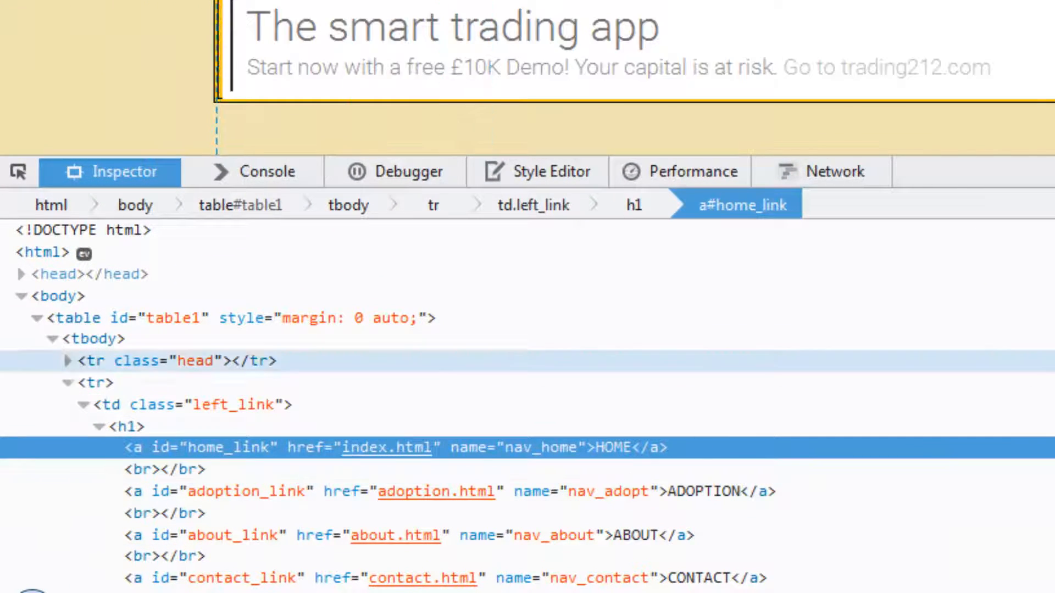
scroll(down, 3)
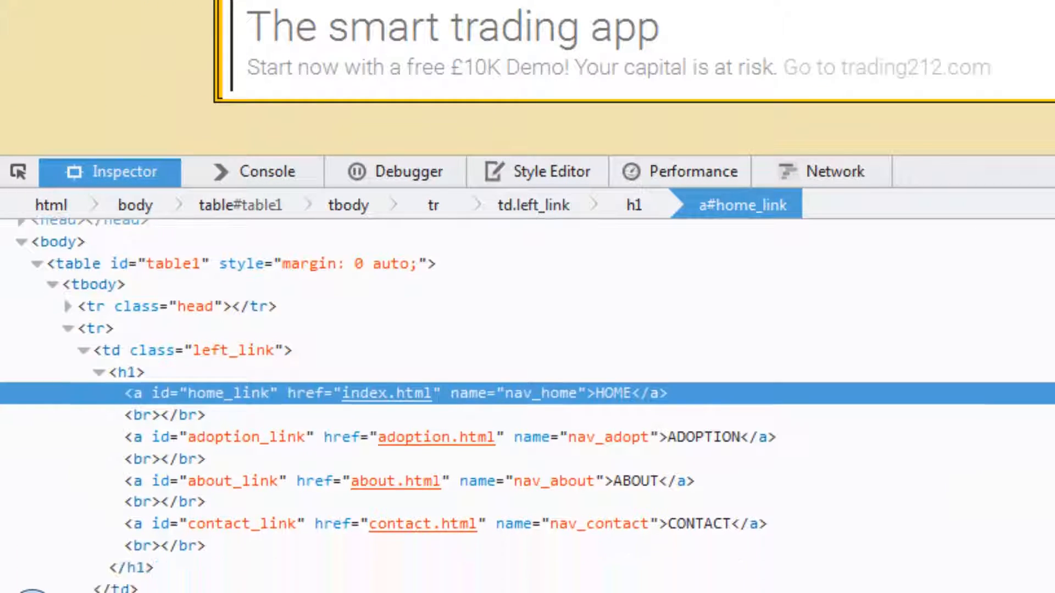
scroll(down, 3)
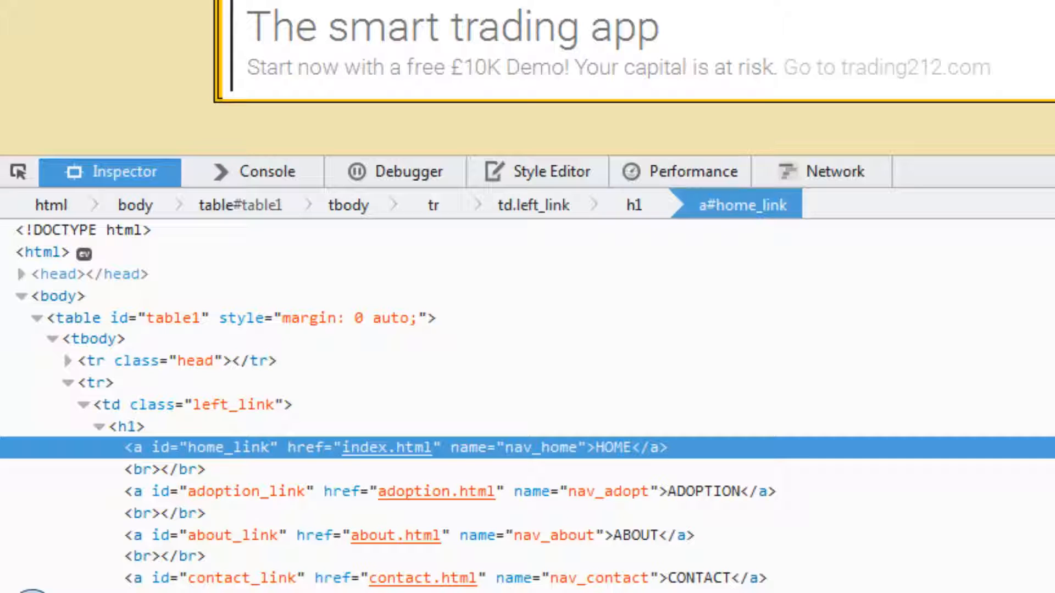
mouse_move(61, 274)
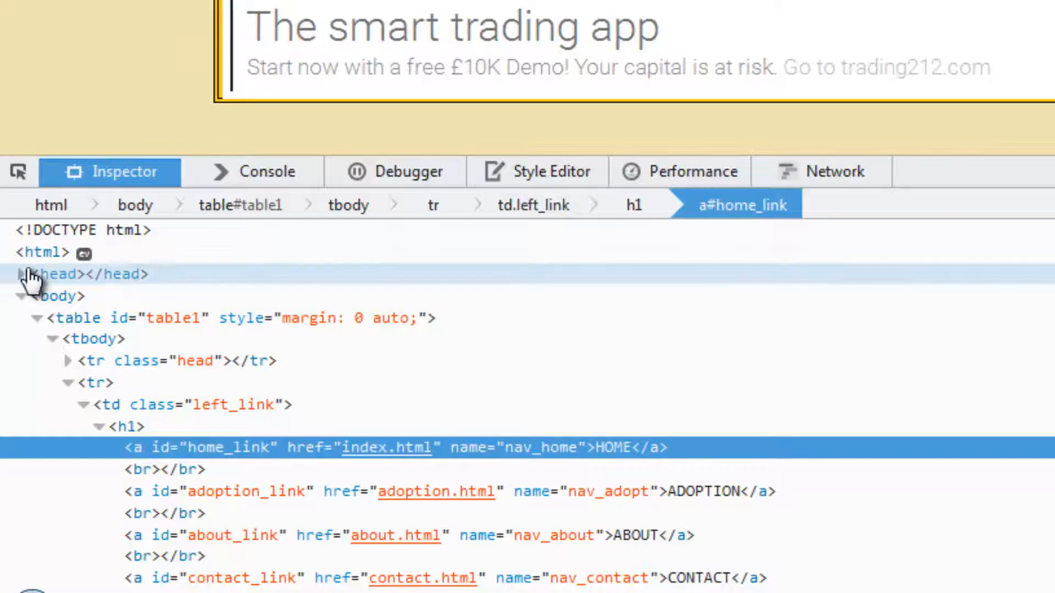
Expand the page <head> in the Inspector and select the style.css stylesheet link
click(25, 275)
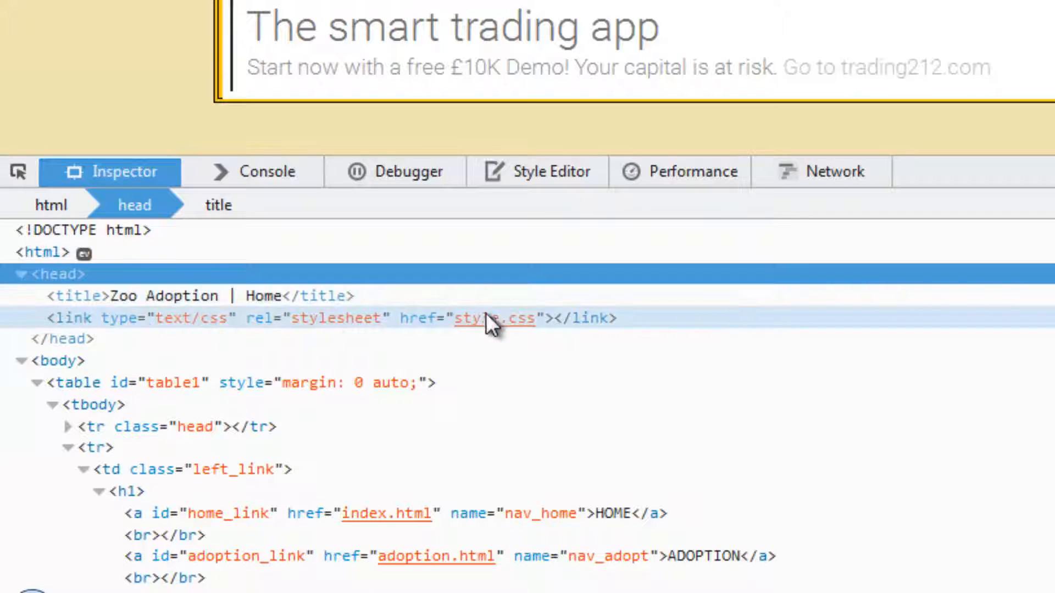
mouse_move(313, 336)
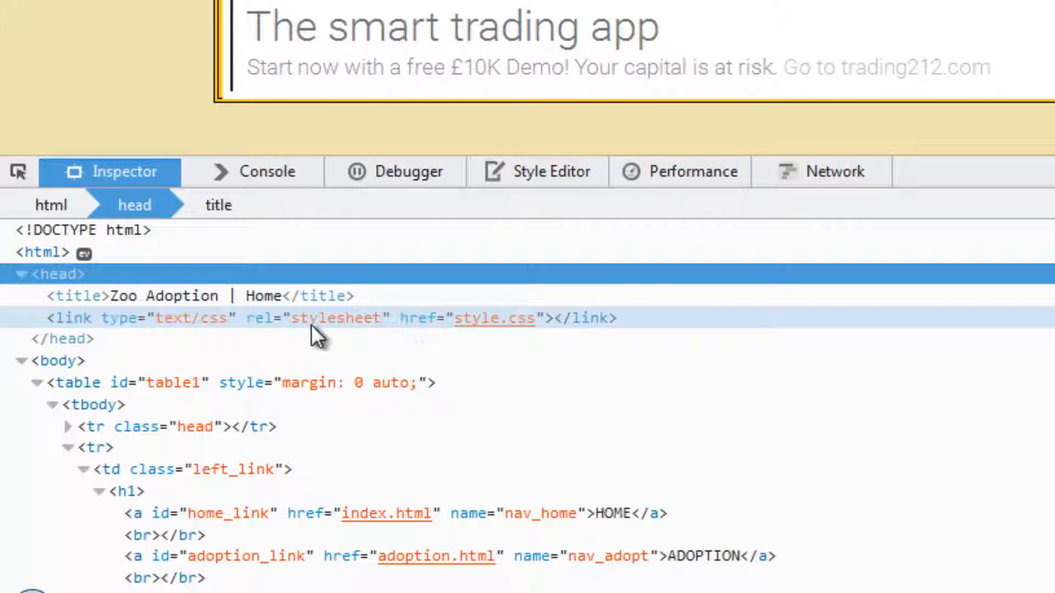
click(269, 318)
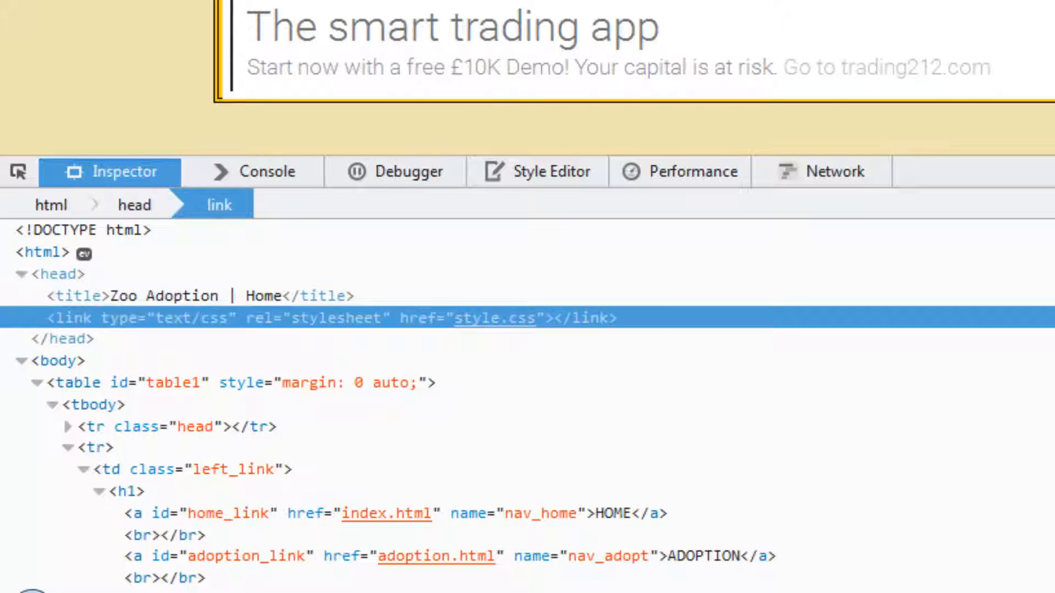
mouse_move(575, 173)
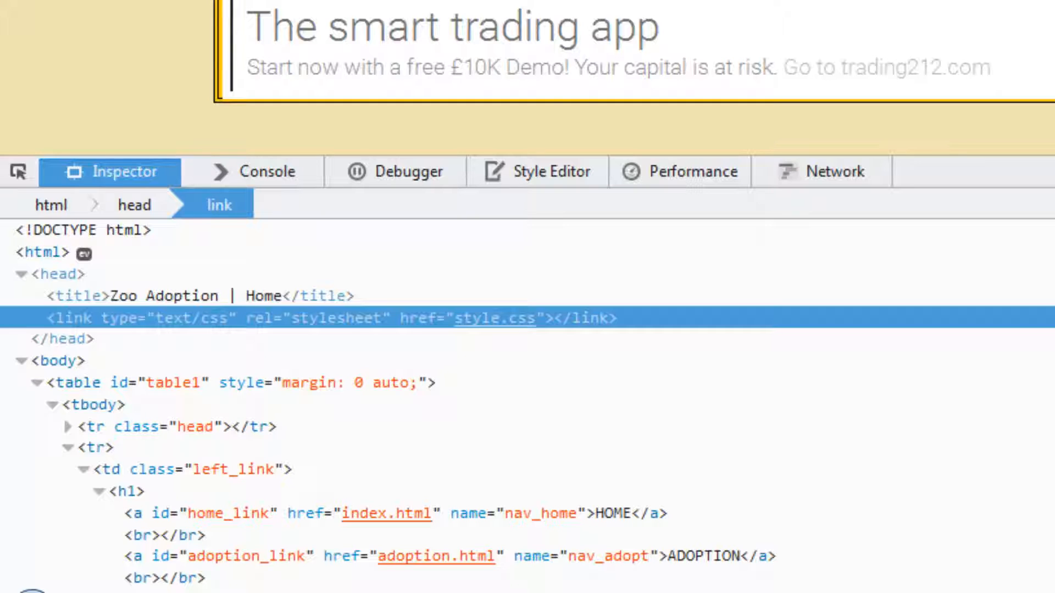
mouse_move(646, 340)
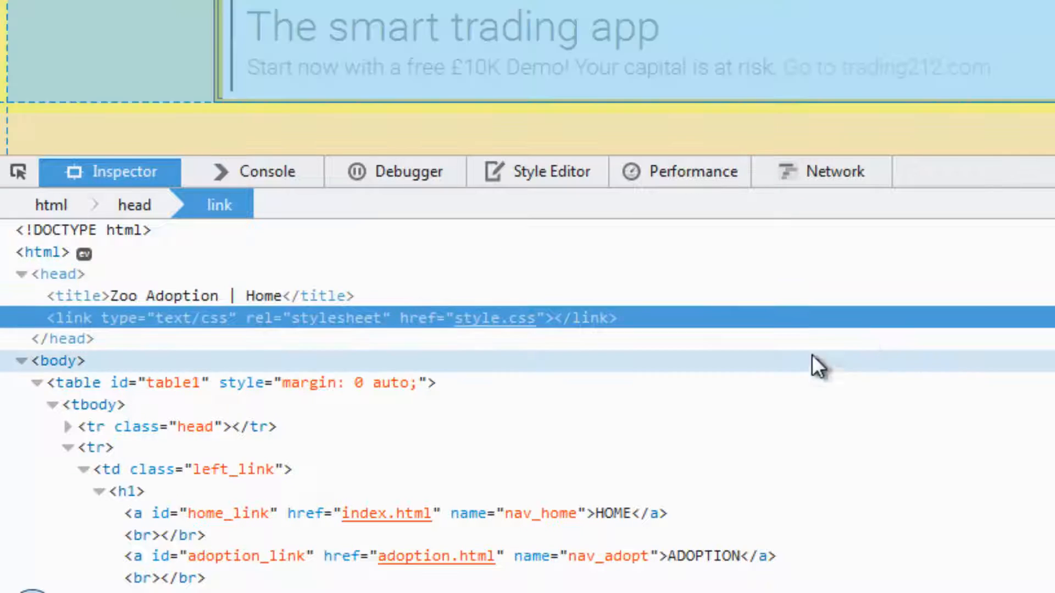
scroll(down, 3)
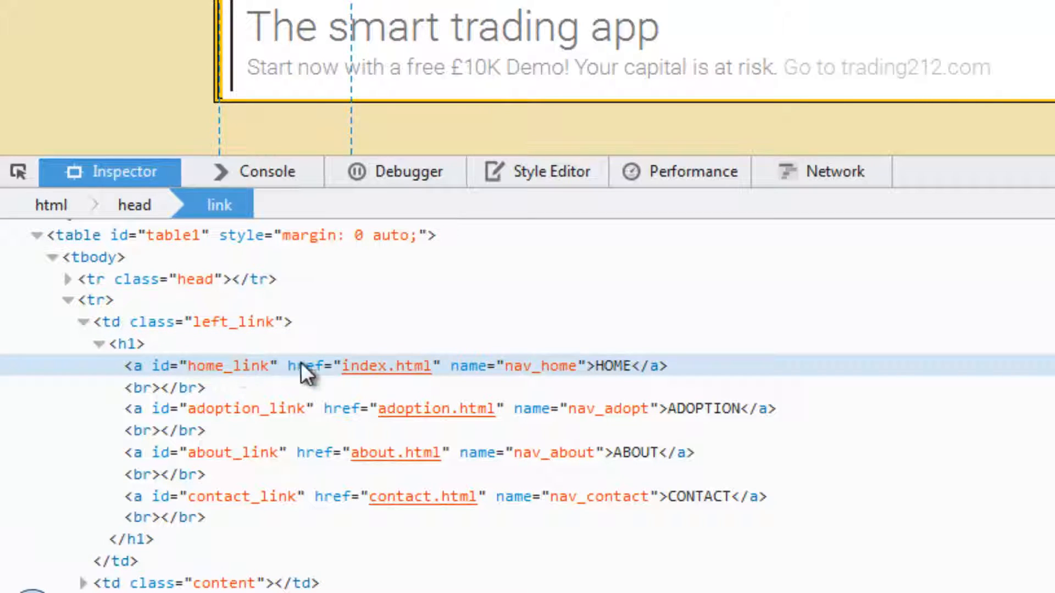
mouse_move(710, 374)
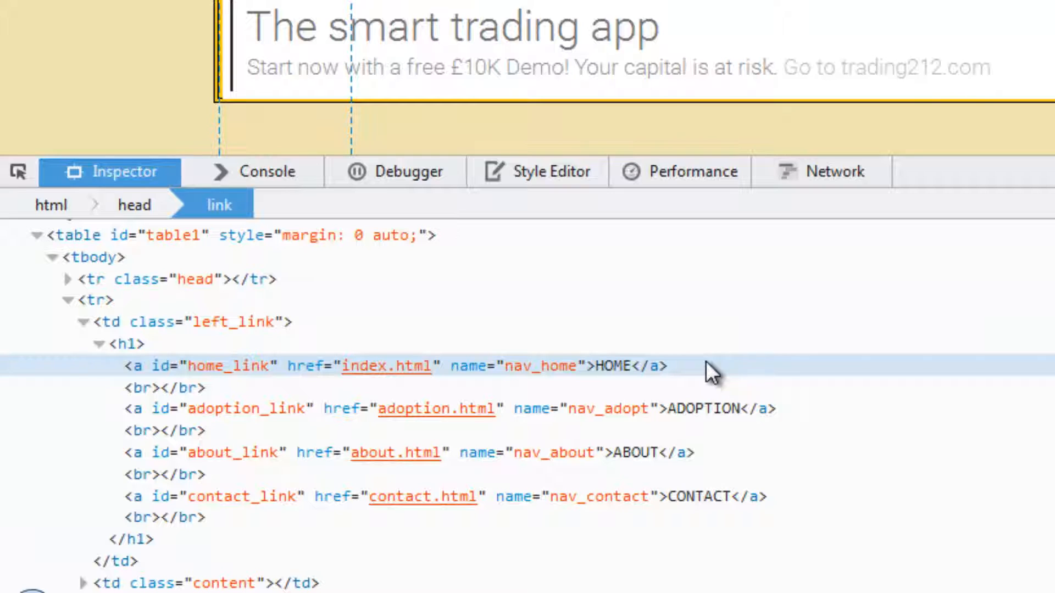
mouse_move(662, 375)
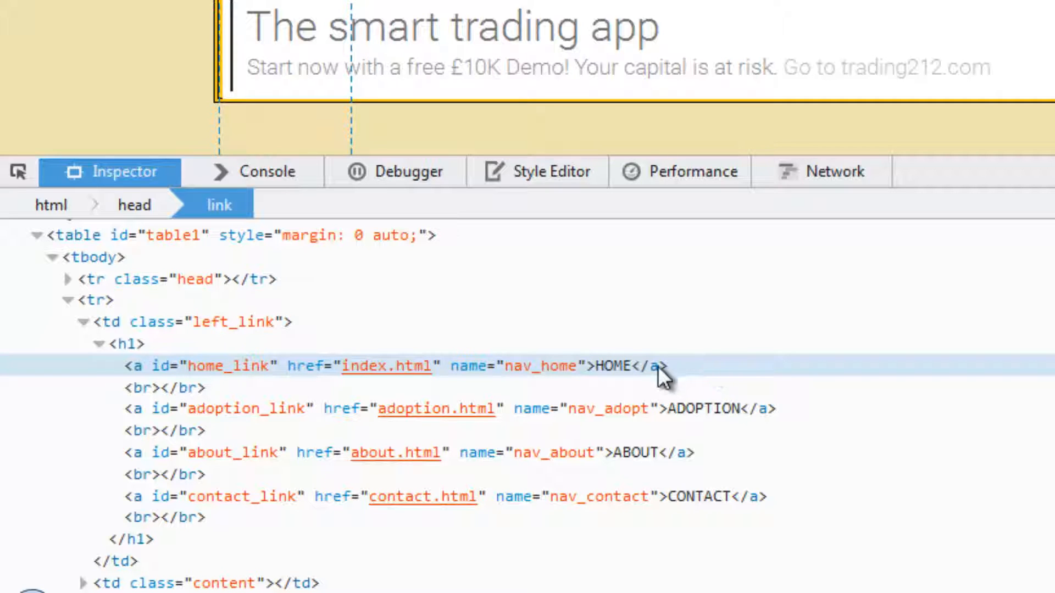
click(396, 366)
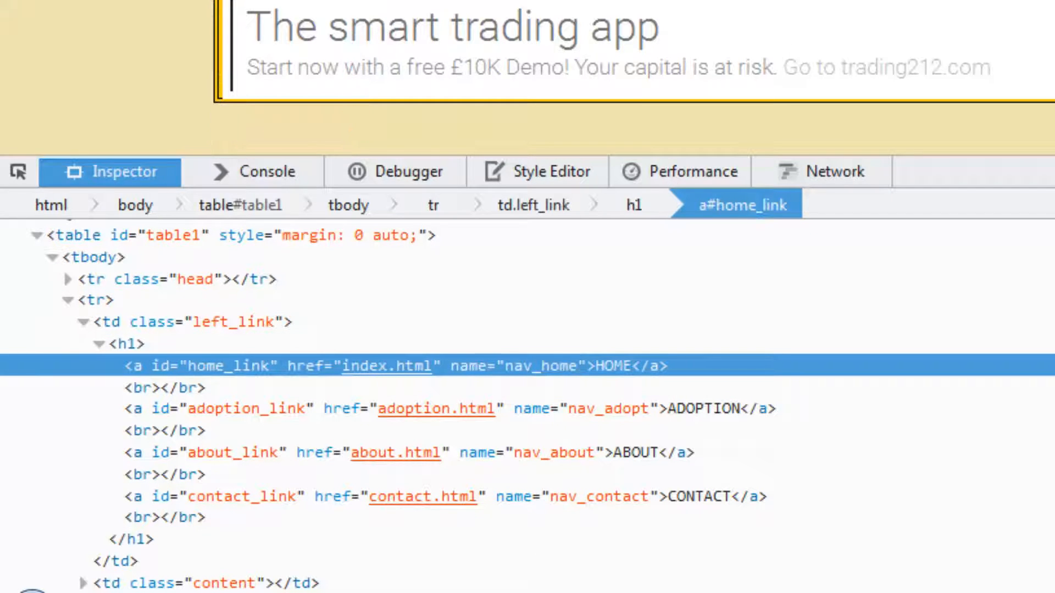
mouse_move(281, 371)
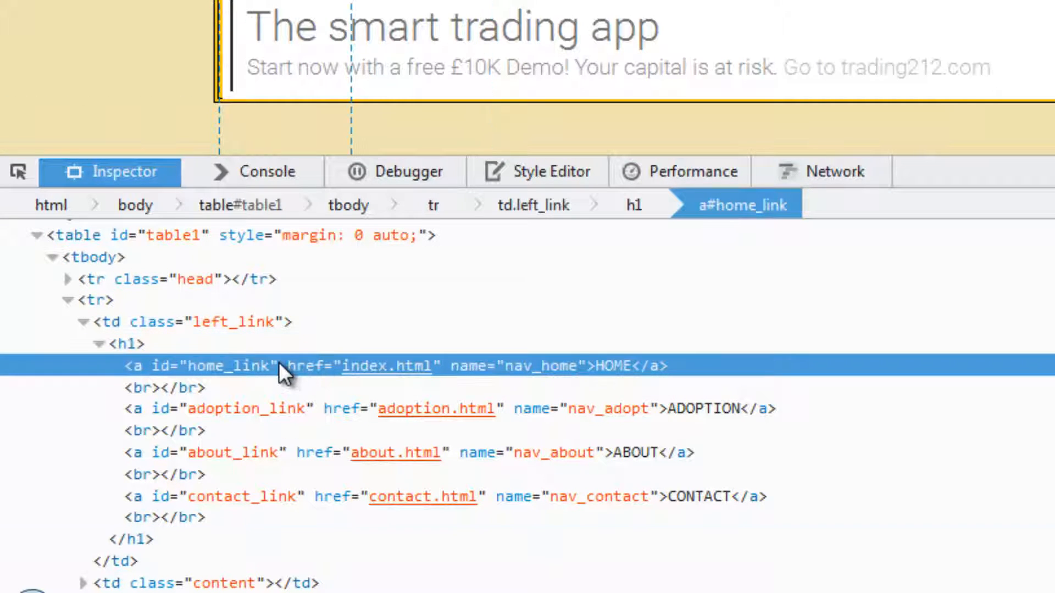
mouse_move(222, 380)
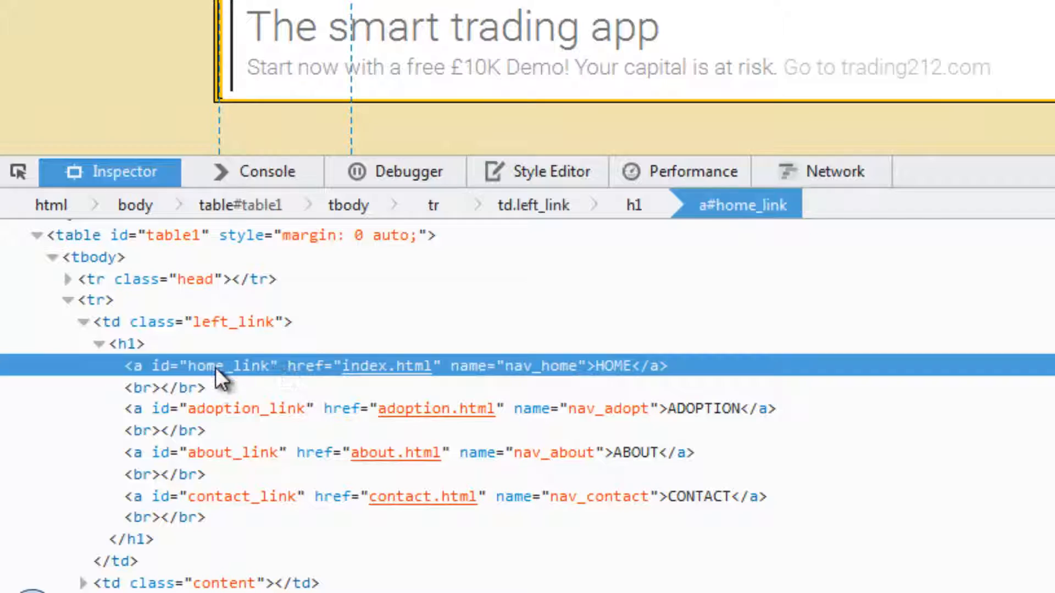
mouse_move(171, 383)
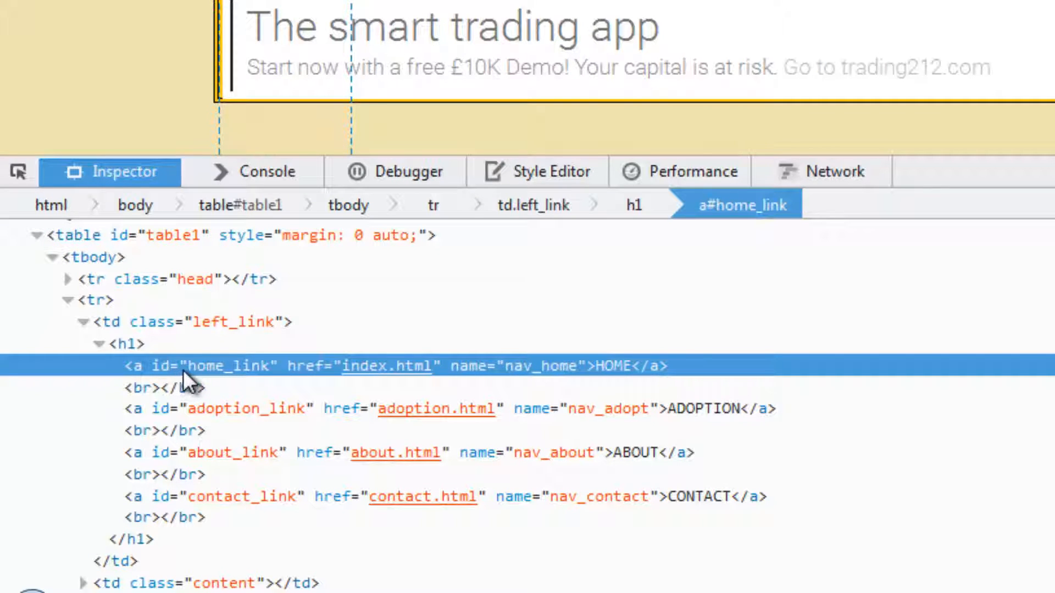
mouse_move(407, 377)
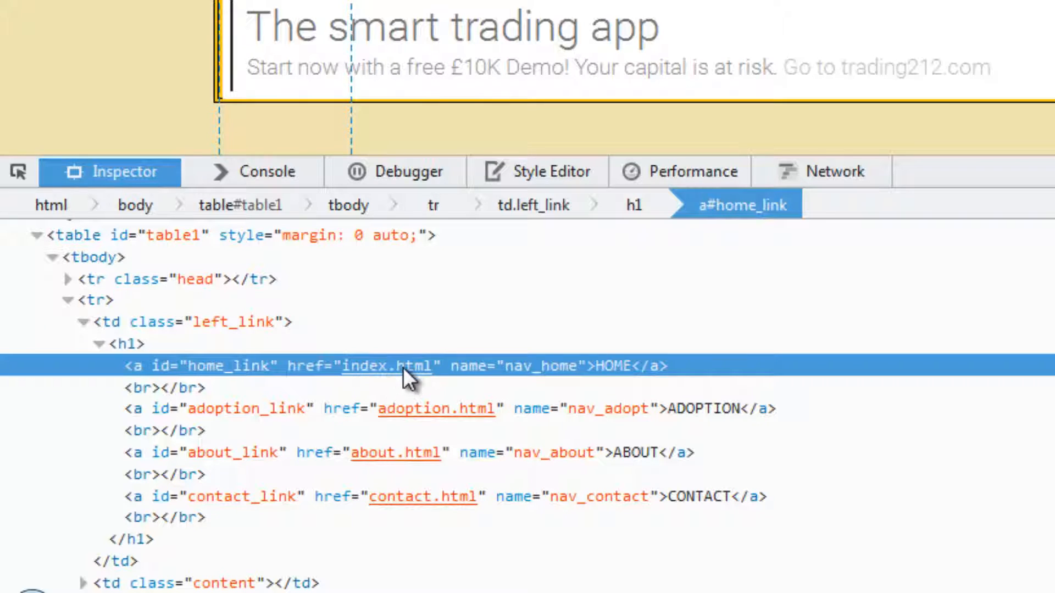
mouse_move(666, 374)
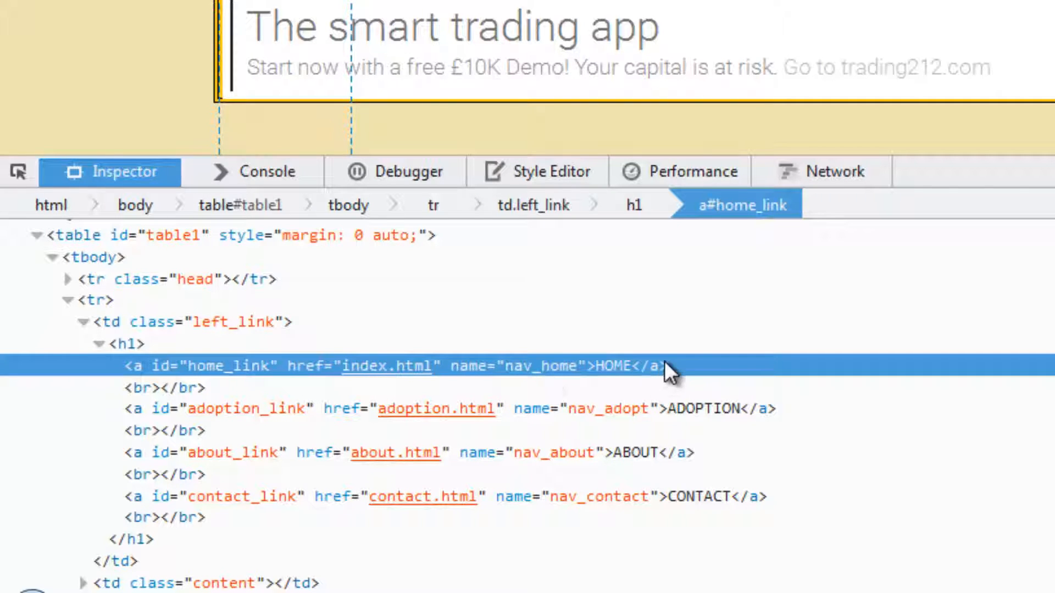
mouse_move(656, 366)
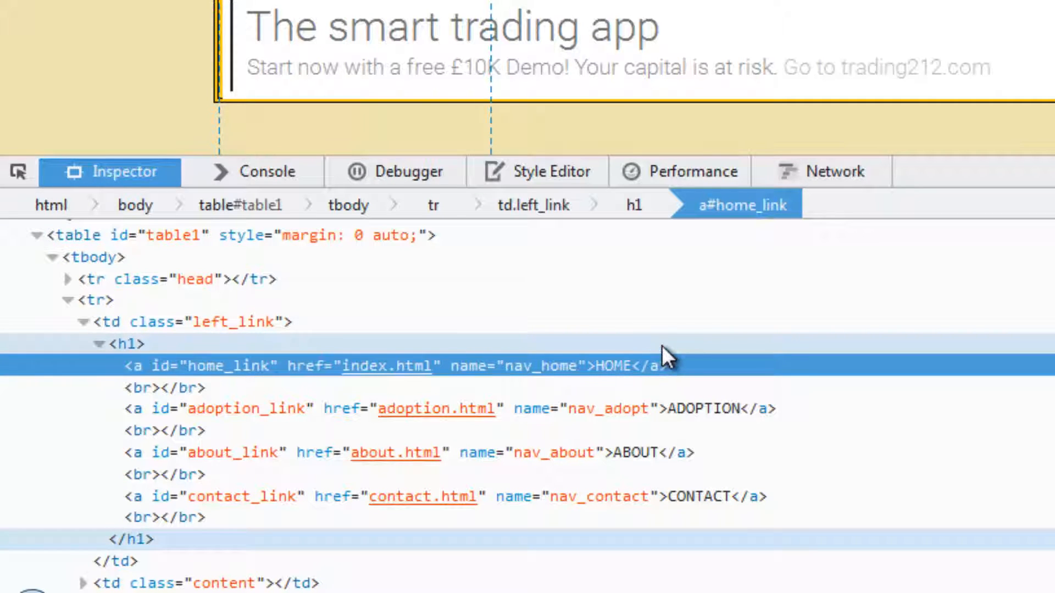
mouse_move(666, 383)
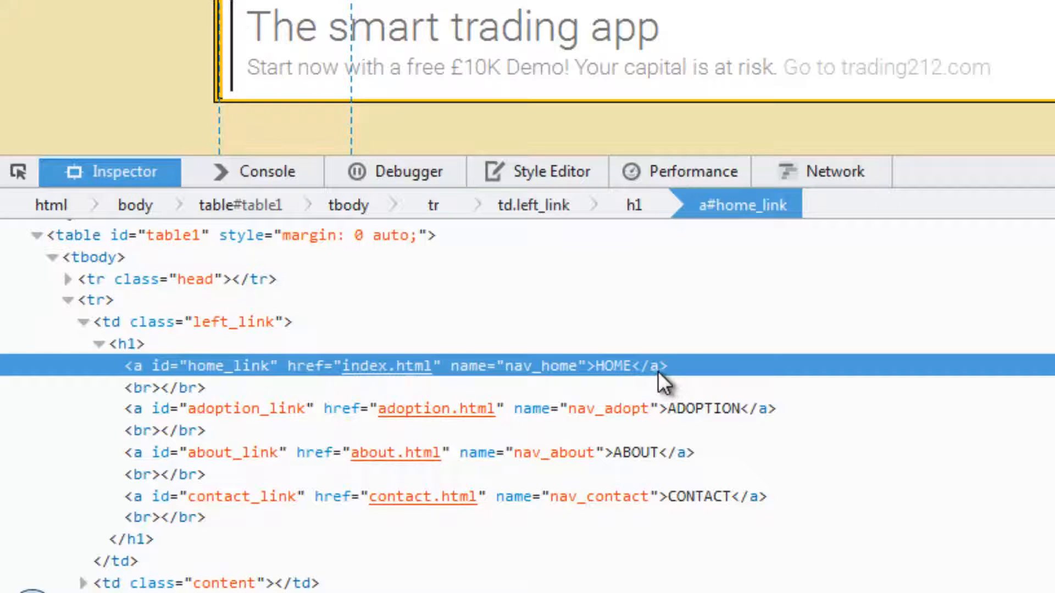
mouse_move(142, 330)
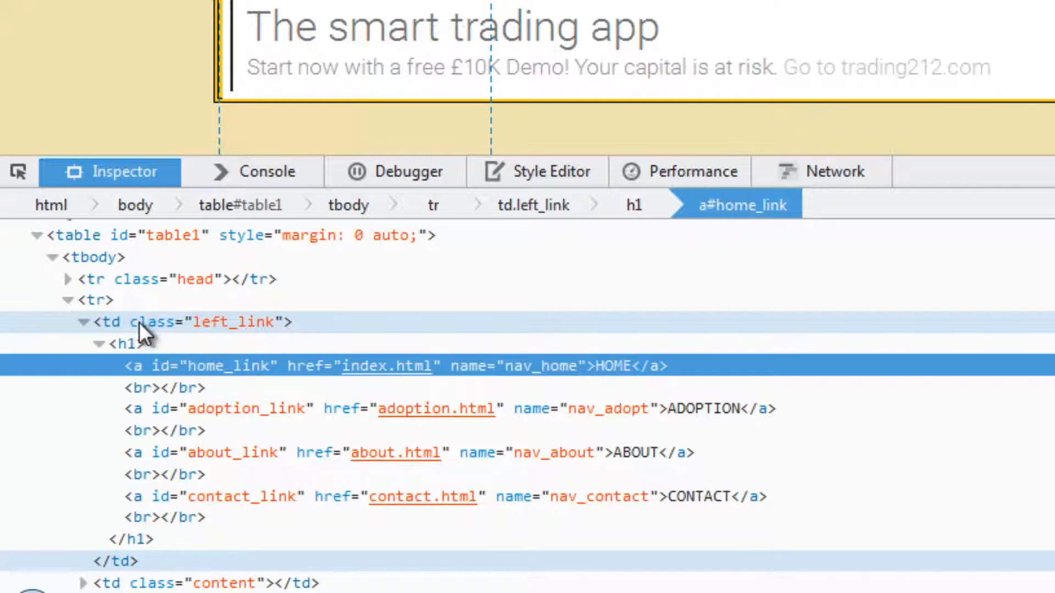
mouse_move(225, 337)
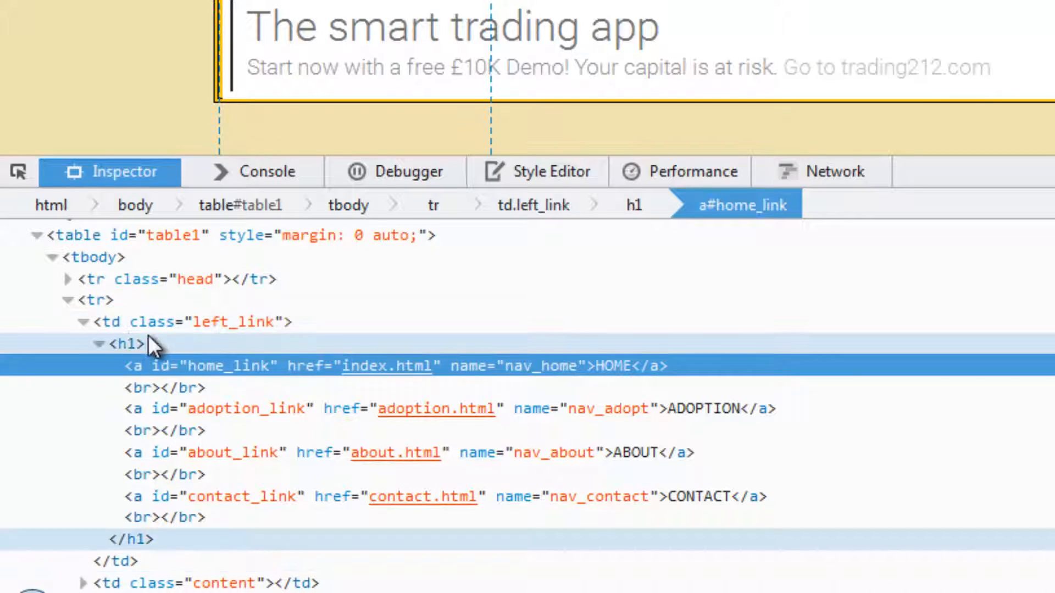
mouse_move(189, 336)
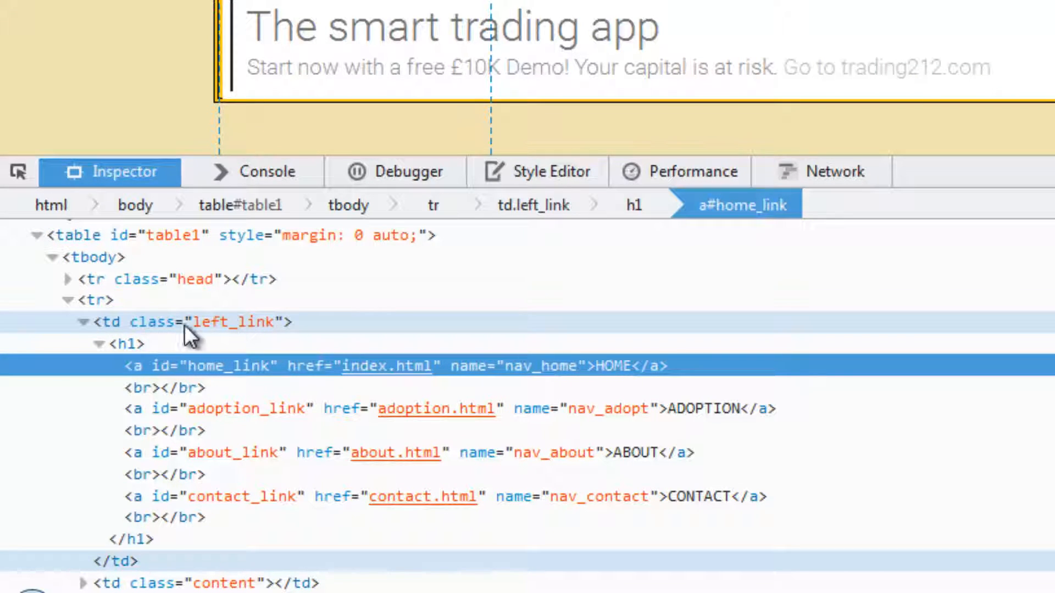
mouse_move(242, 330)
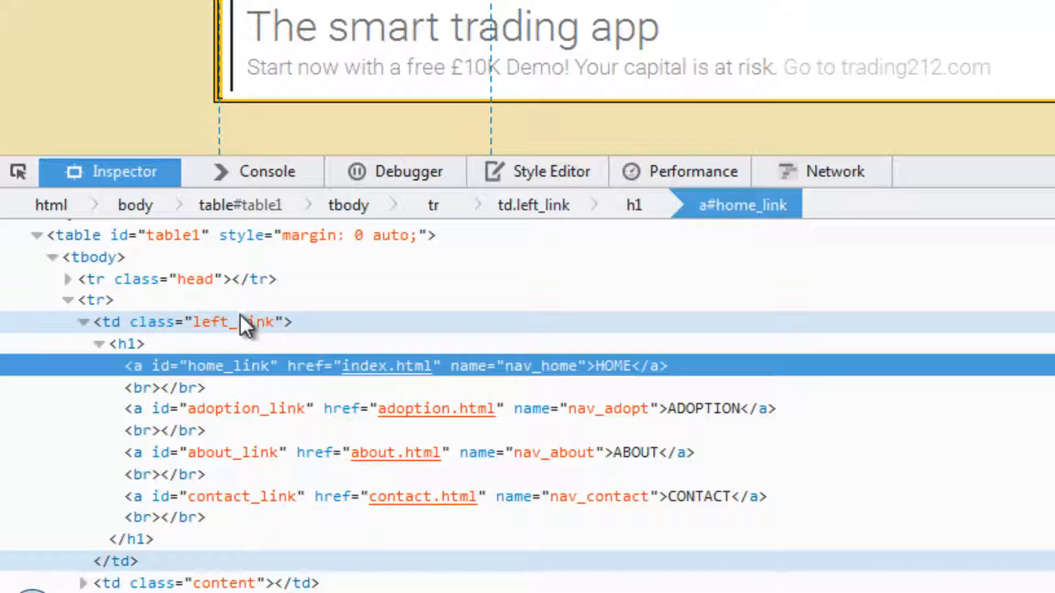
mouse_move(268, 332)
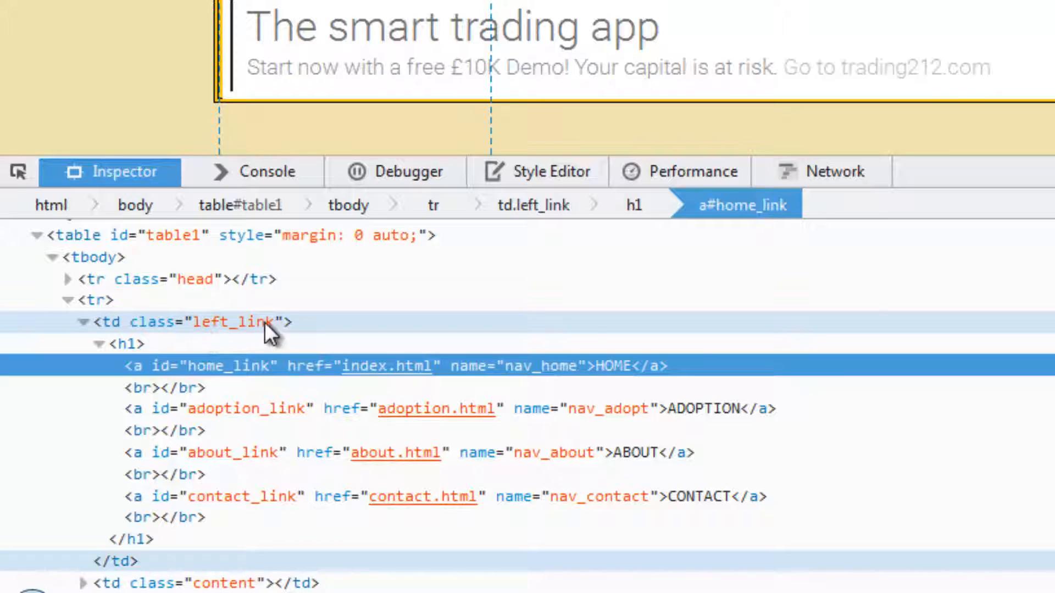
mouse_move(171, 337)
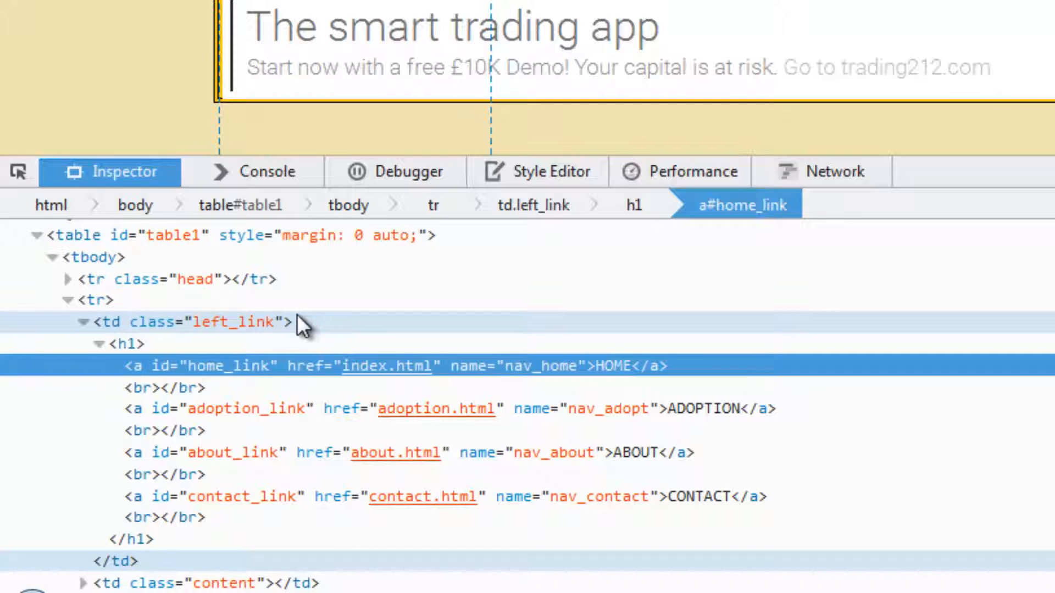
mouse_move(325, 324)
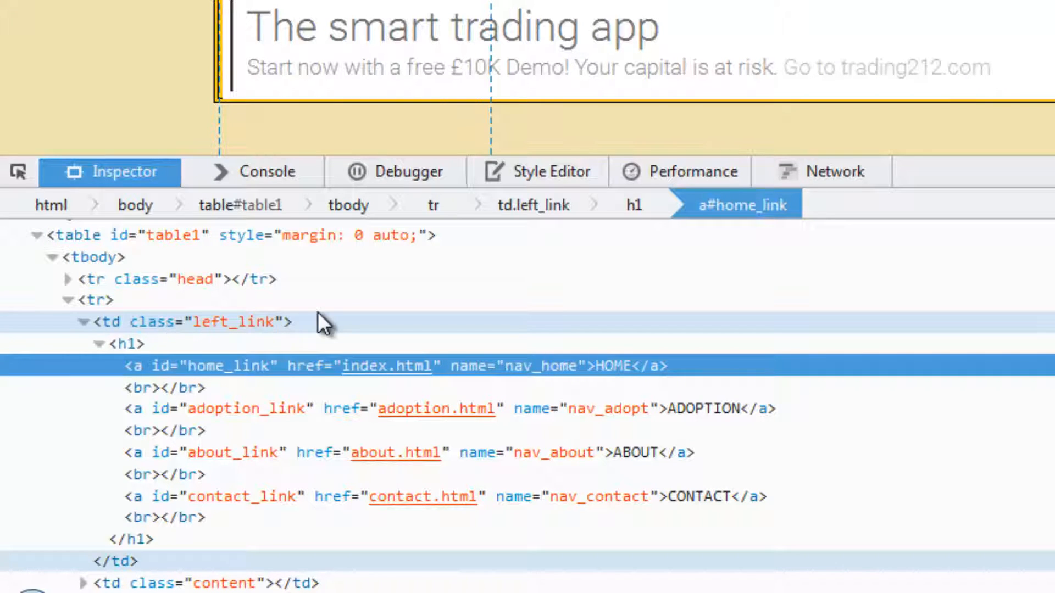
mouse_move(155, 339)
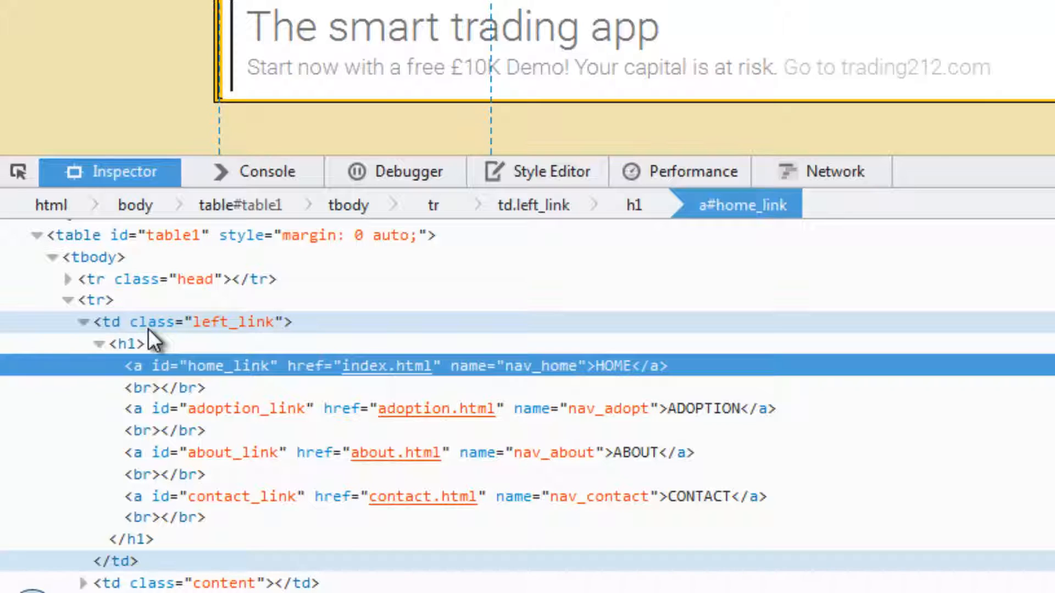
mouse_move(185, 341)
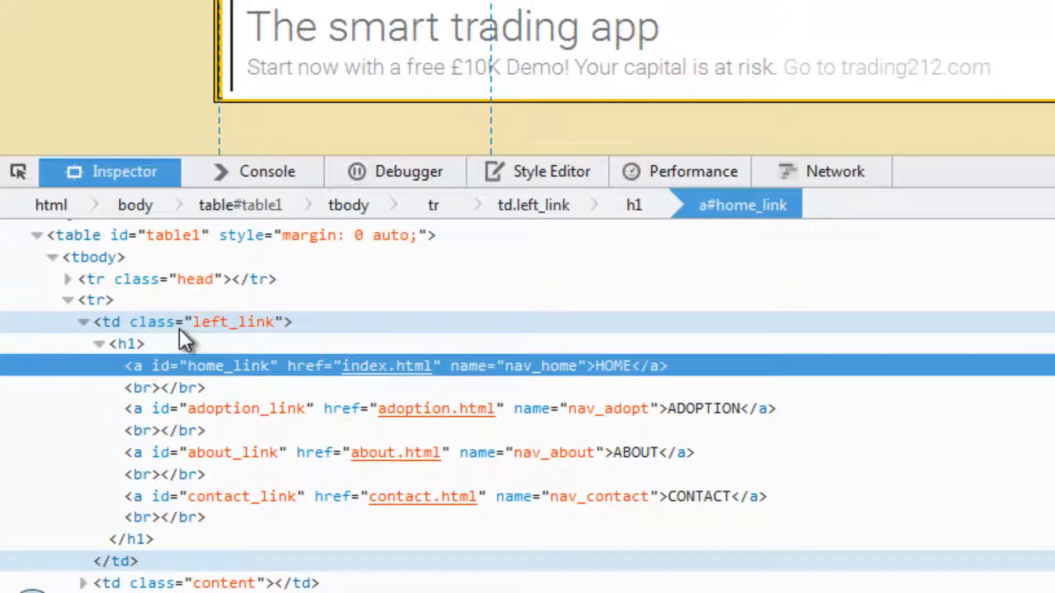
mouse_move(515, 330)
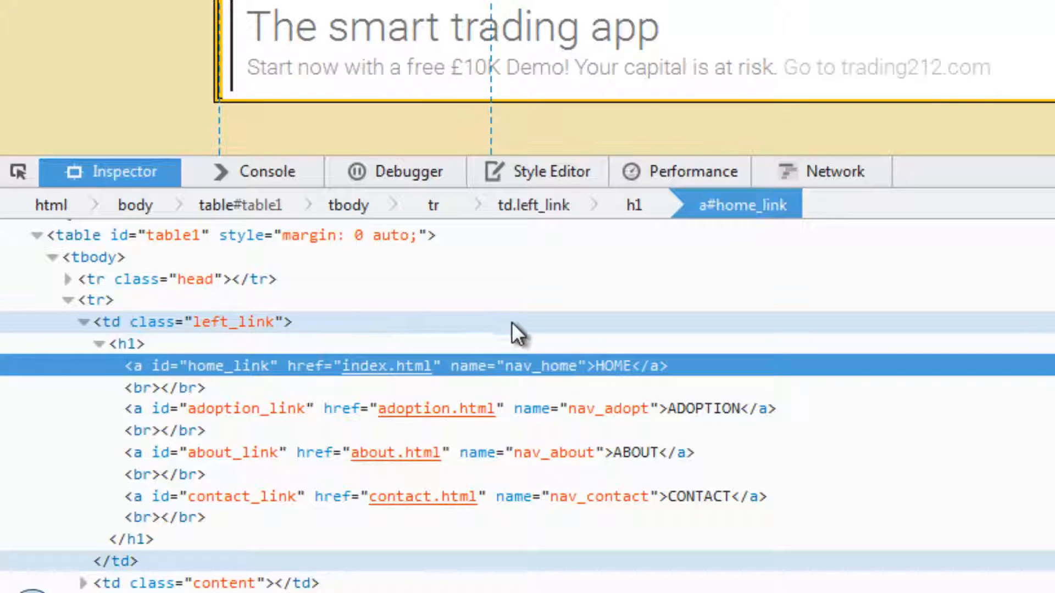
mouse_move(325, 333)
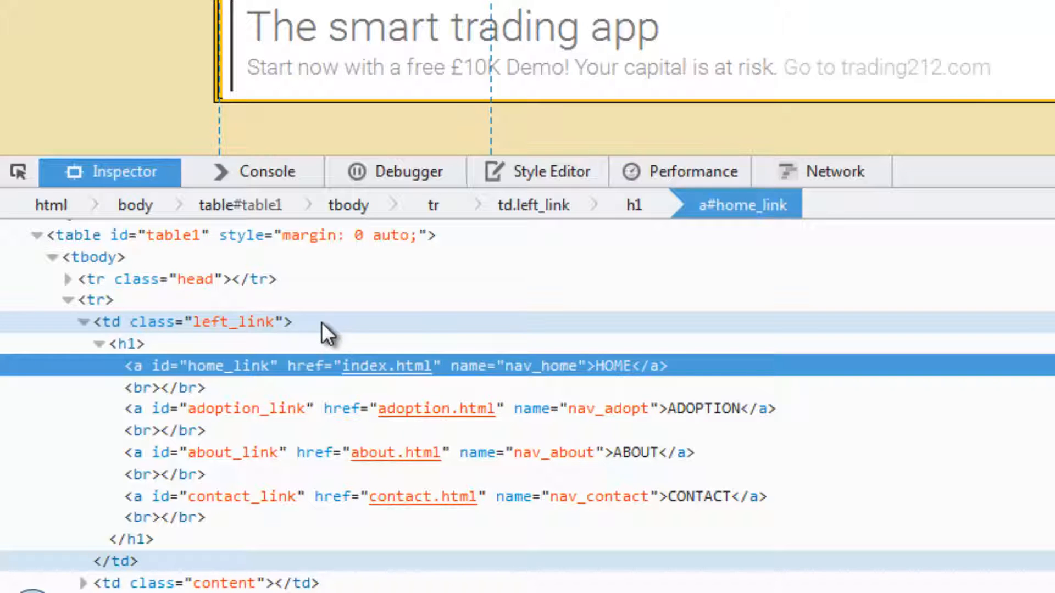
mouse_move(449, 569)
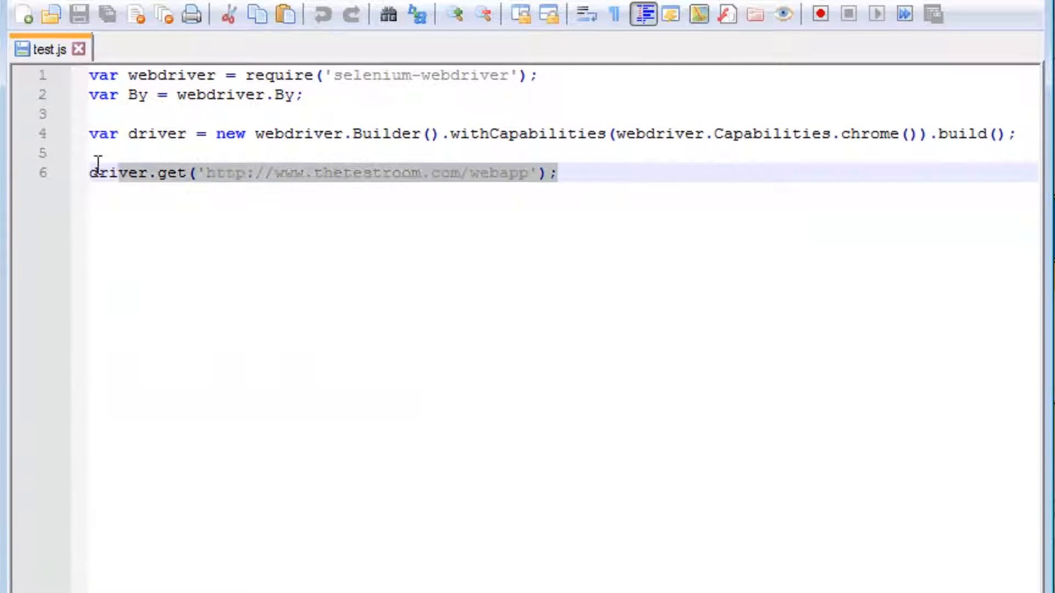
Review the Chrome driver setup and driver.get lines in test.js, then bring up Git Bash
click(582, 172)
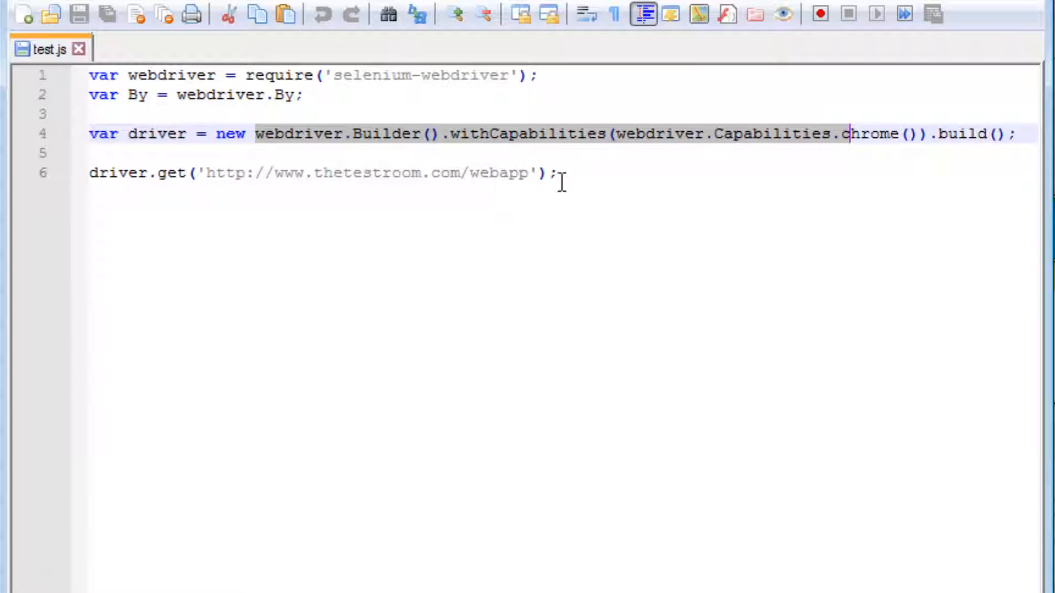
click(321, 172)
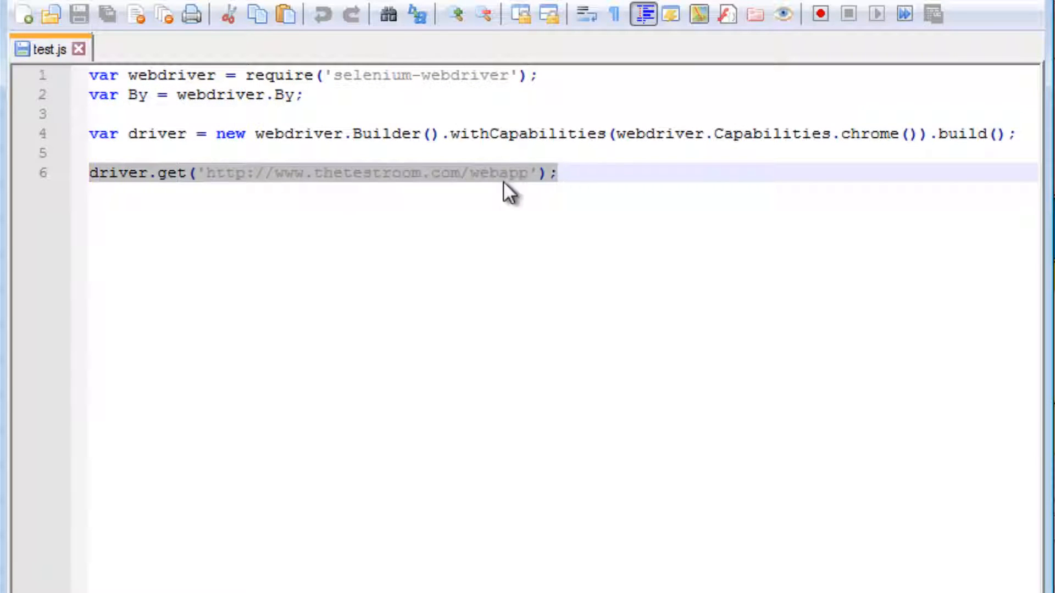
click(565, 173)
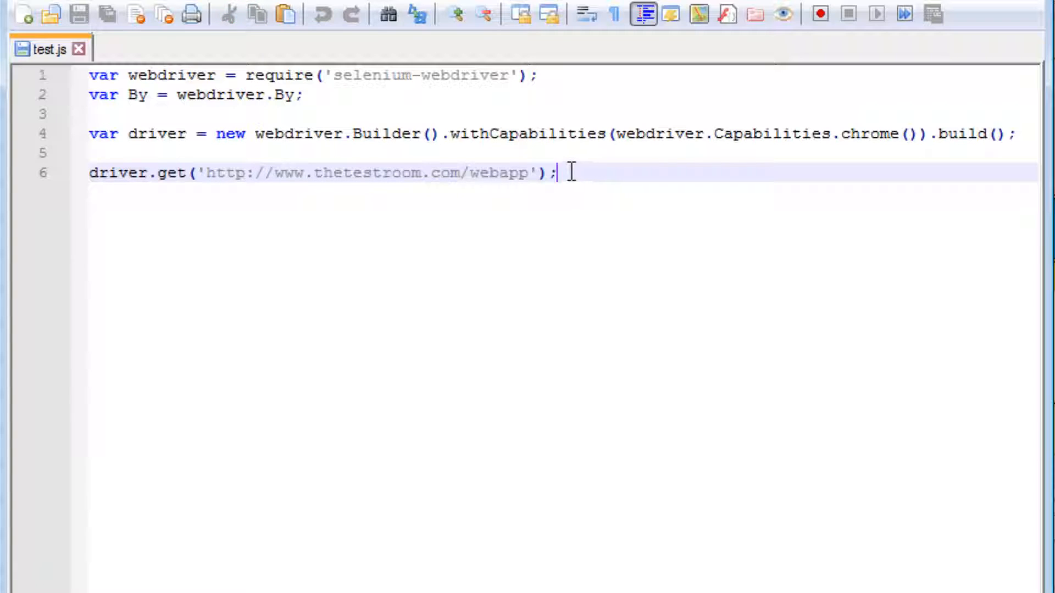
mouse_move(565, 203)
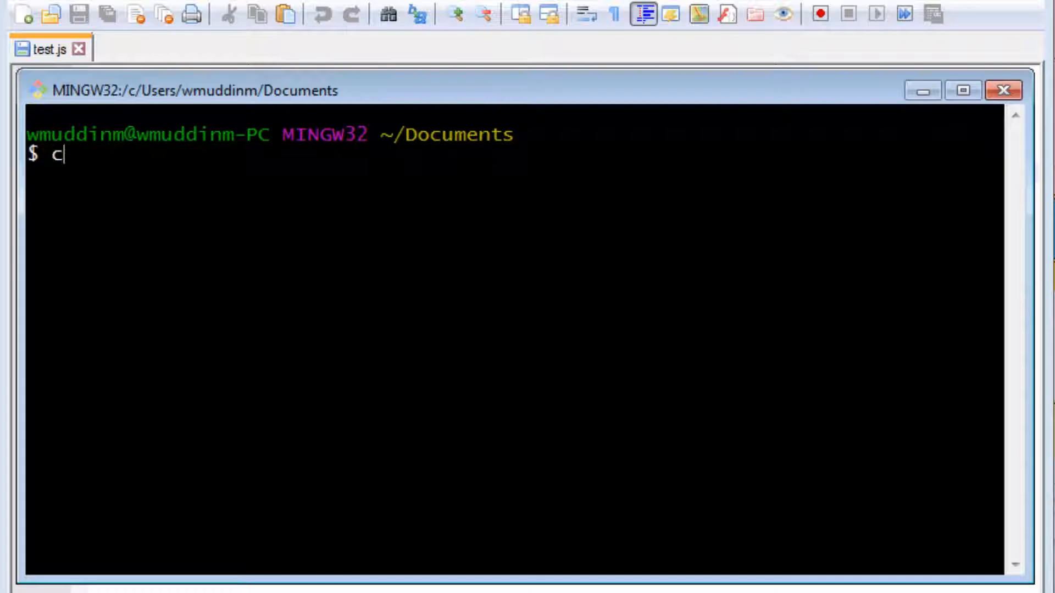
Run node test.js from the webdriver-js folder, then return to Firefox
key(Return)
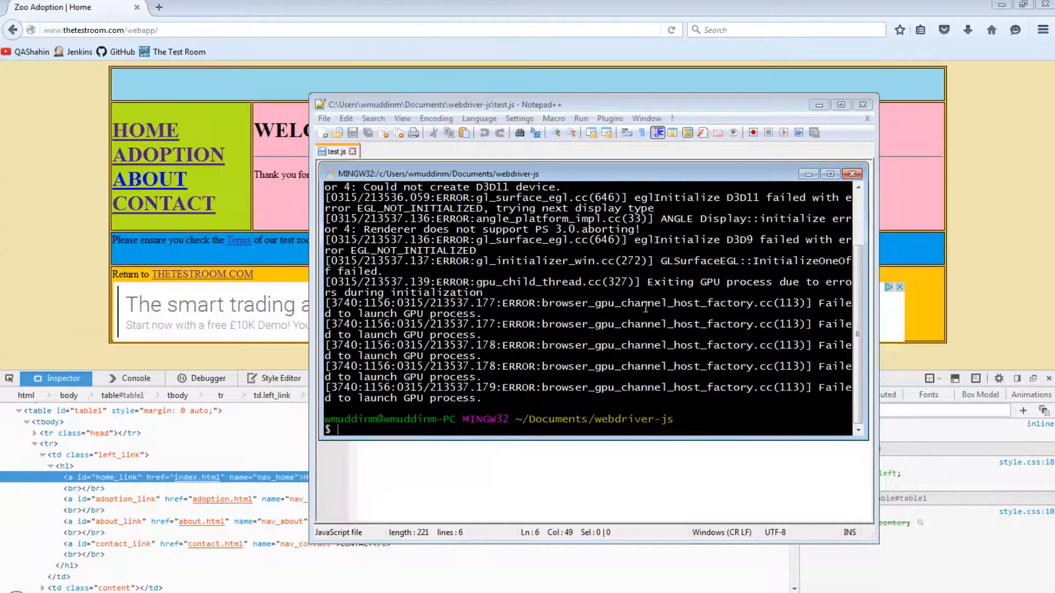
click(830, 174)
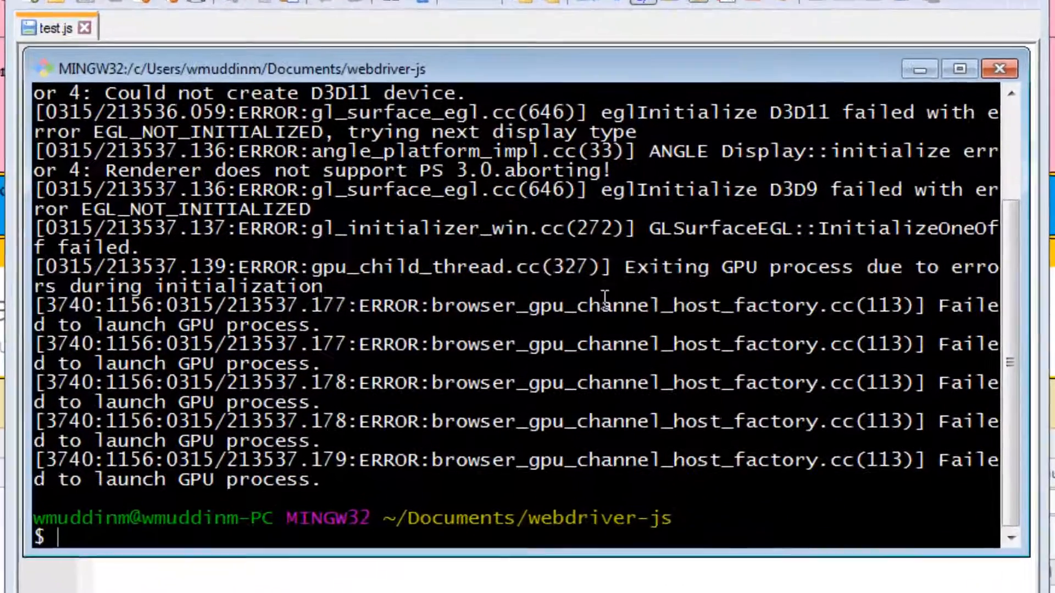
click(47, 26)
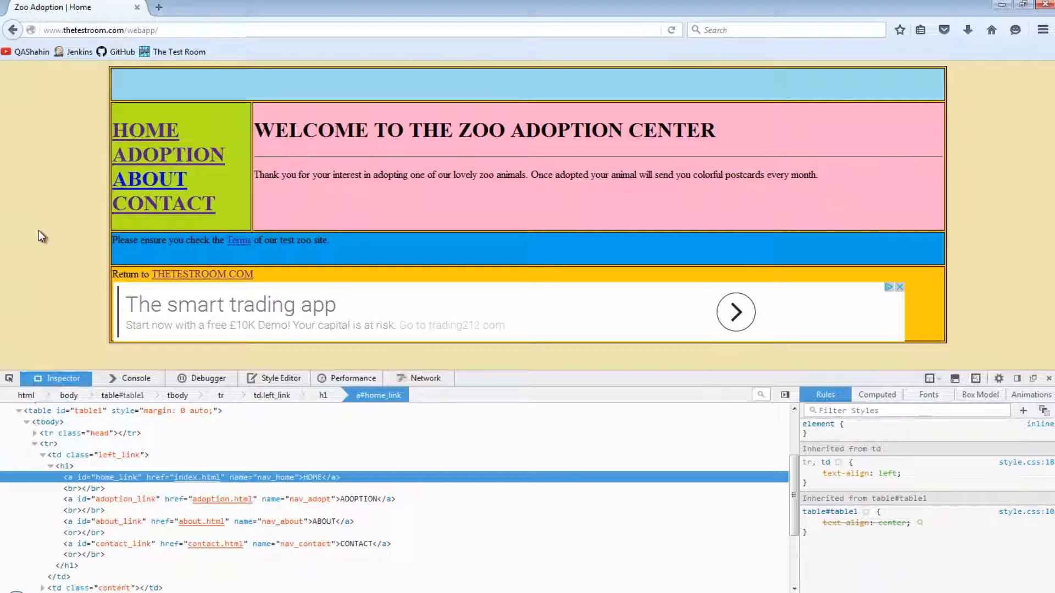
mouse_move(145, 130)
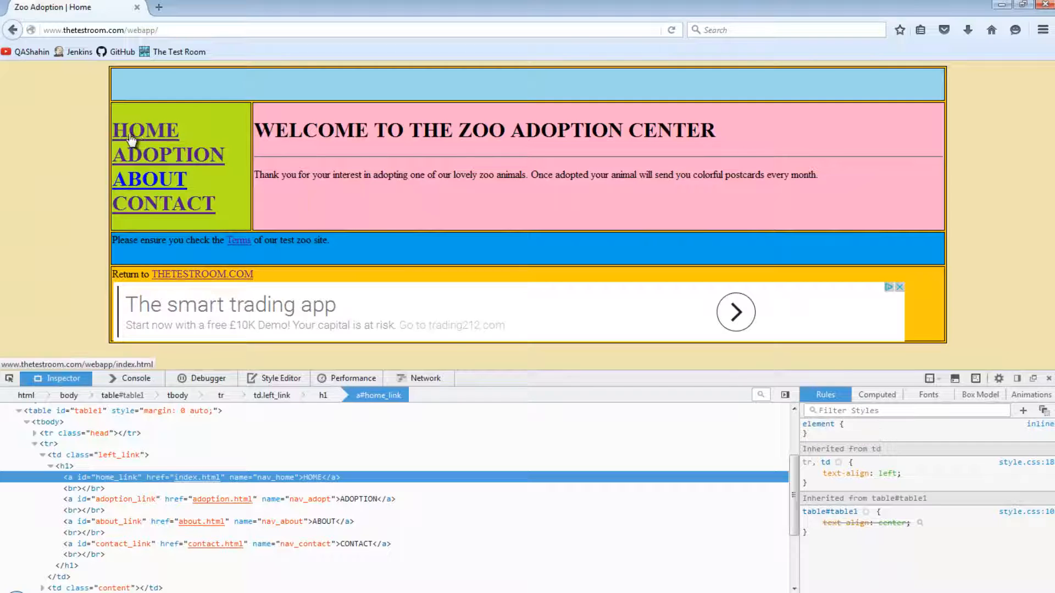
Inspect the HOME link on the zoo page to read its id home_link
right_click(144, 130)
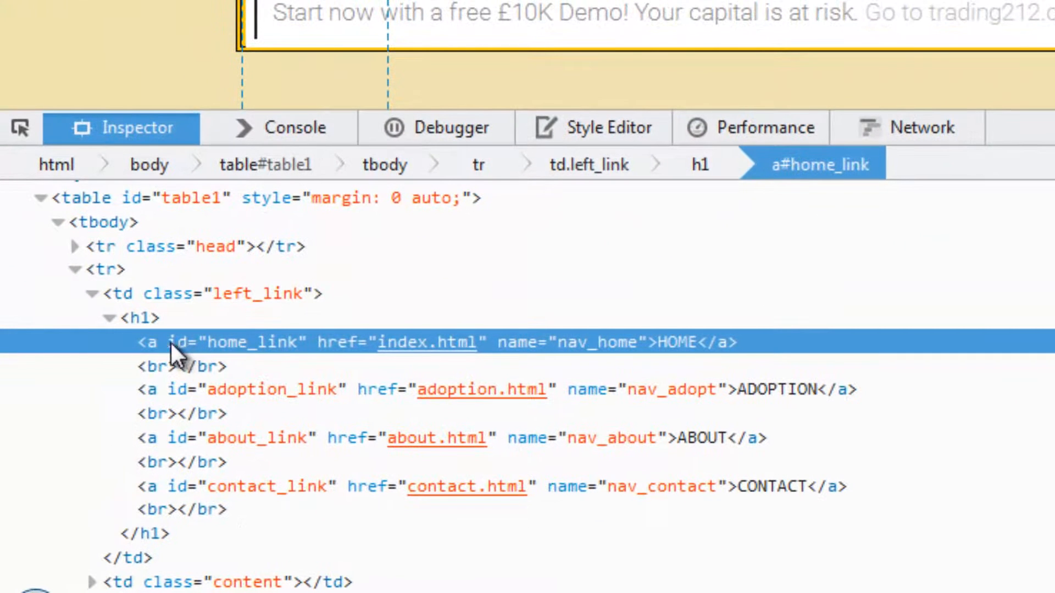
mouse_move(724, 369)
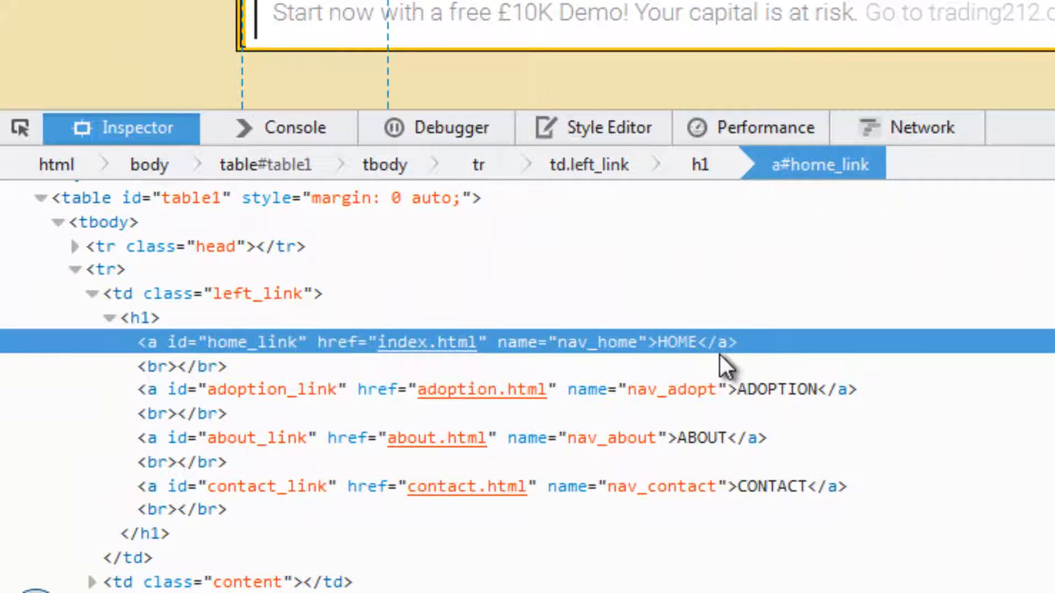
mouse_move(723, 359)
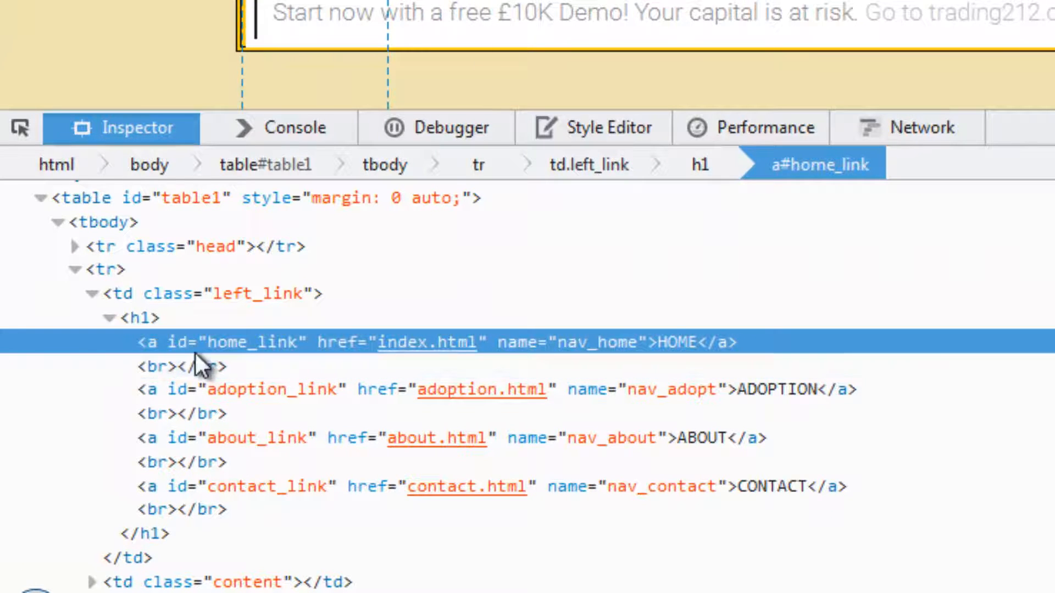
mouse_move(669, 357)
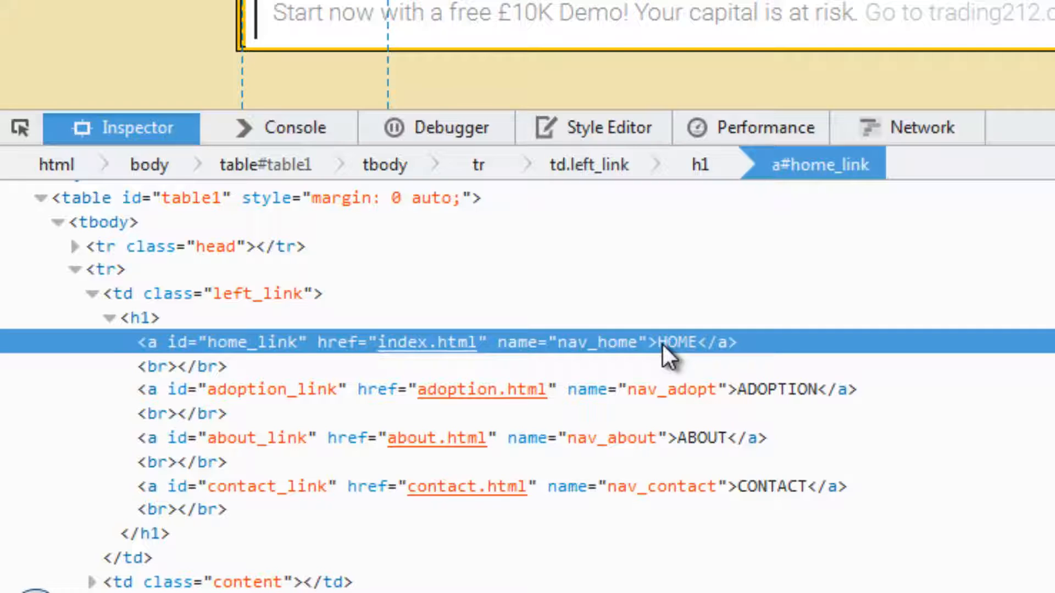
mouse_move(215, 354)
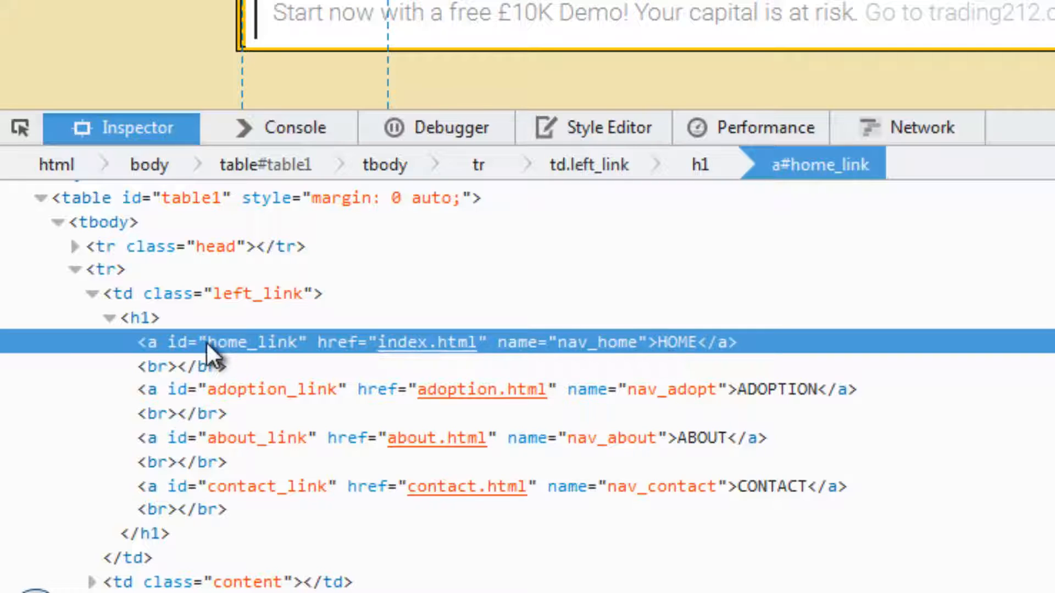
mouse_move(518, 397)
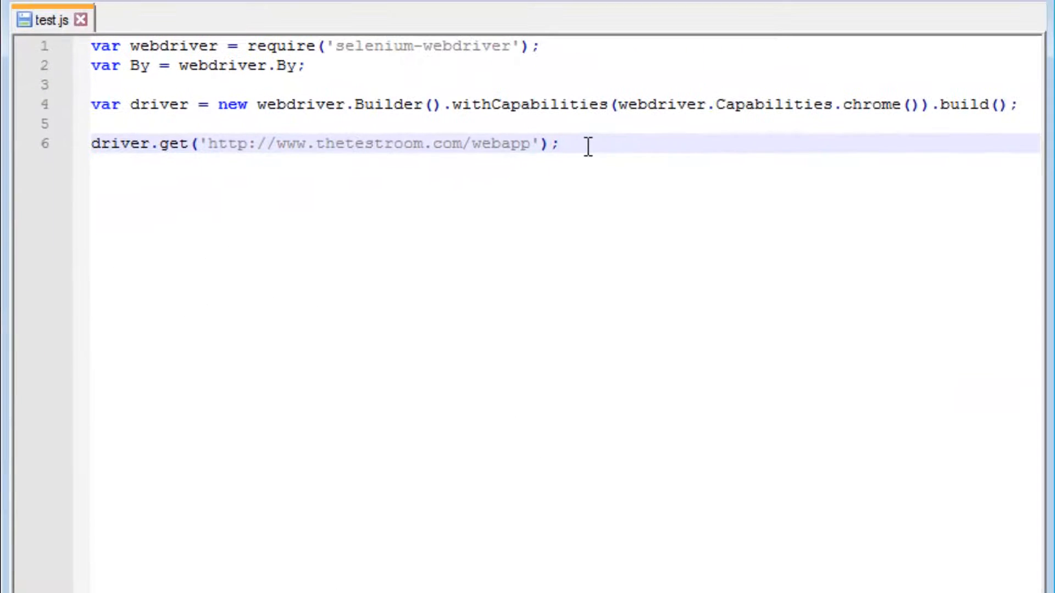
Add line 7: driver.findElement(By.css('#home_link')).click(); after driver.get
key(Return)
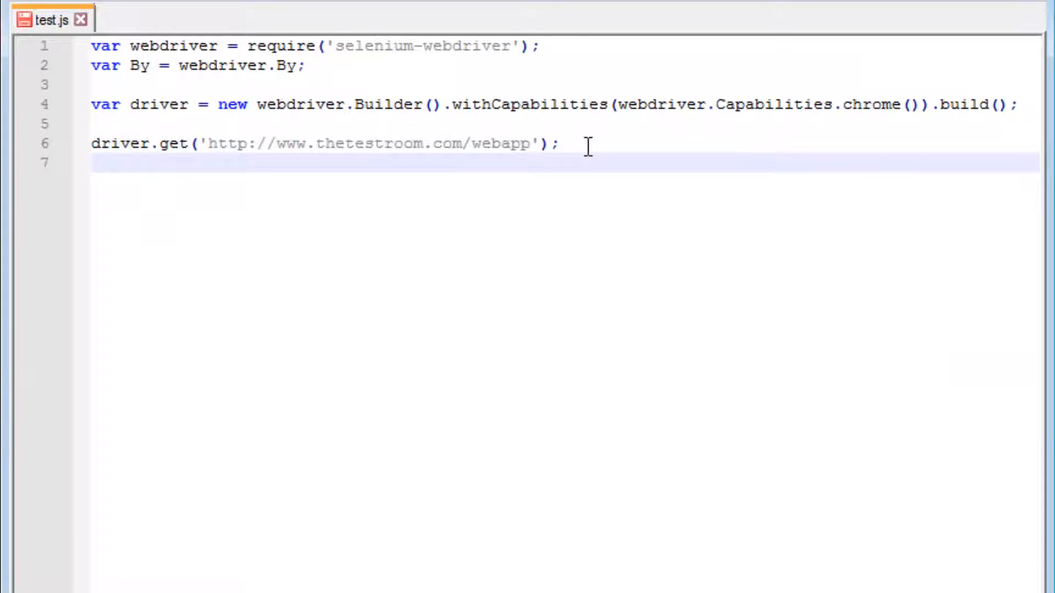
text(driver.)
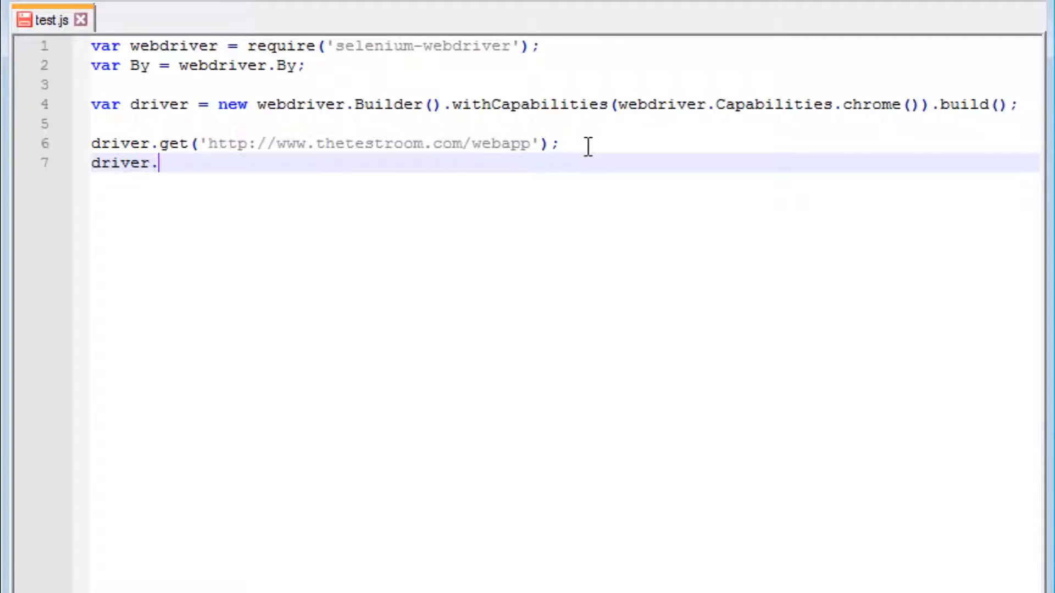
text(findE)
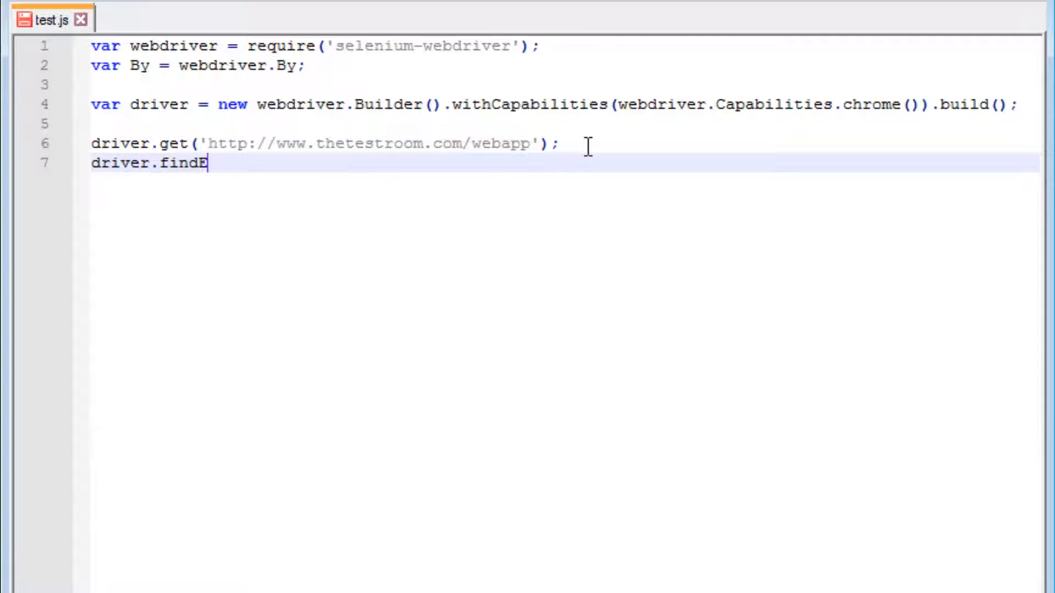
text(lement ()
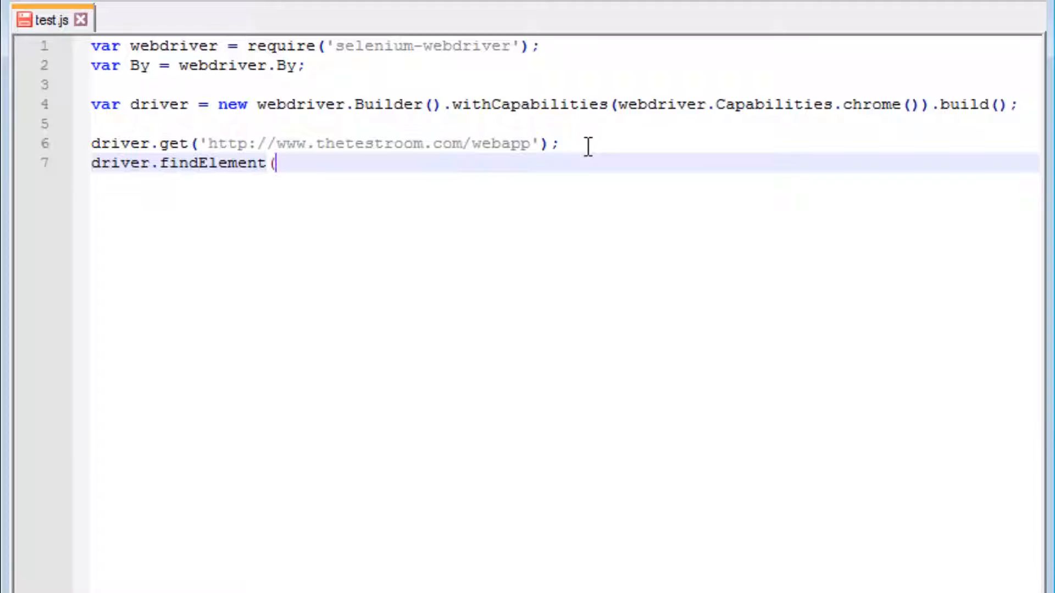
text(By.)
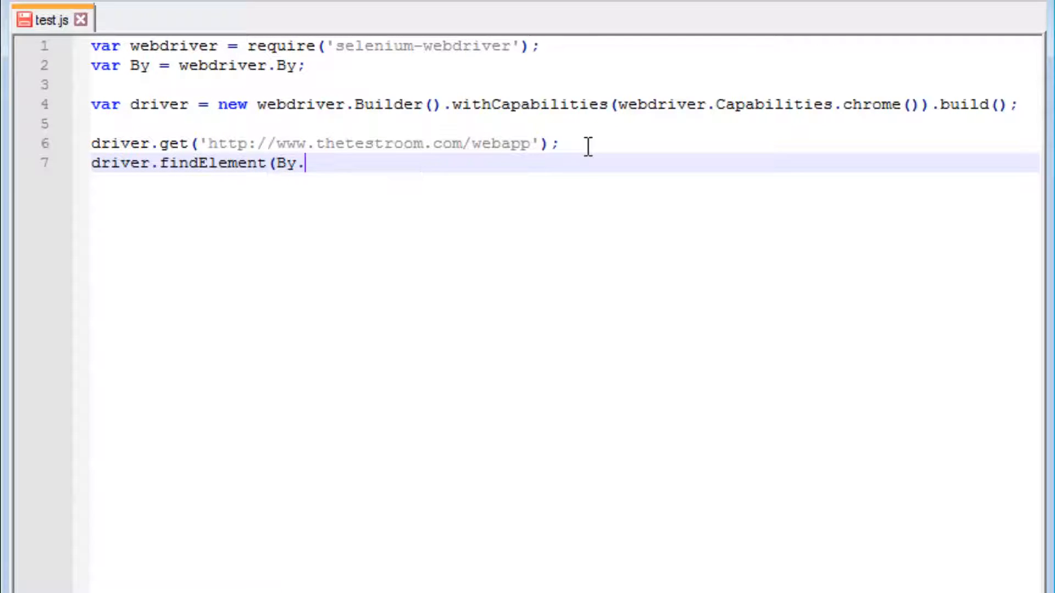
text(css)
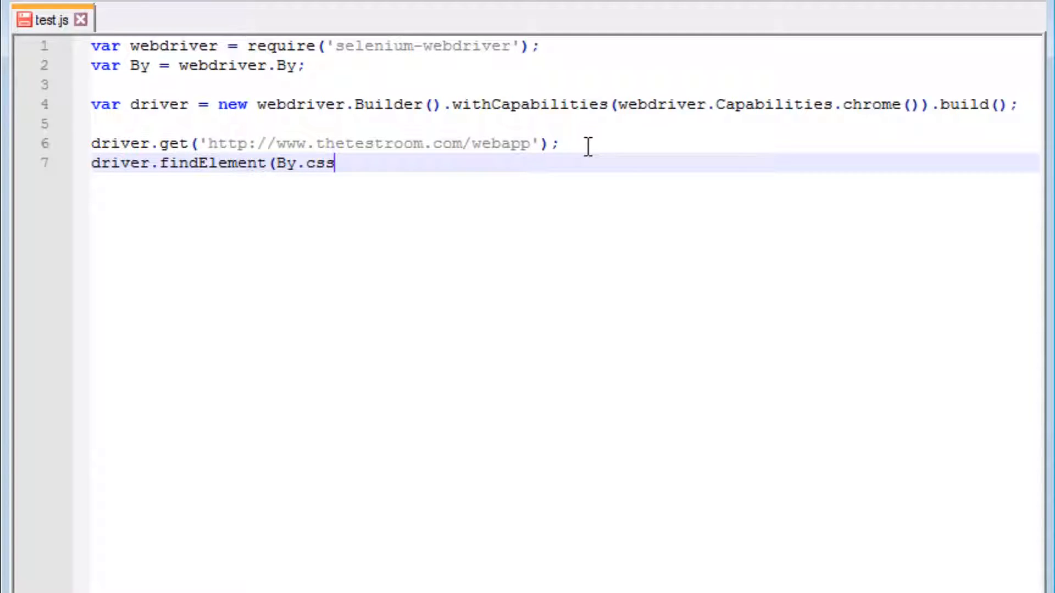
text(())
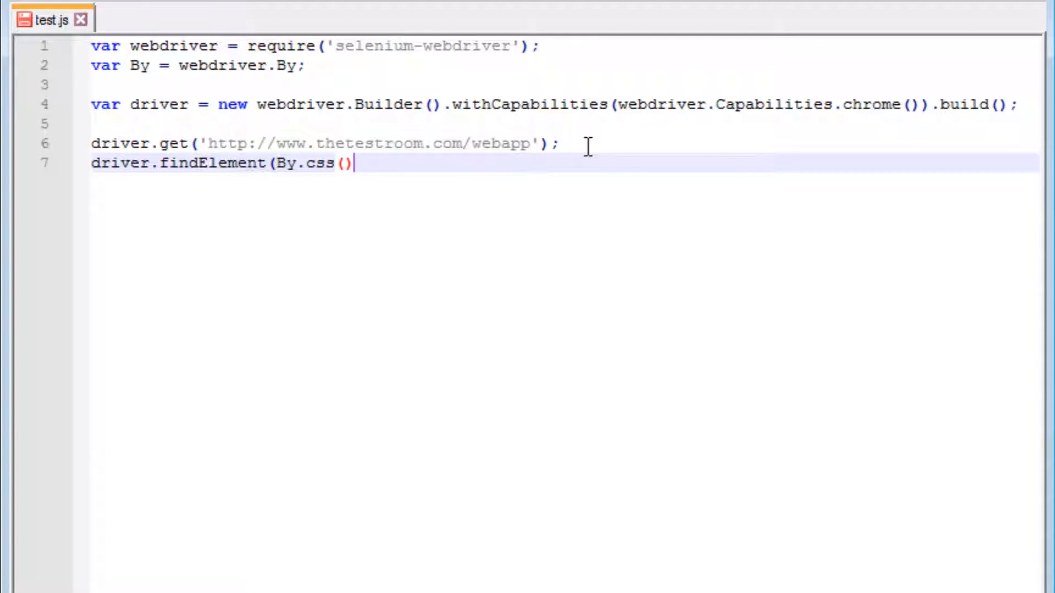
text())
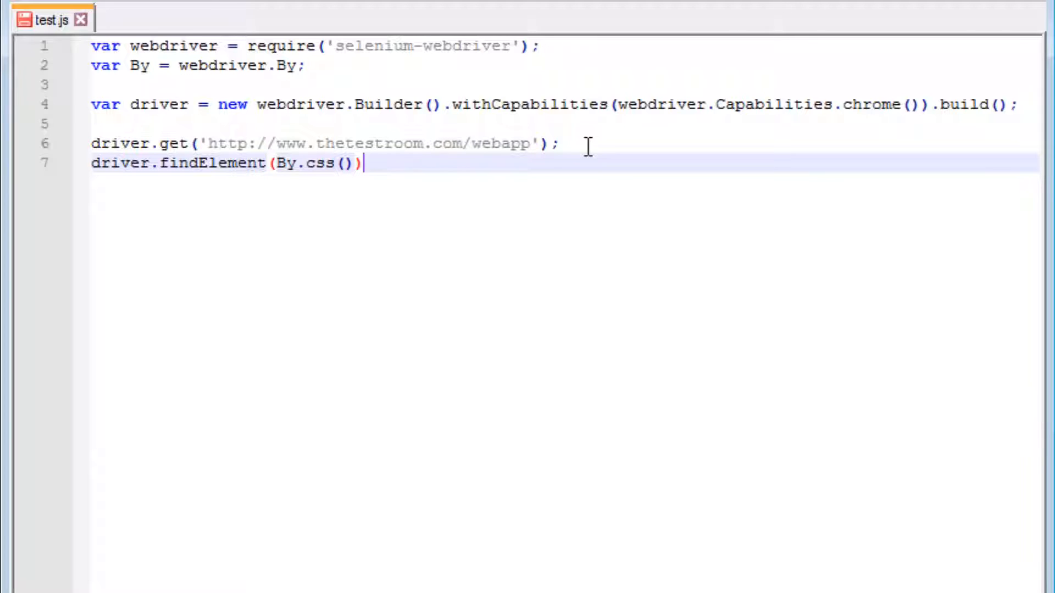
text(.click();)
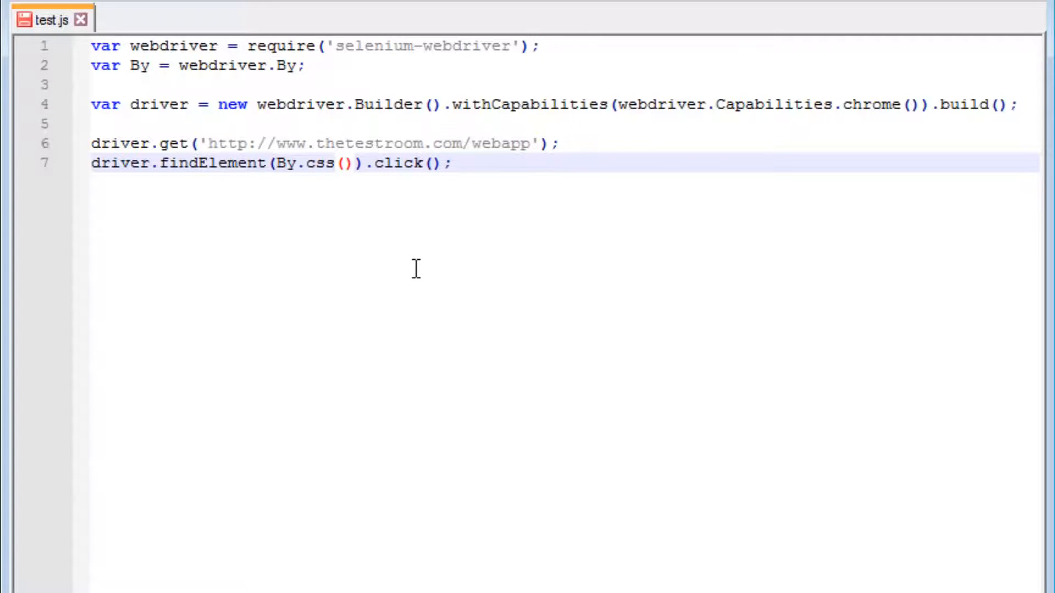
text('')
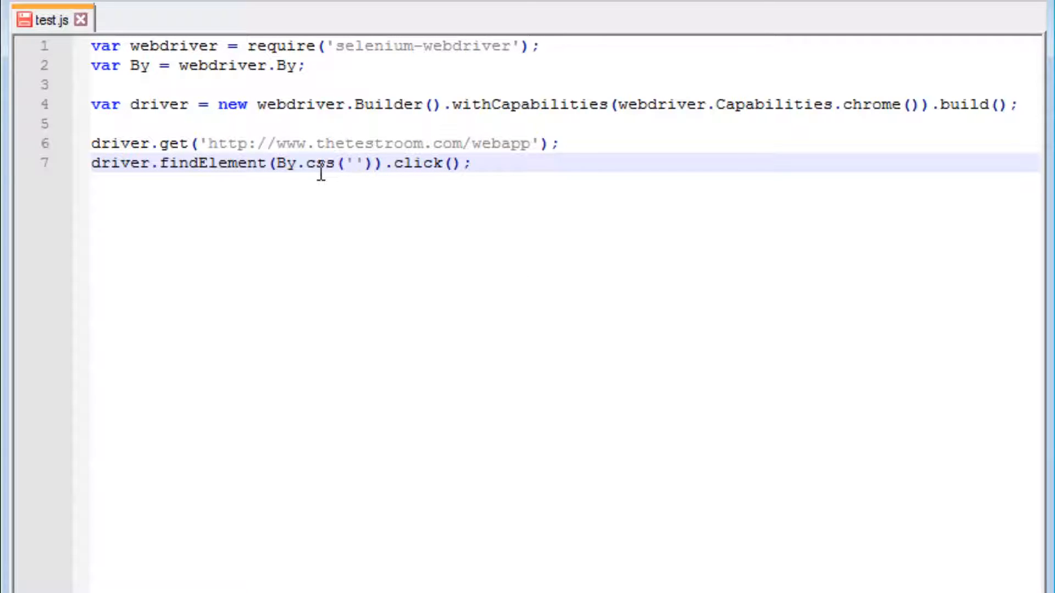
mouse_move(368, 223)
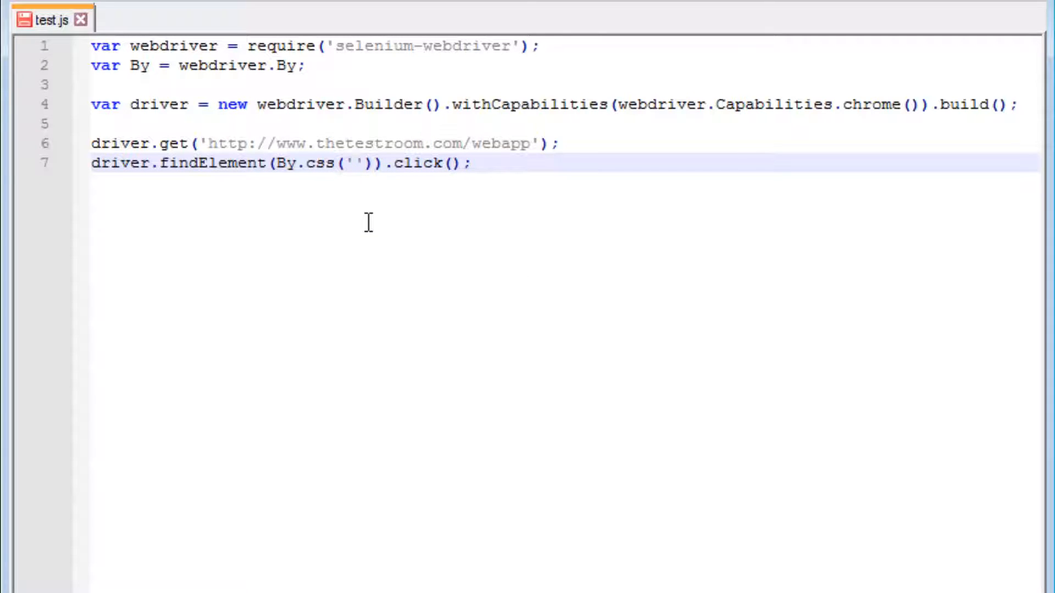
text(#)
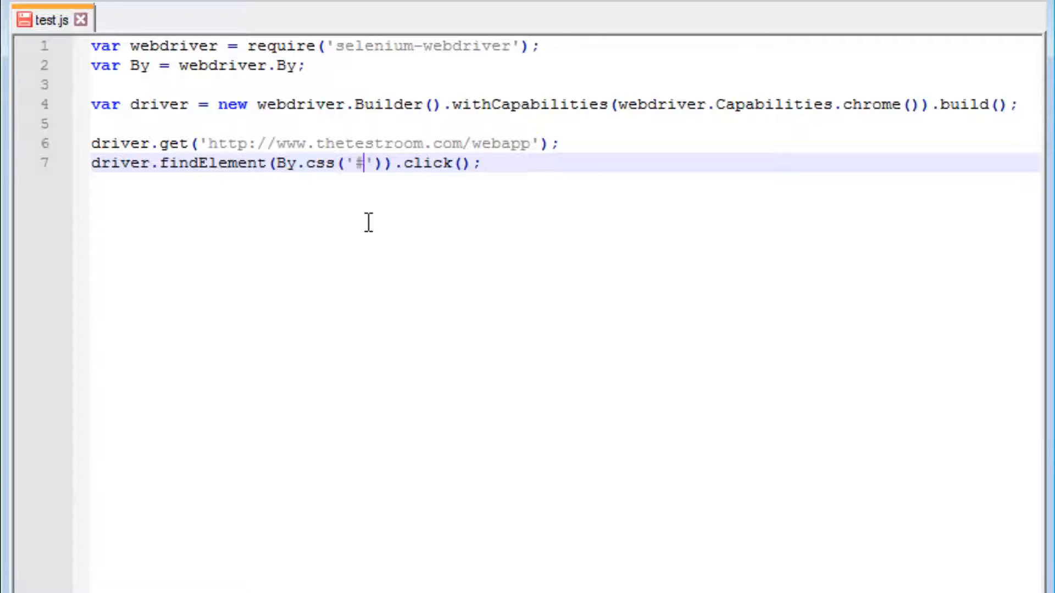
text(home)
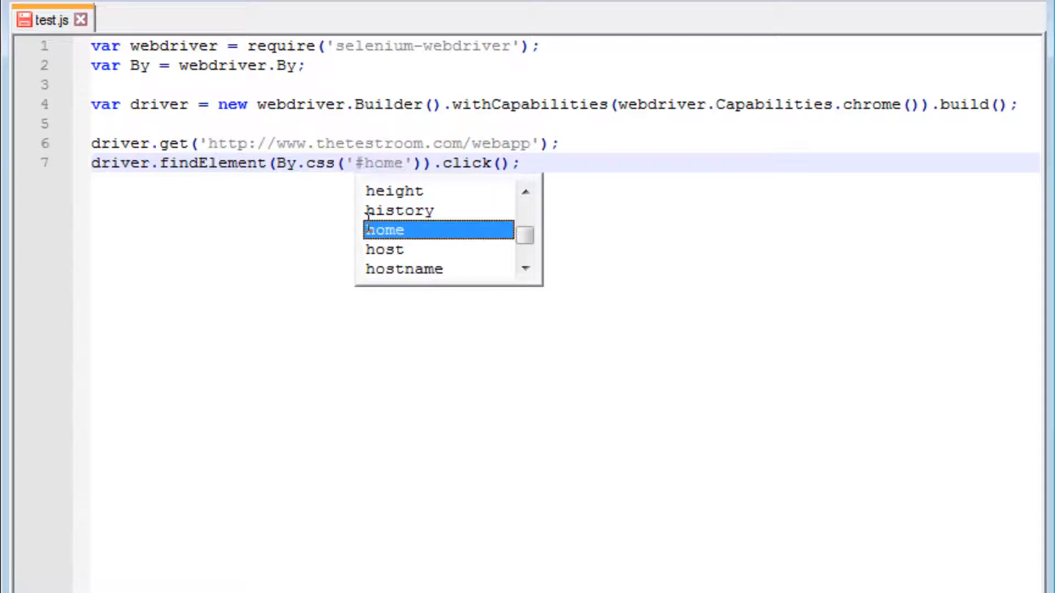
text(_link)
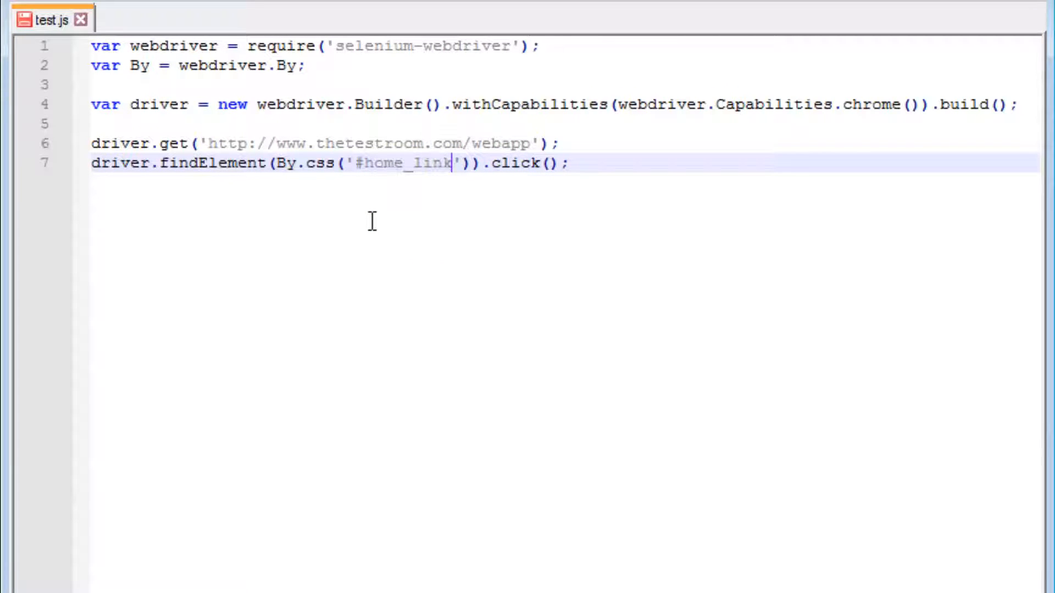
click(591, 170)
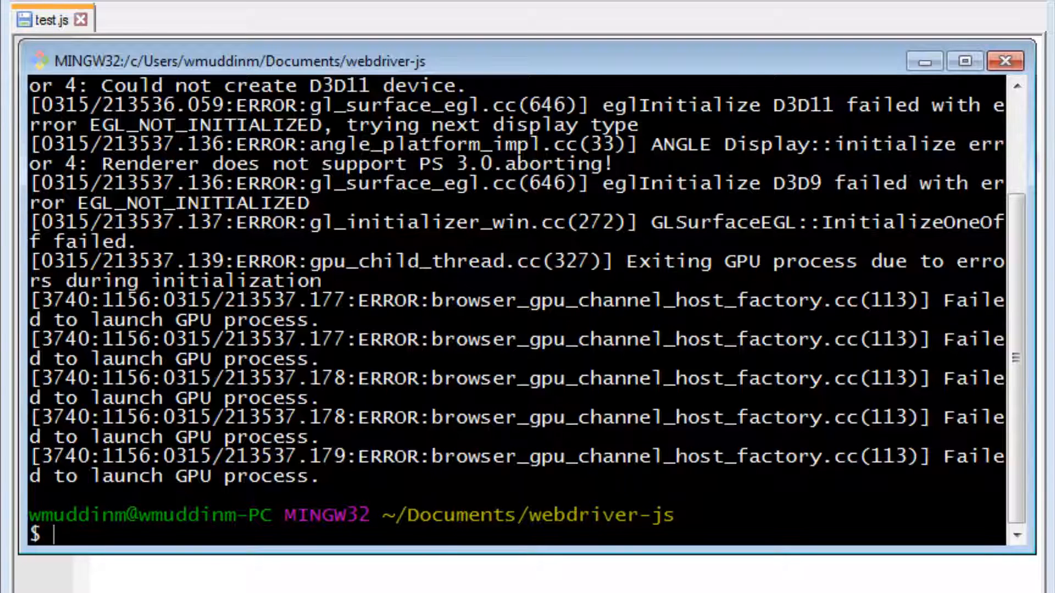
Run node test.js in Git Bash and bring the Zoo Adoption browser forward
text(node test.js)
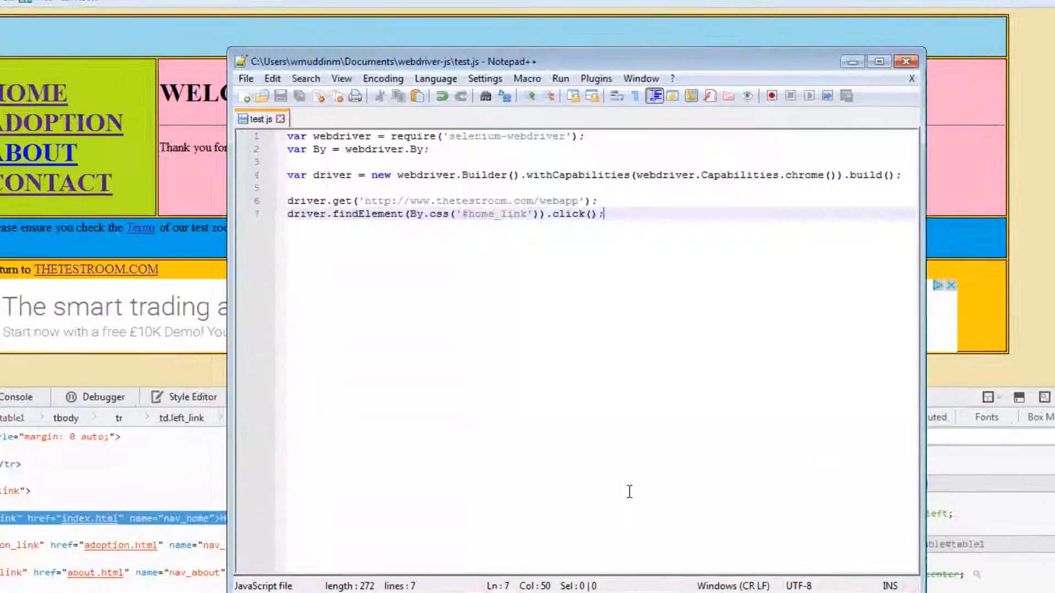
click(878, 61)
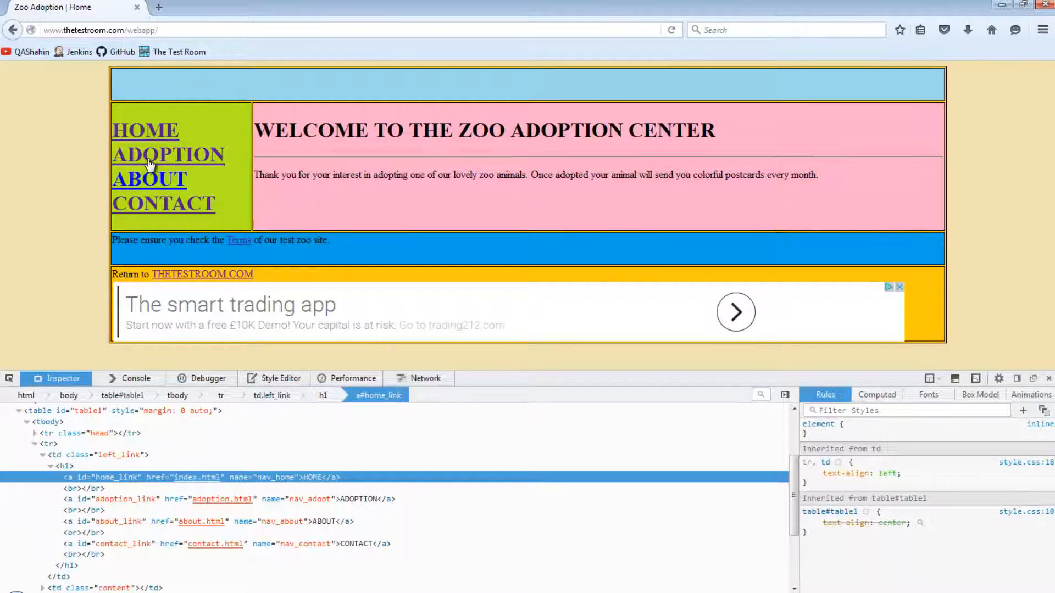
Inspect the ADOPTION link to reveal id adoption_link and name nav_adopt
right_click(168, 154)
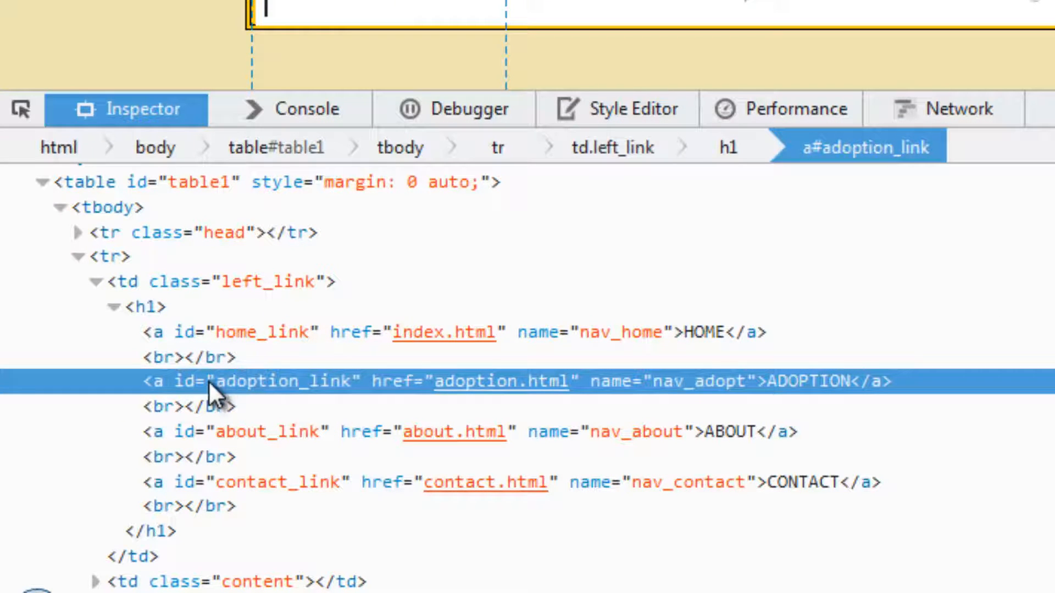
mouse_move(602, 397)
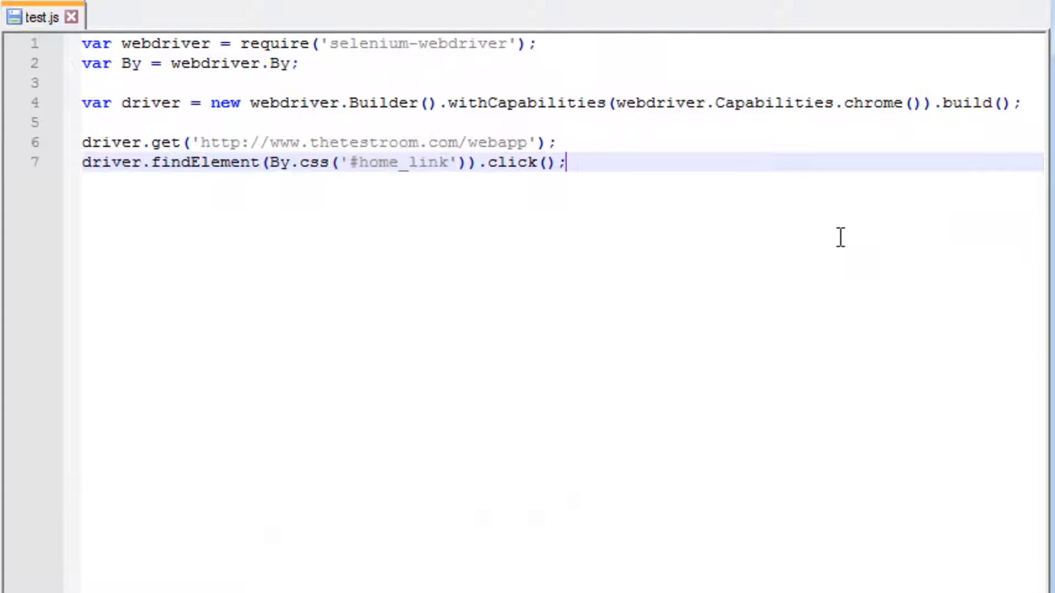
Start line 8 as a driver.findElement(By.css('')).click(); statement with empty quotes
key(Return)
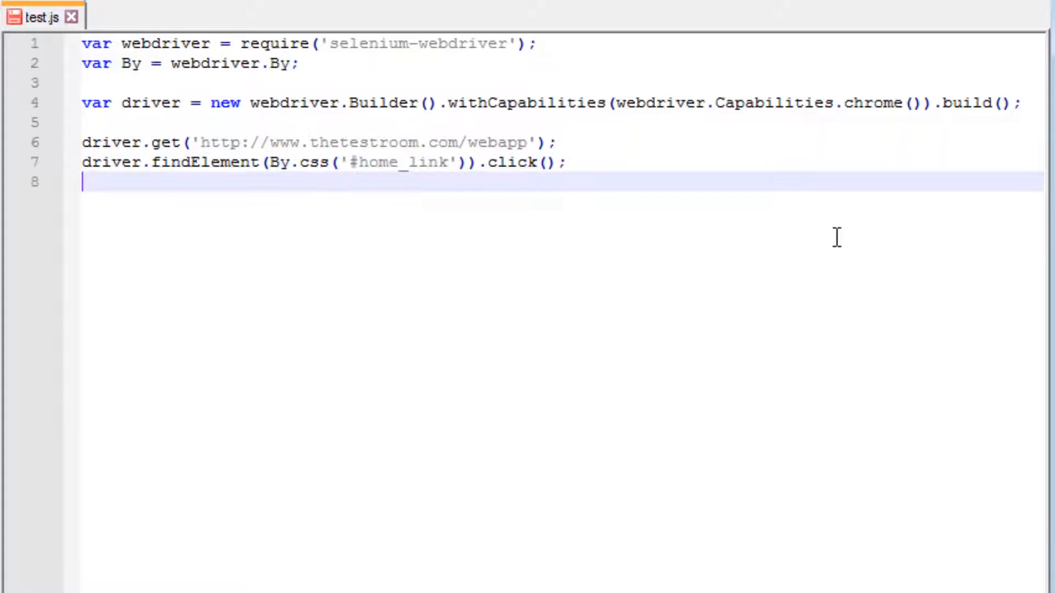
text(driver.findElement()
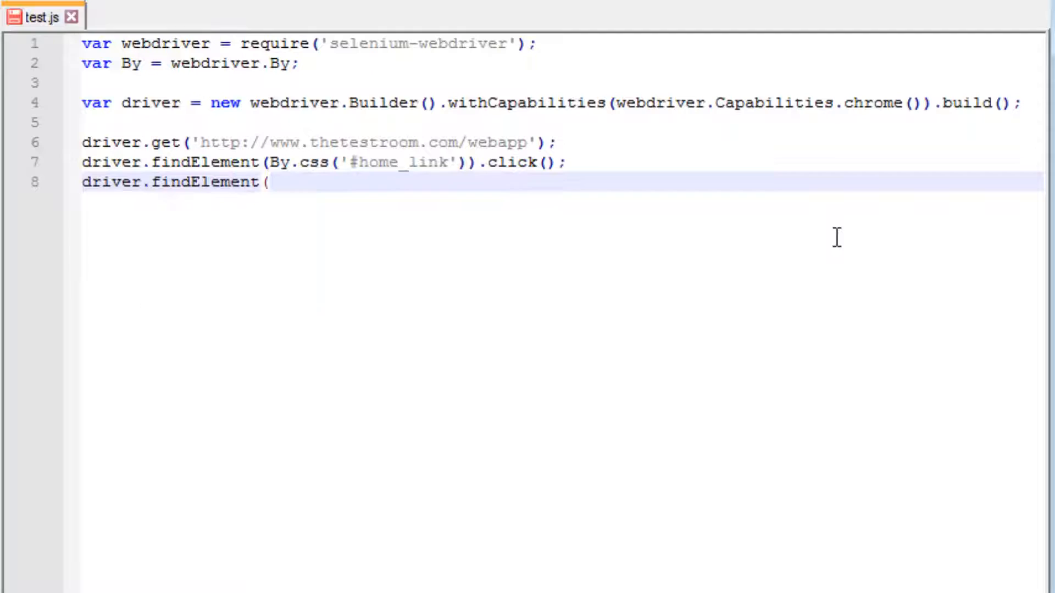
text(By.css()).)
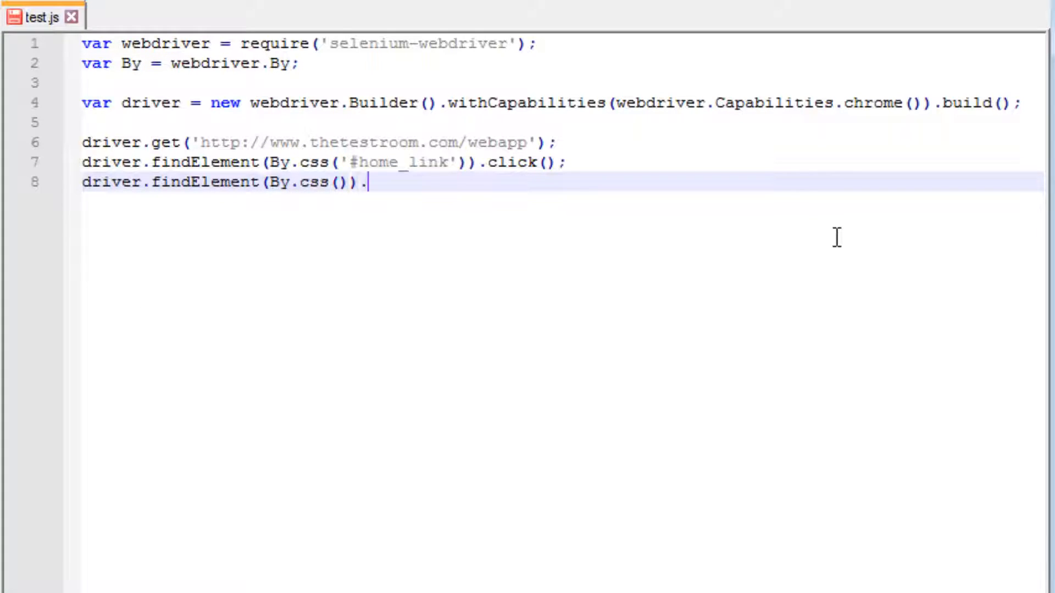
text(click();)
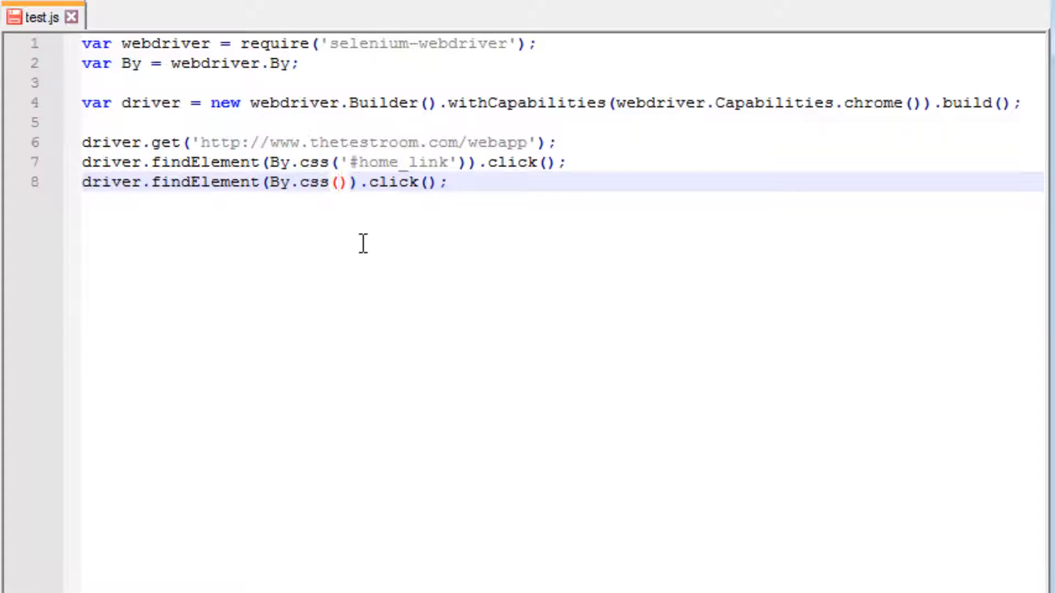
text('')
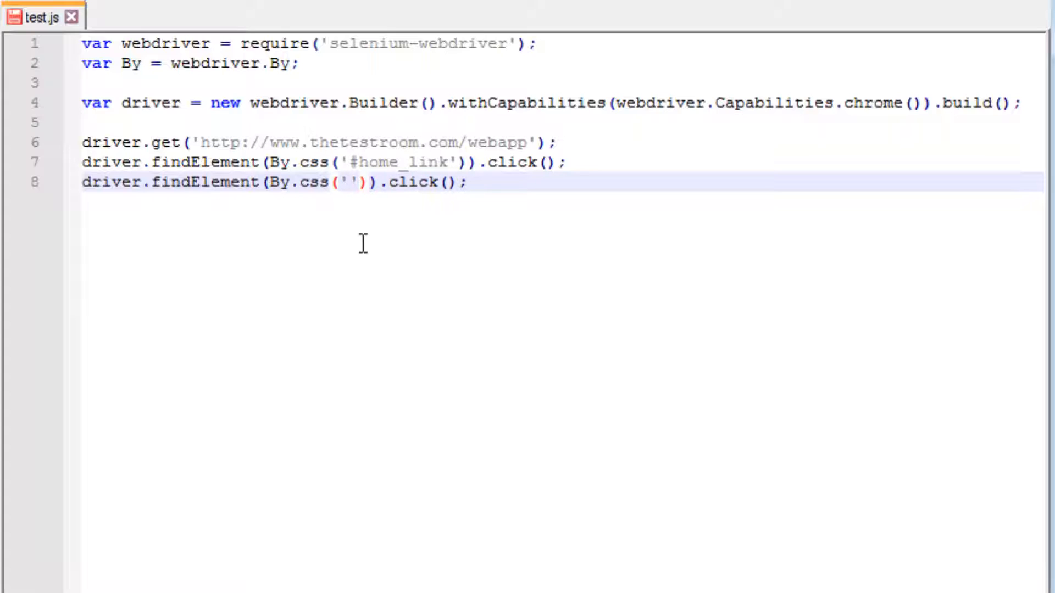
Fill the empty selector quotes with the attribute selector [name=nav_adopt]
click(343, 182)
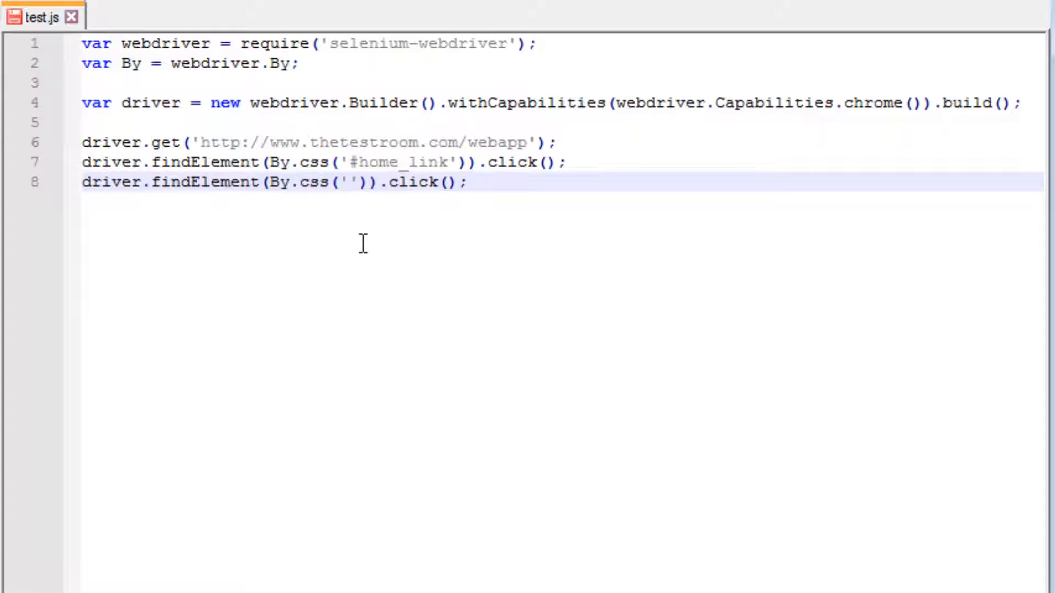
text([])
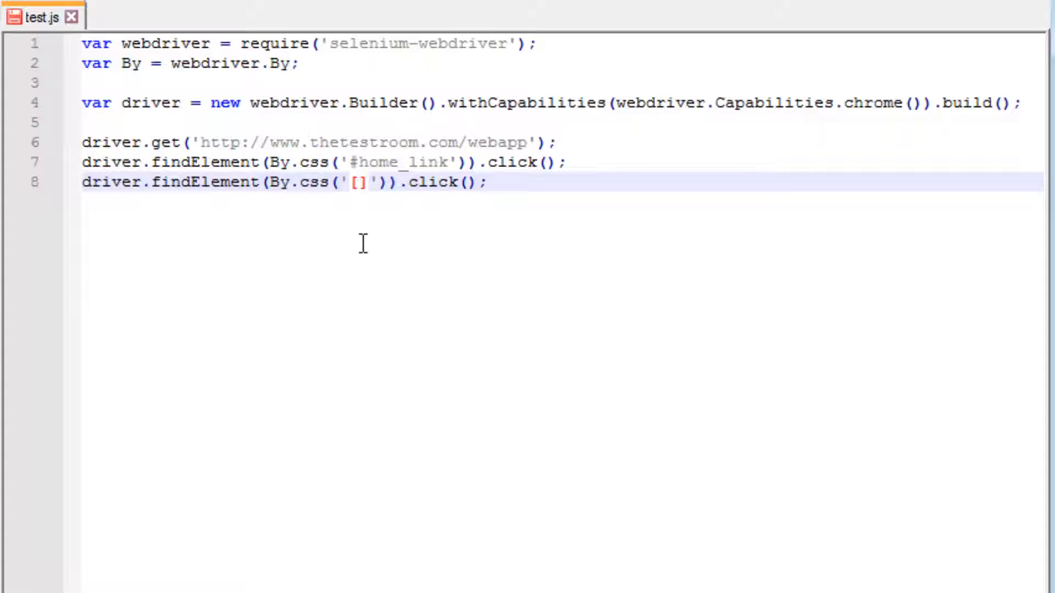
click(353, 182)
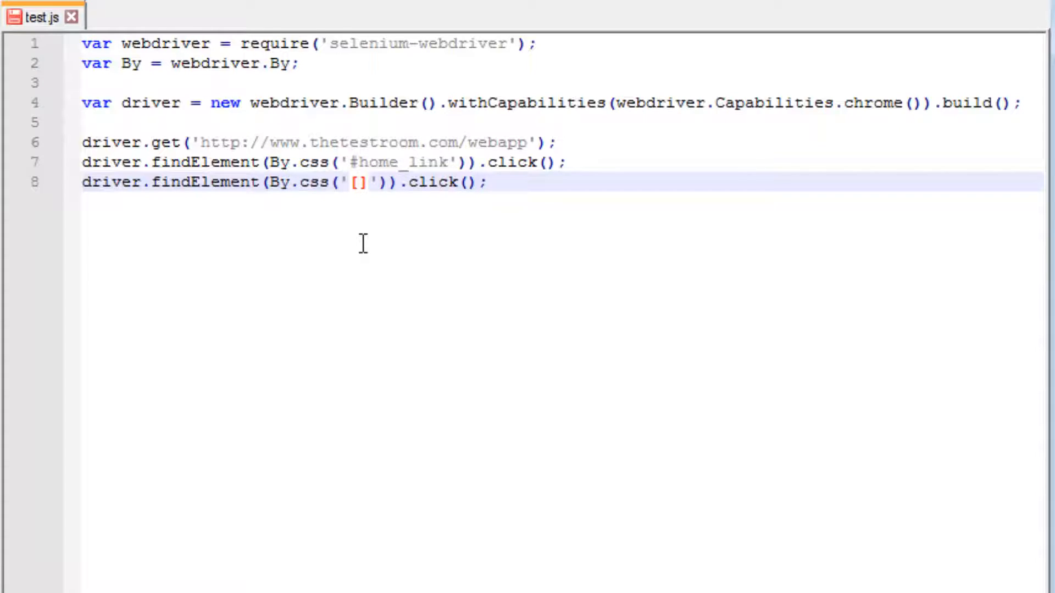
click(357, 182)
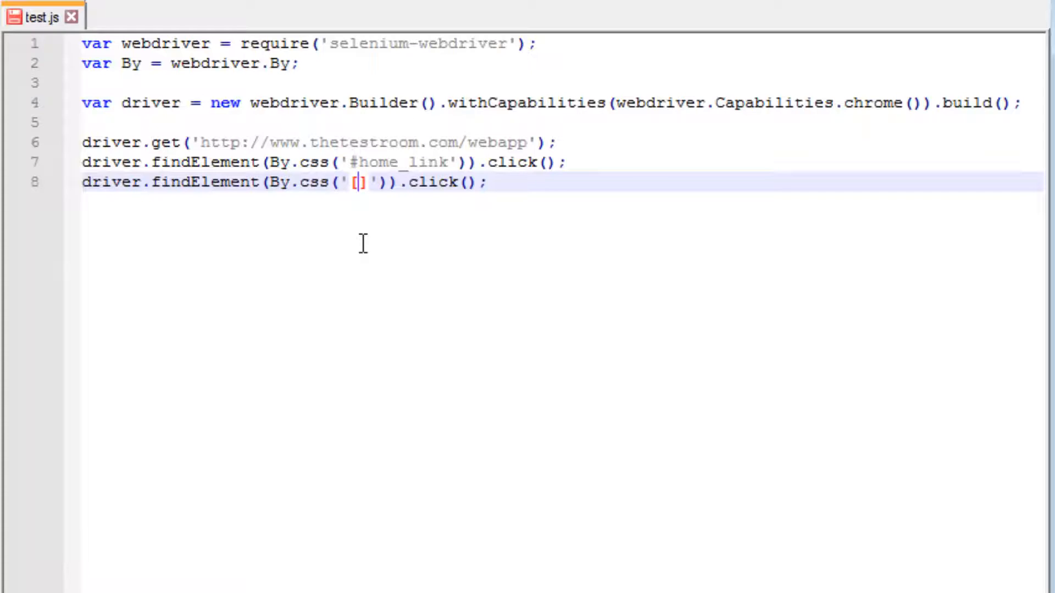
text(name=)
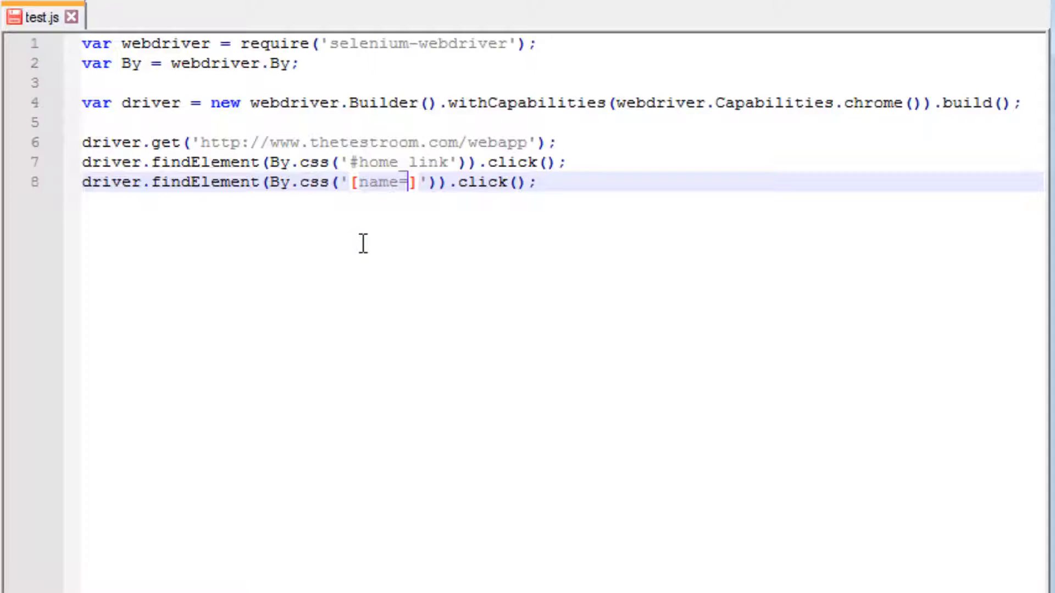
text(nav_a)
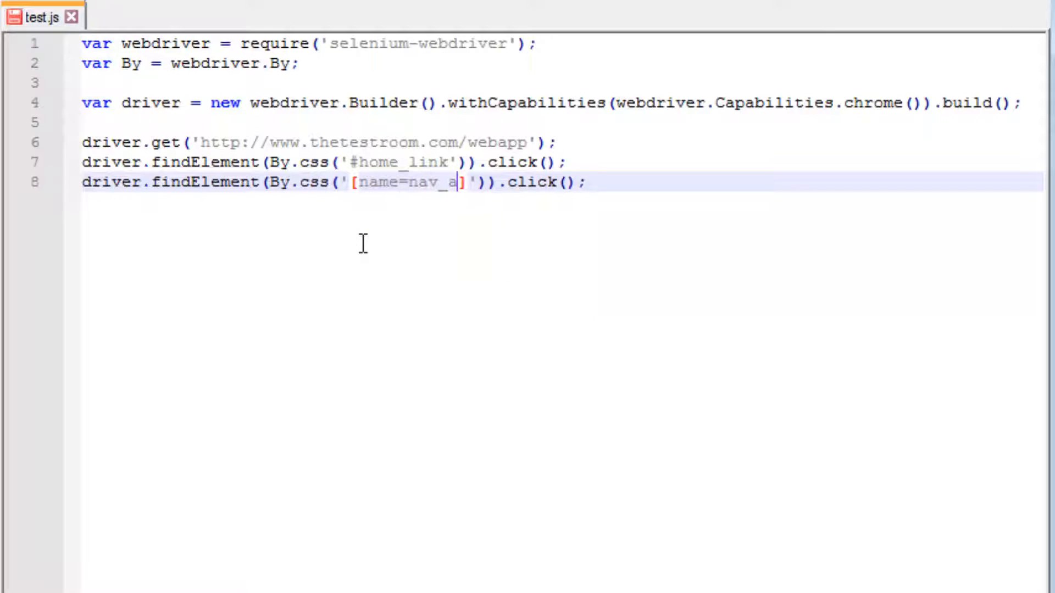
text(dopt)
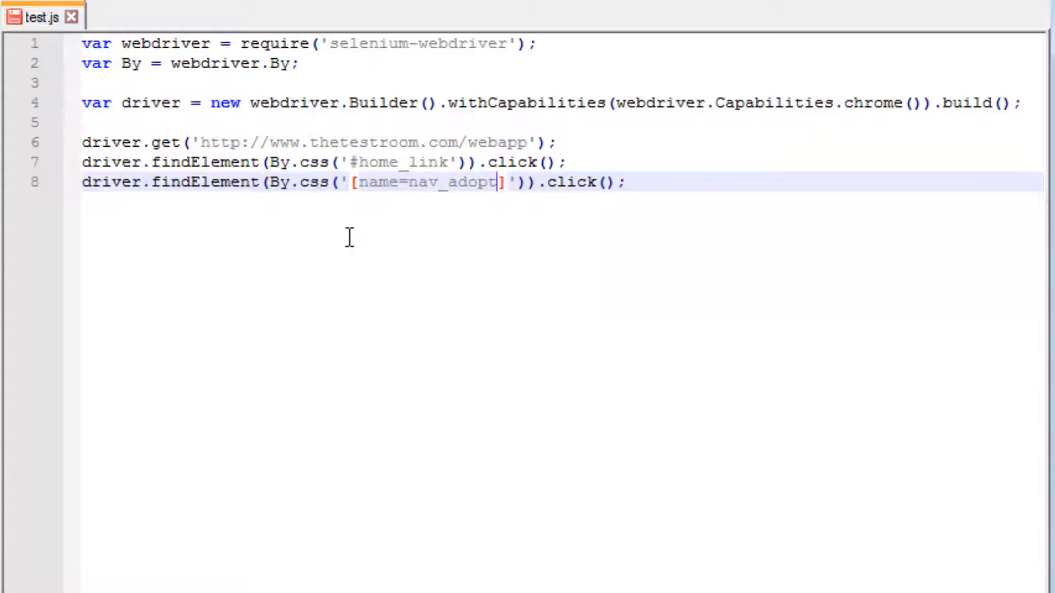
click(636, 181)
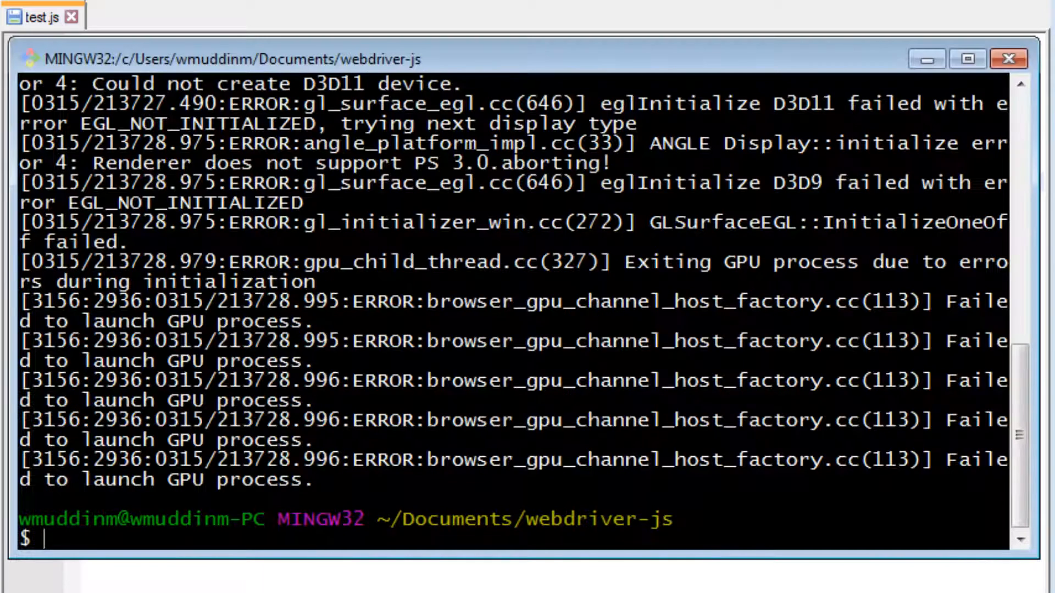
Launch the updated script with node test.js in the Git Bash terminal
text(node test.js)
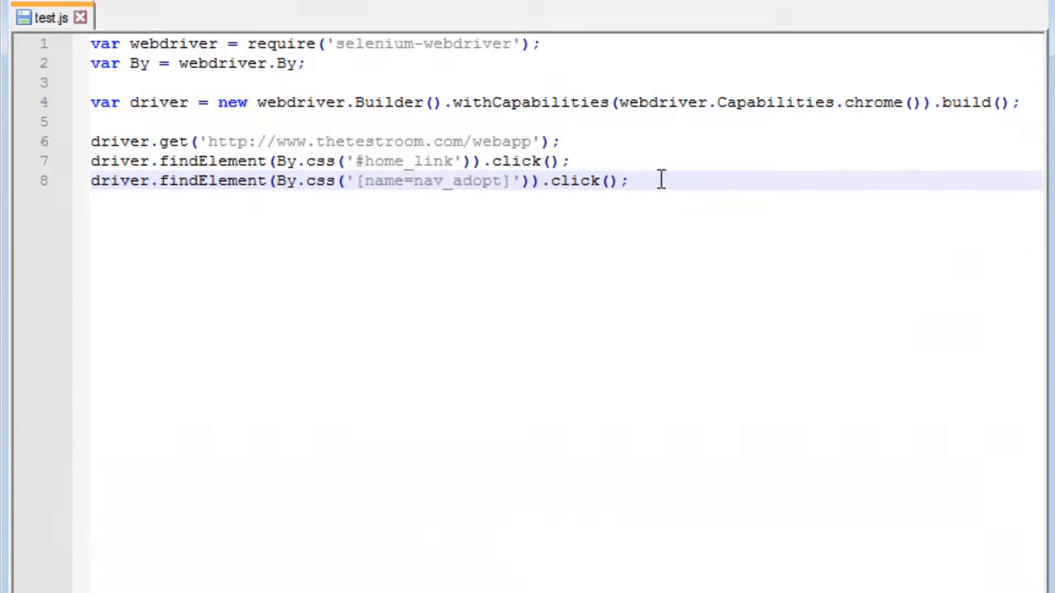
In Firefox, inspect the ADOPTION link to reveal the h1 wrapping all four navigation links
key(Return)
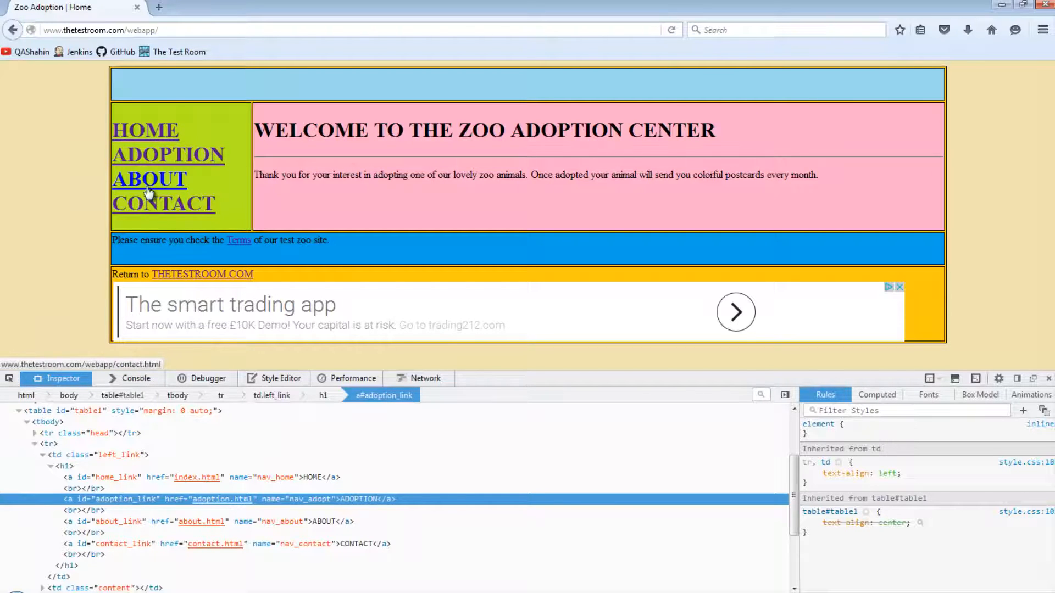
mouse_move(167, 153)
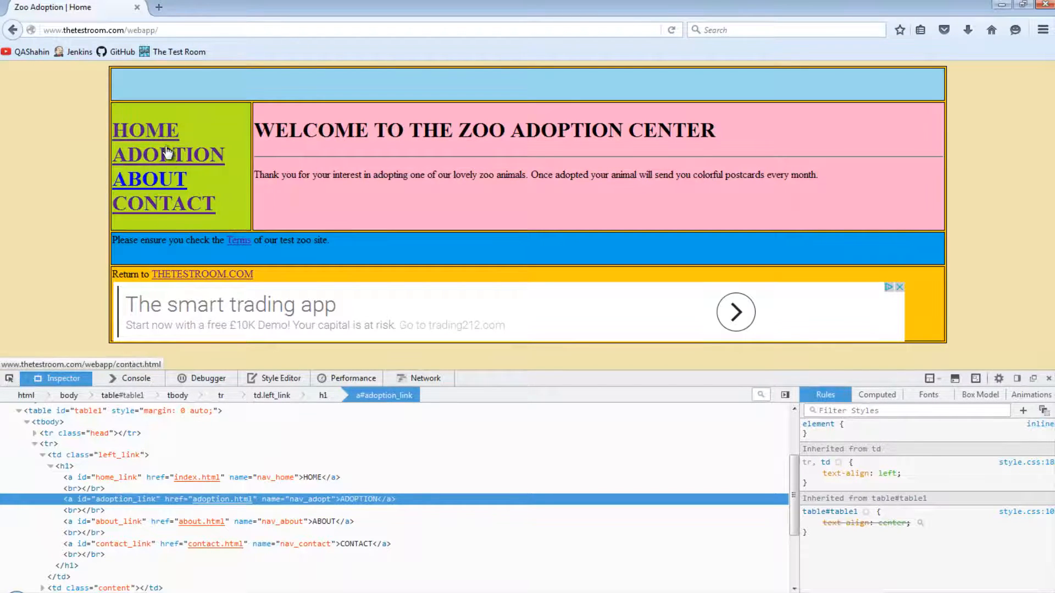
right_click(145, 129)
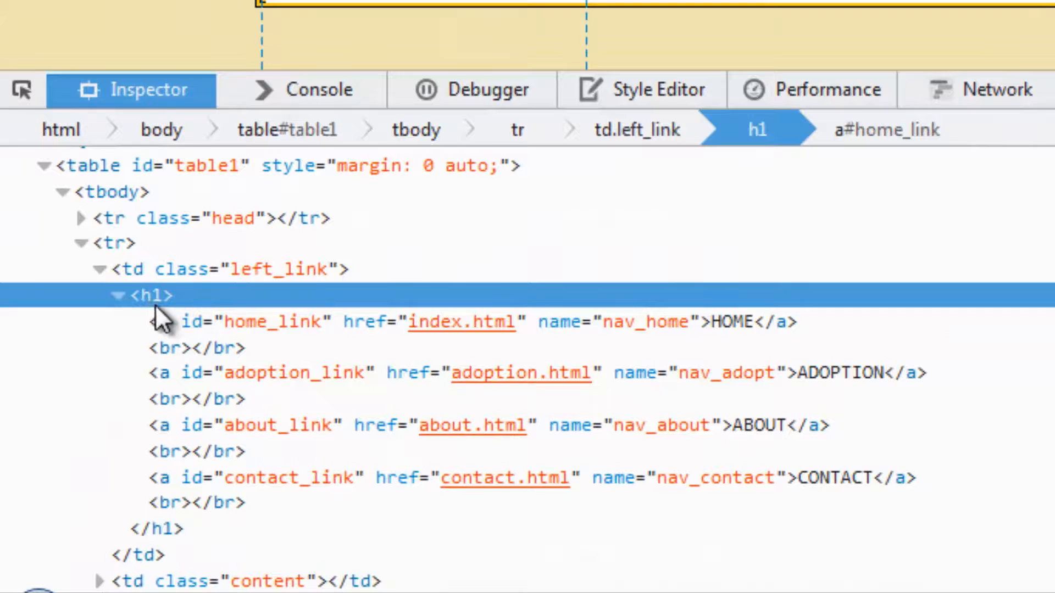
mouse_move(215, 477)
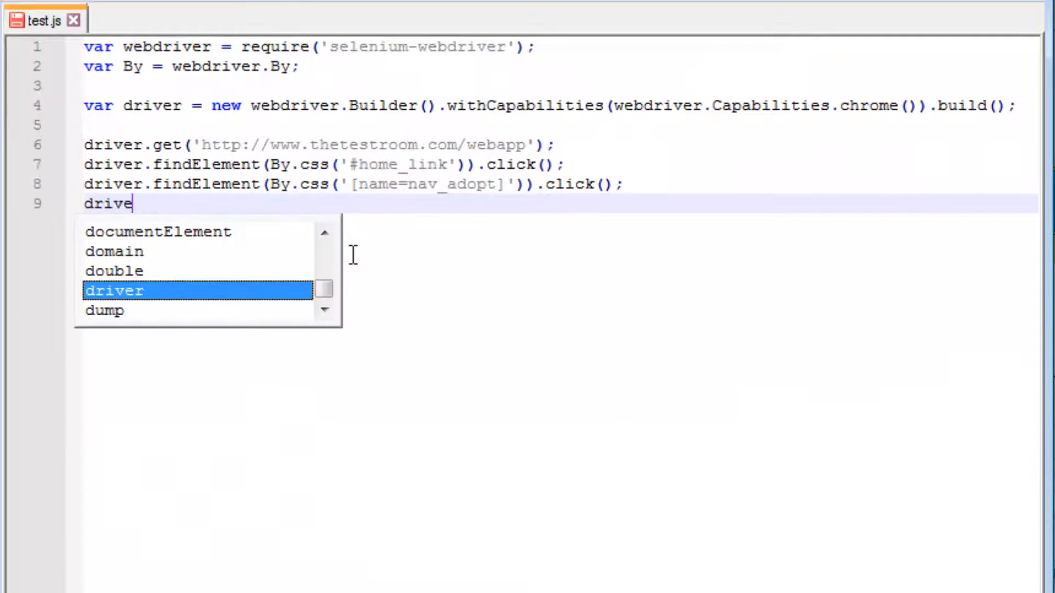
Add driver.findElement(By.css('h1')).then(function(heading){ heading.getText().then(function... to test.js
text(r.findElement(By.css()
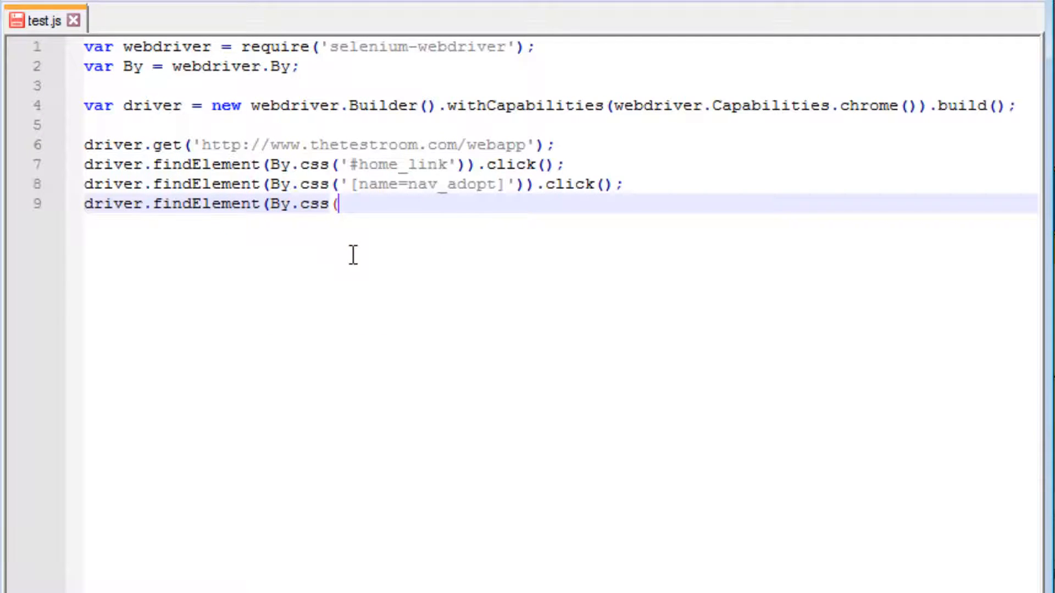
text(')
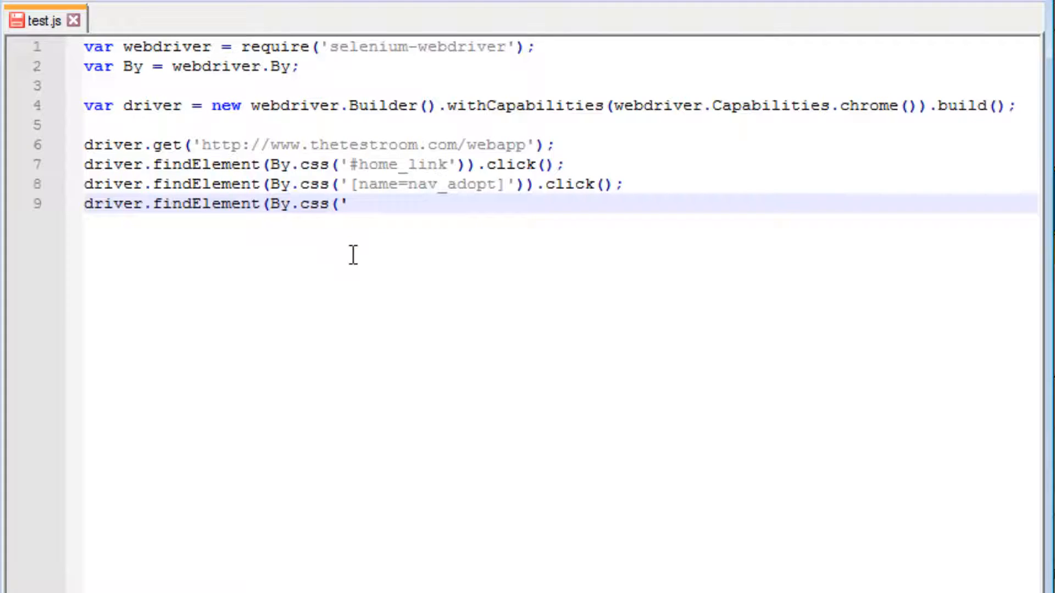
mouse_move(357, 265)
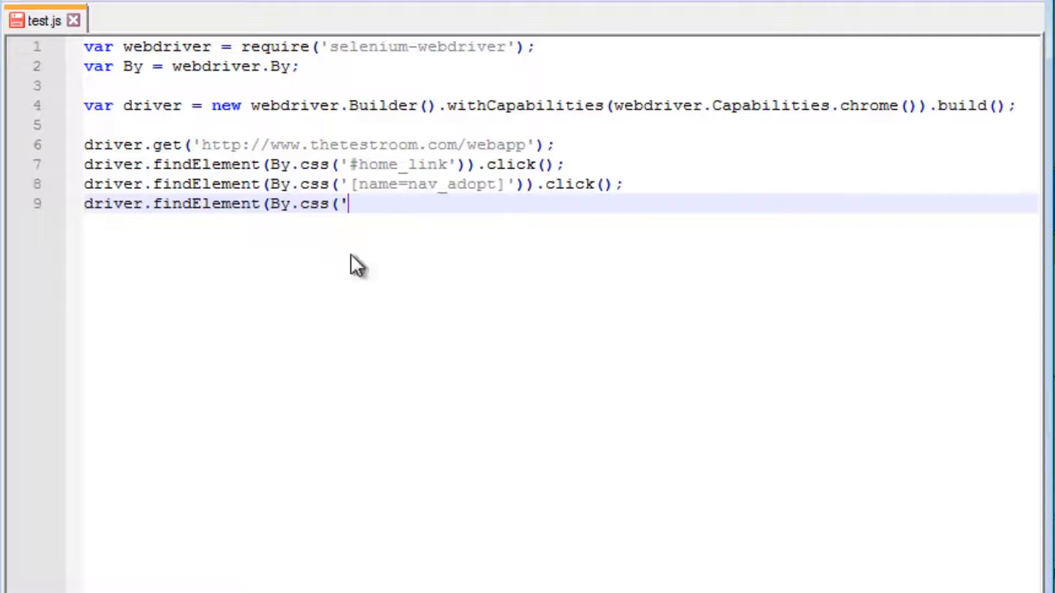
text(h1')
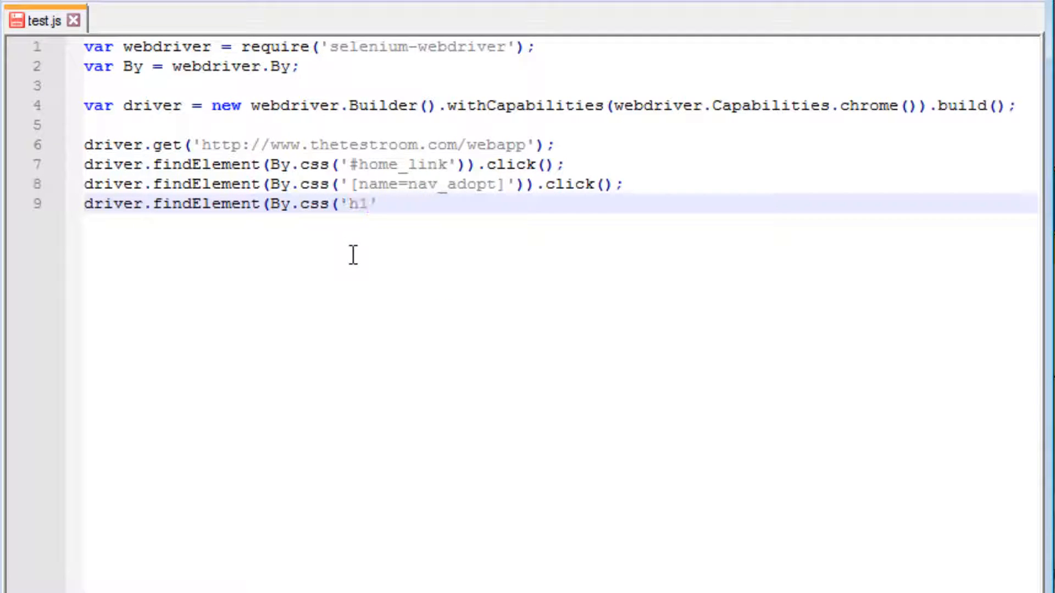
text().)
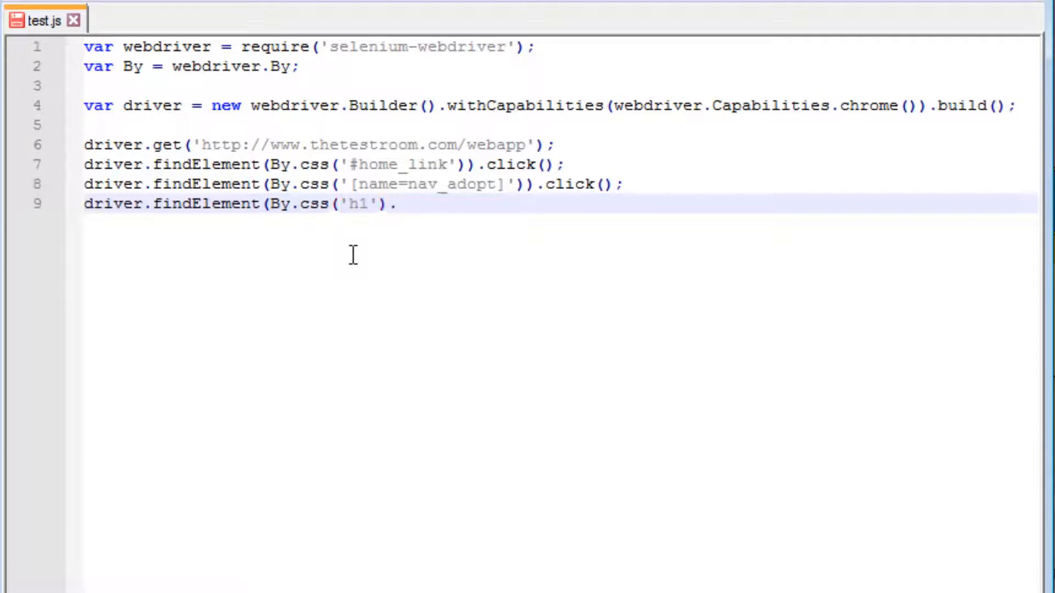
text(.then(functio)
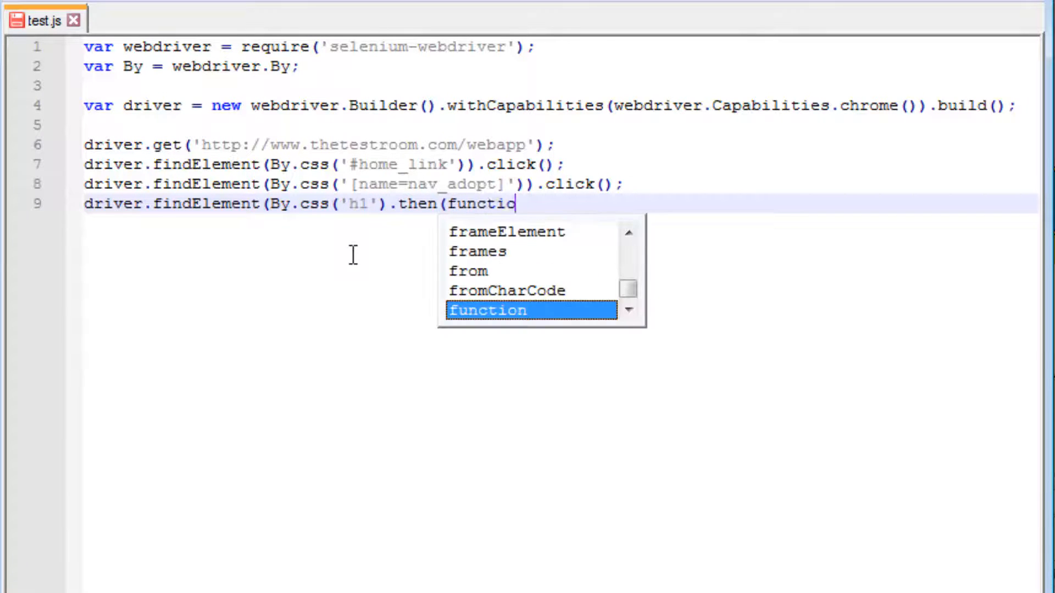
text(n(h)
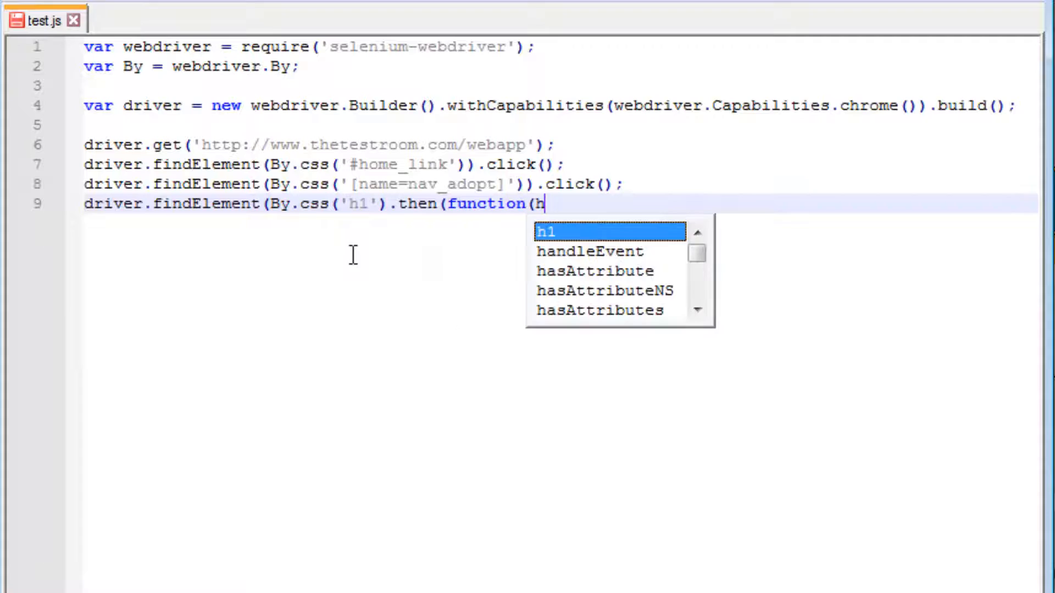
text(eading))
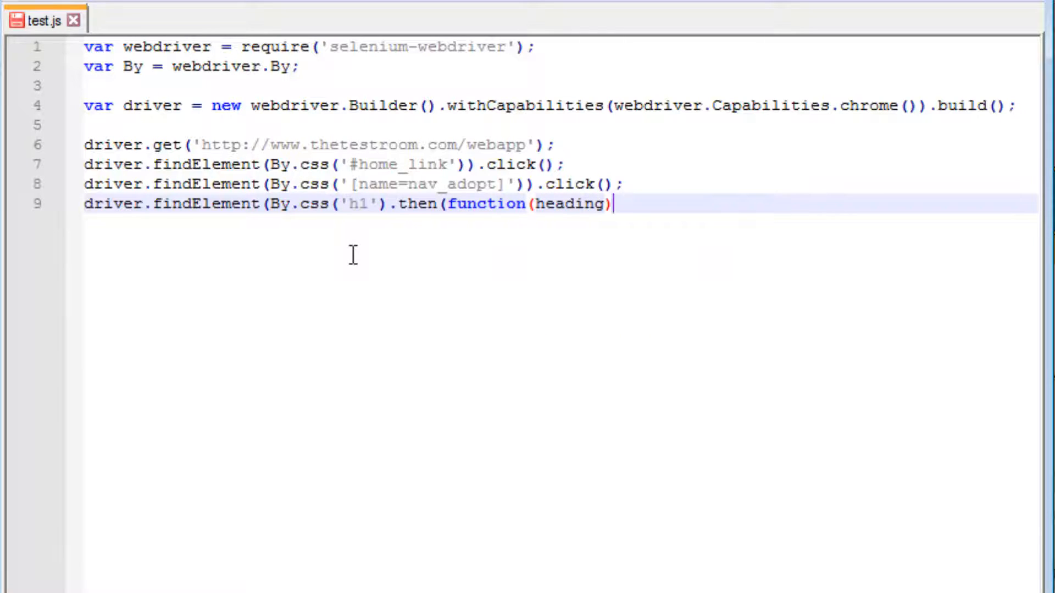
text({)
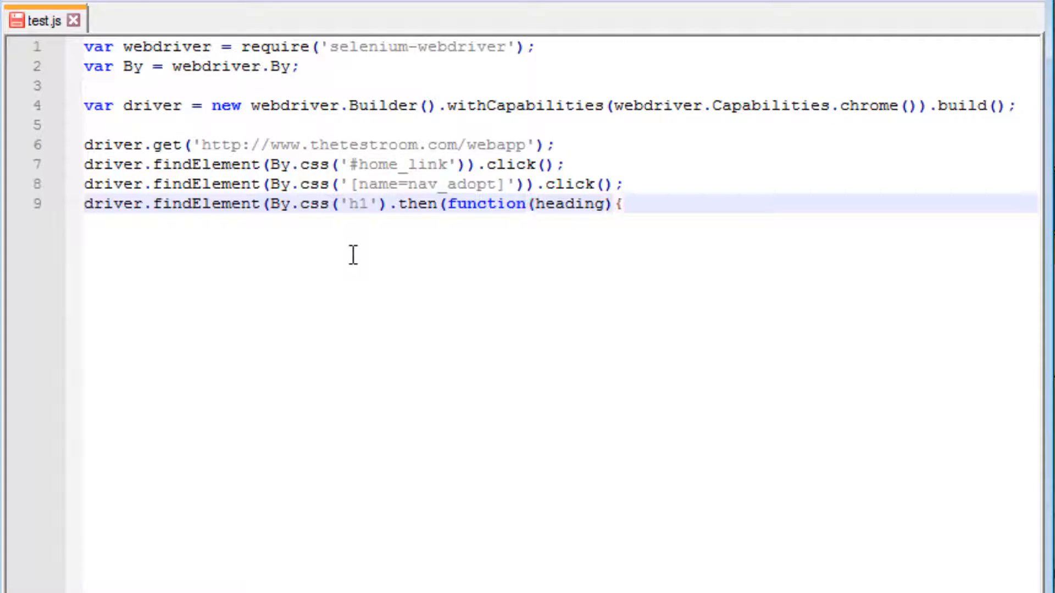
text(heading.)
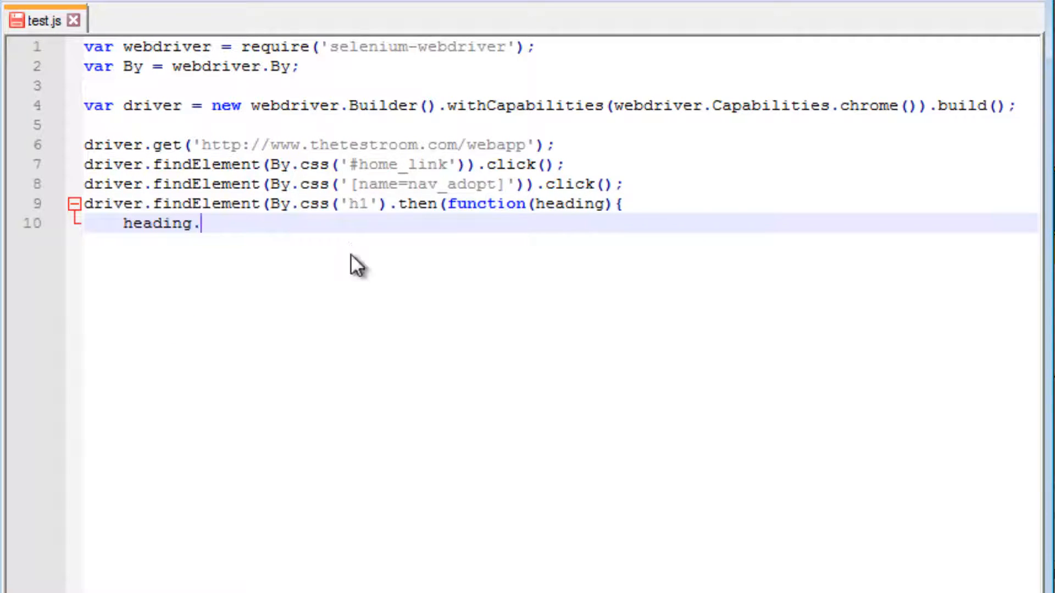
text(getText())
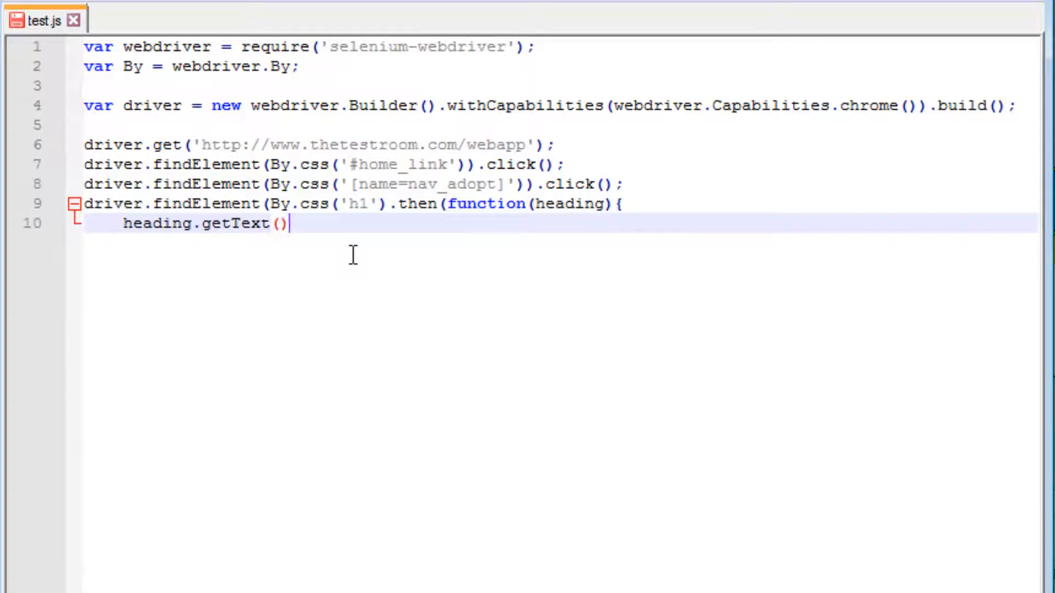
text(.then(function(text){)
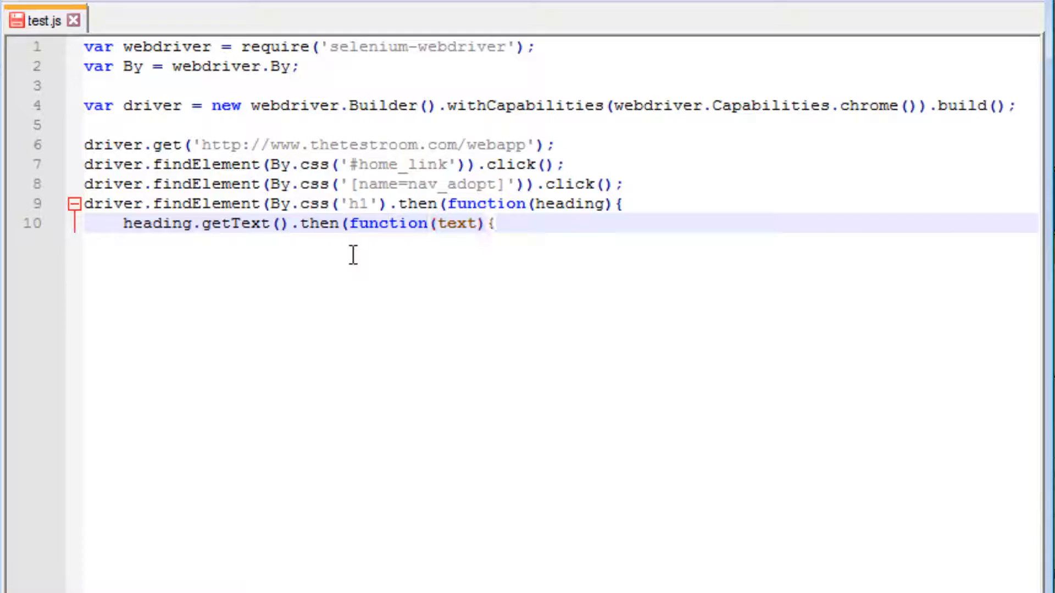
Inside the text callback, log 'Text from h1: ' + text with console.log
key(Return)
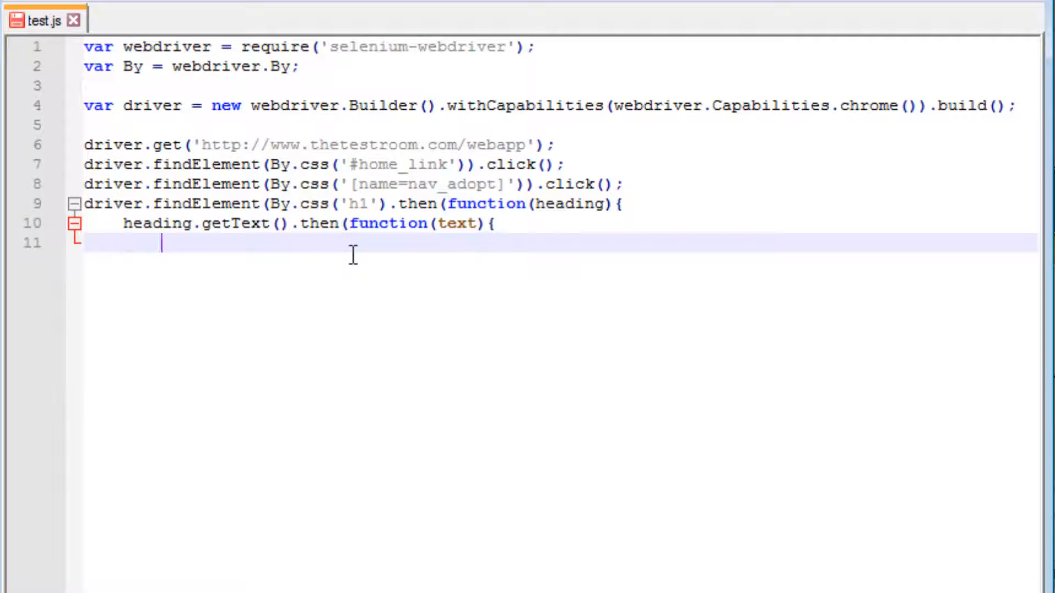
text(console.log()
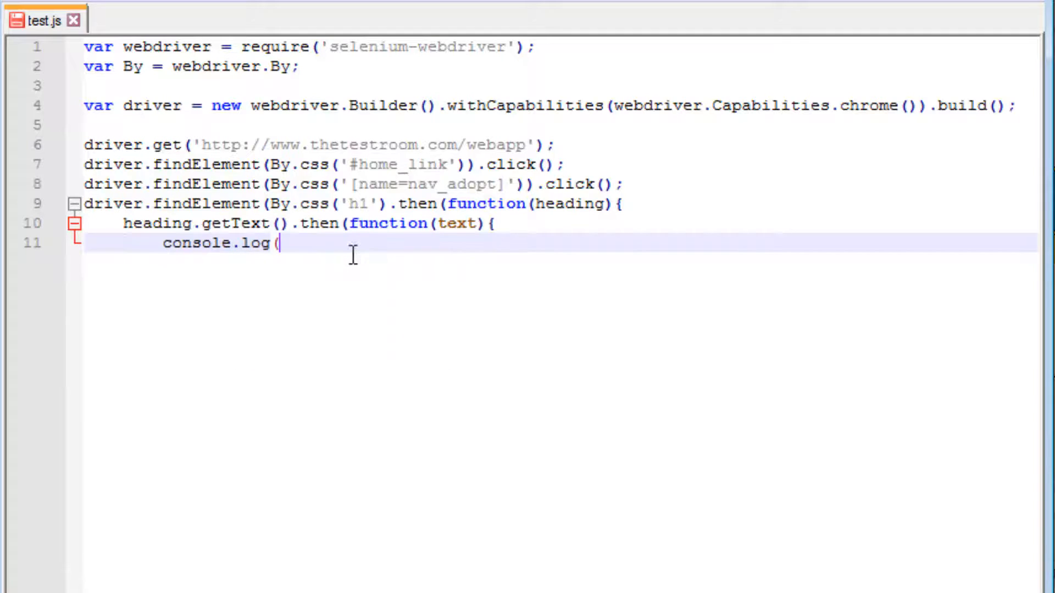
text(.)
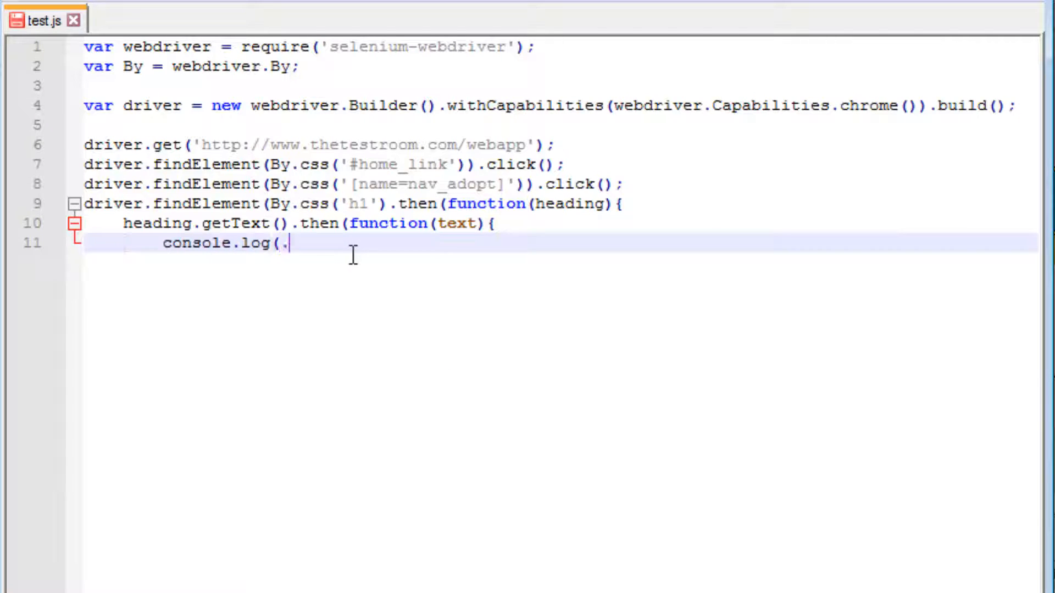
text(')
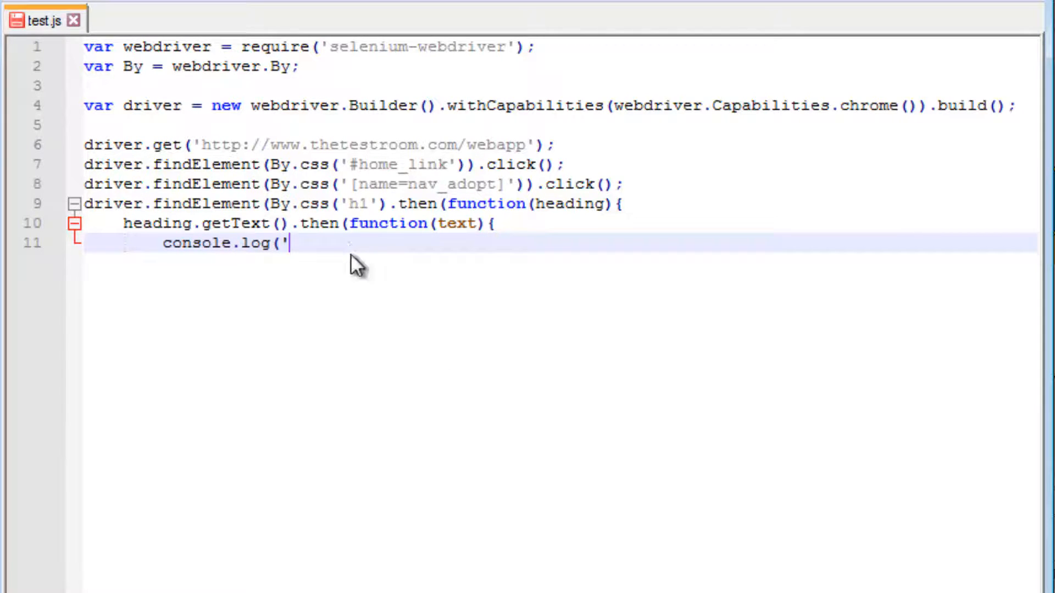
text(Text)
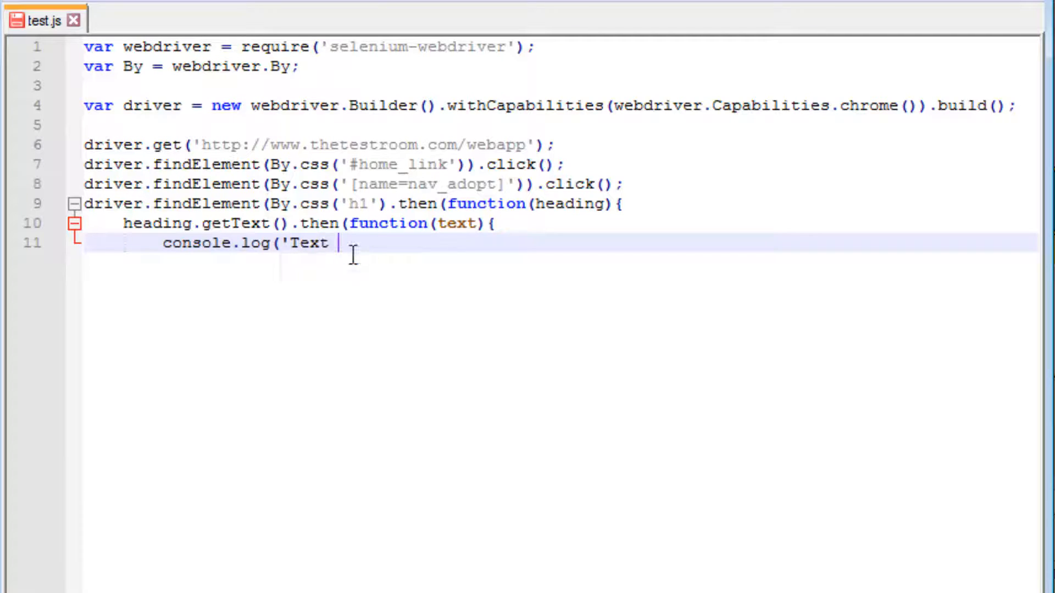
text(from h1:)
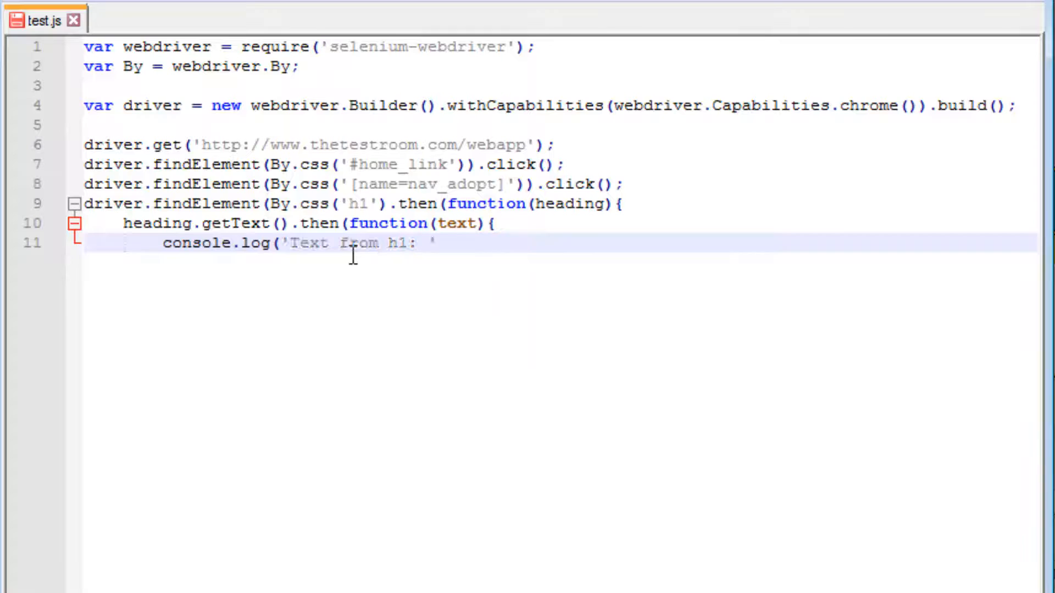
text(+)
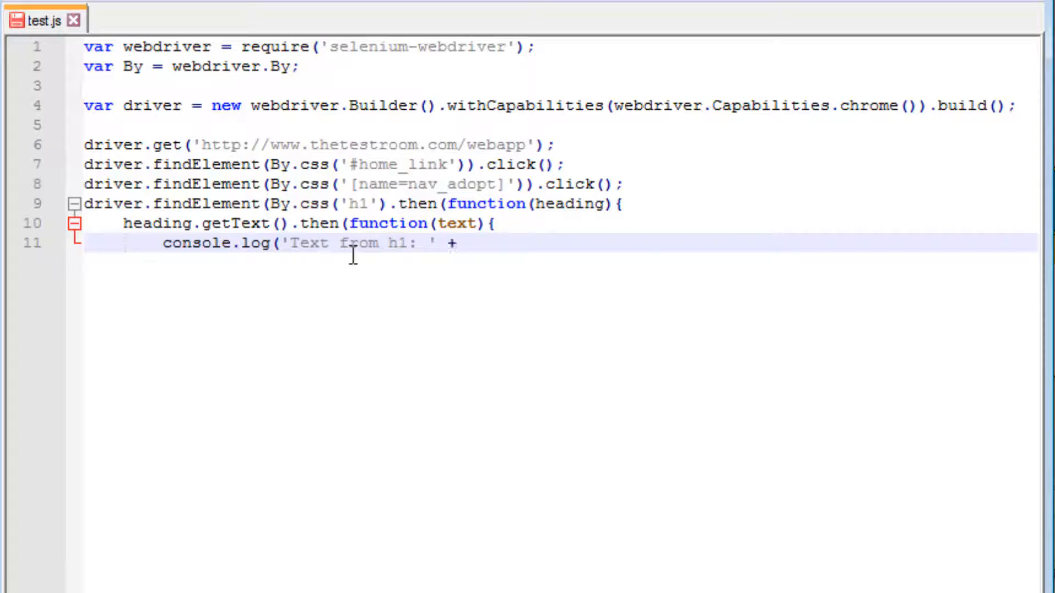
text(text)
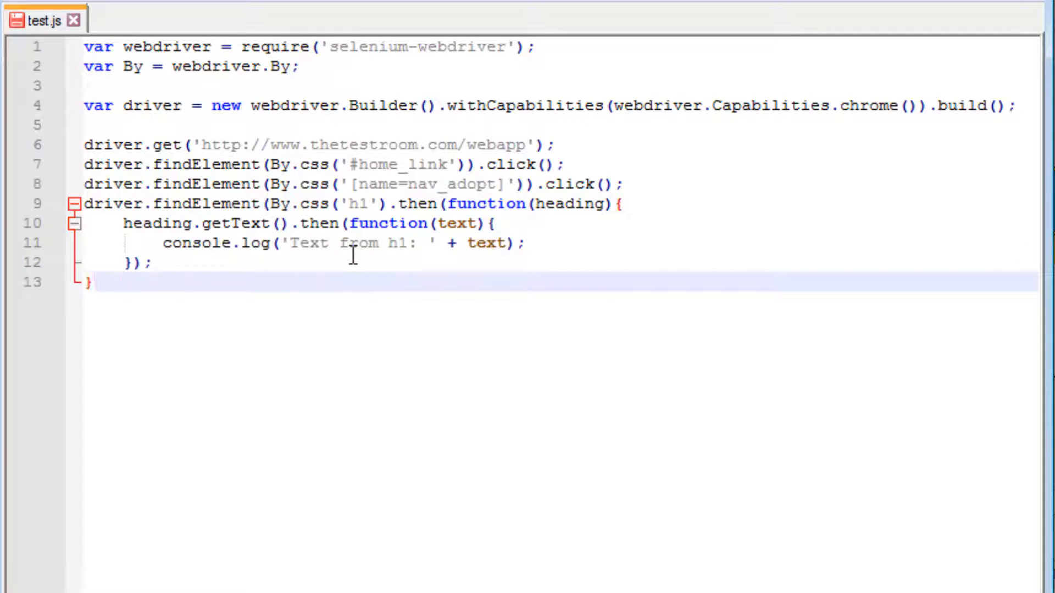
text();)
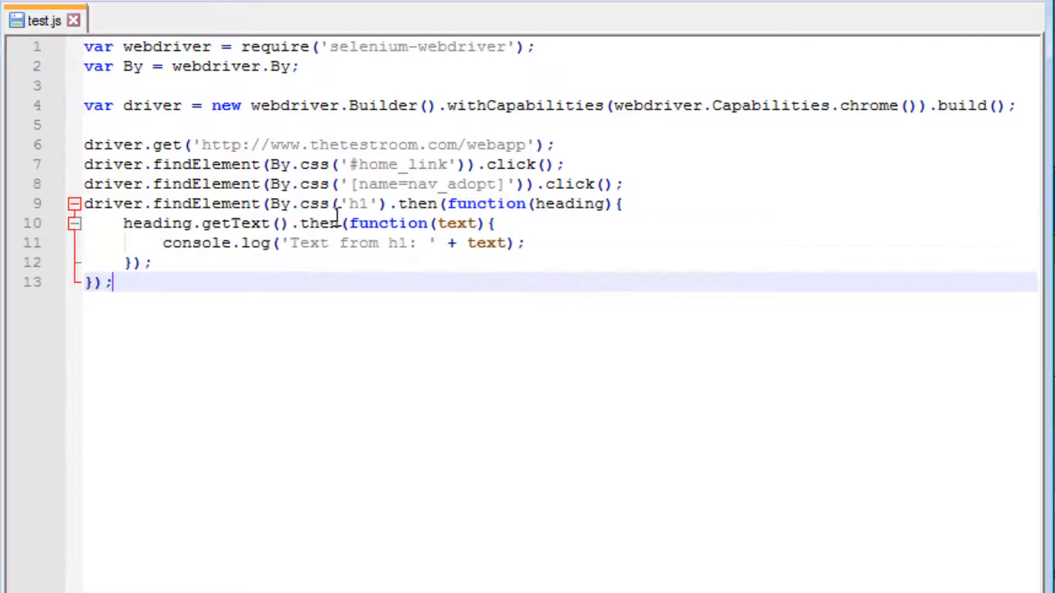
Highlight the h1 selector and the new findElement block in the script
double_click(362, 204)
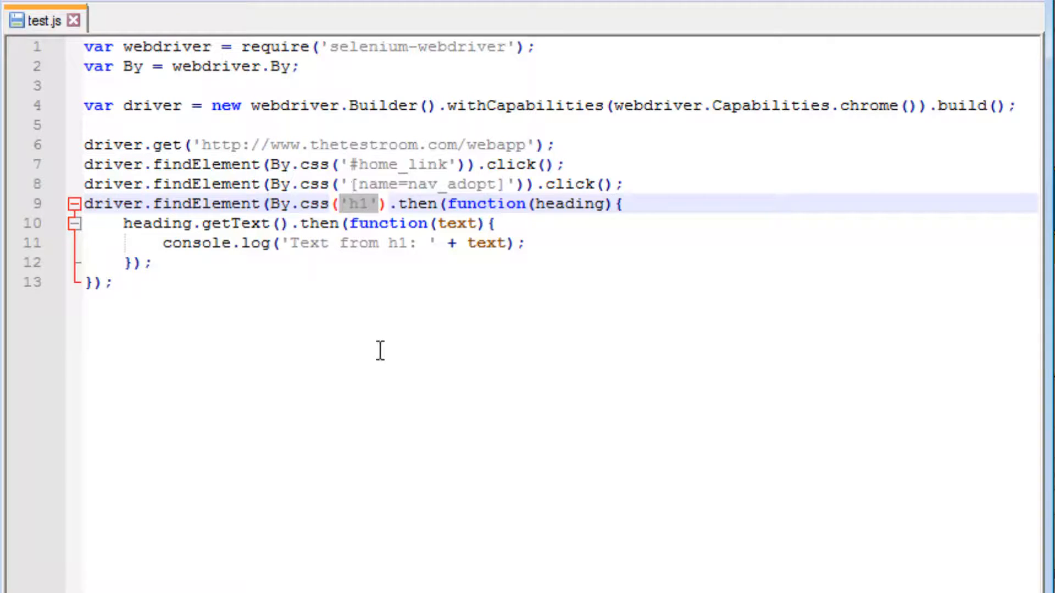
drag(83, 204, 404, 242)
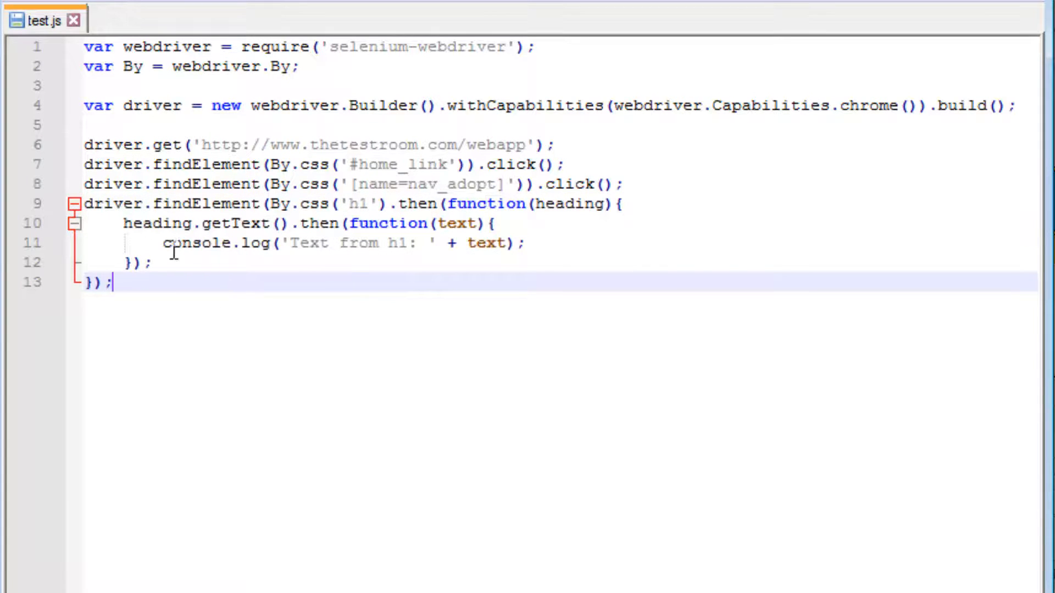
click(511, 224)
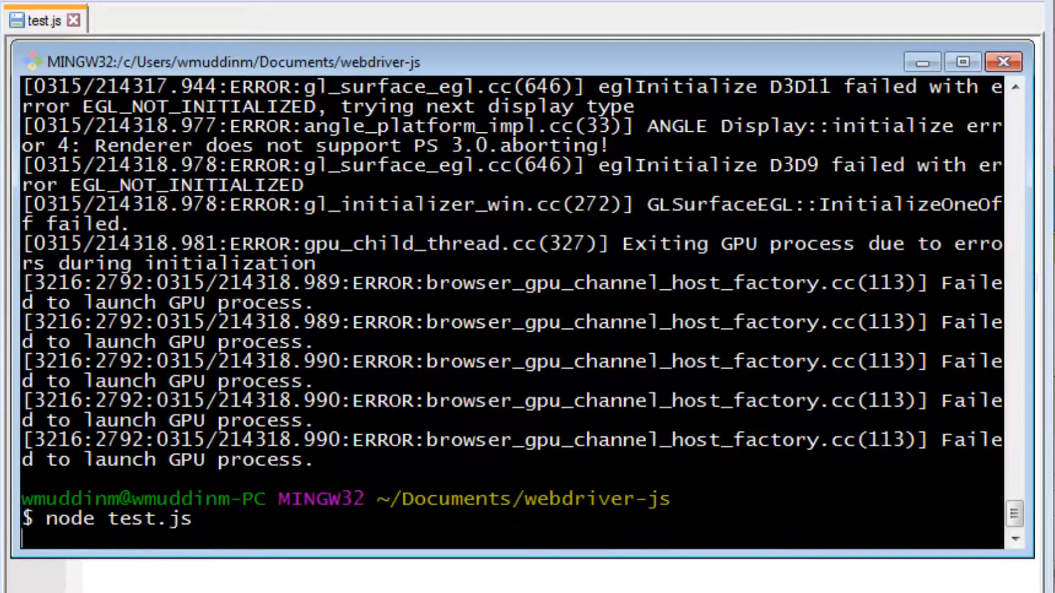
Run test.js, hit 'SyntaxError: missing ) after argument list', and return to the editor
key(Return)
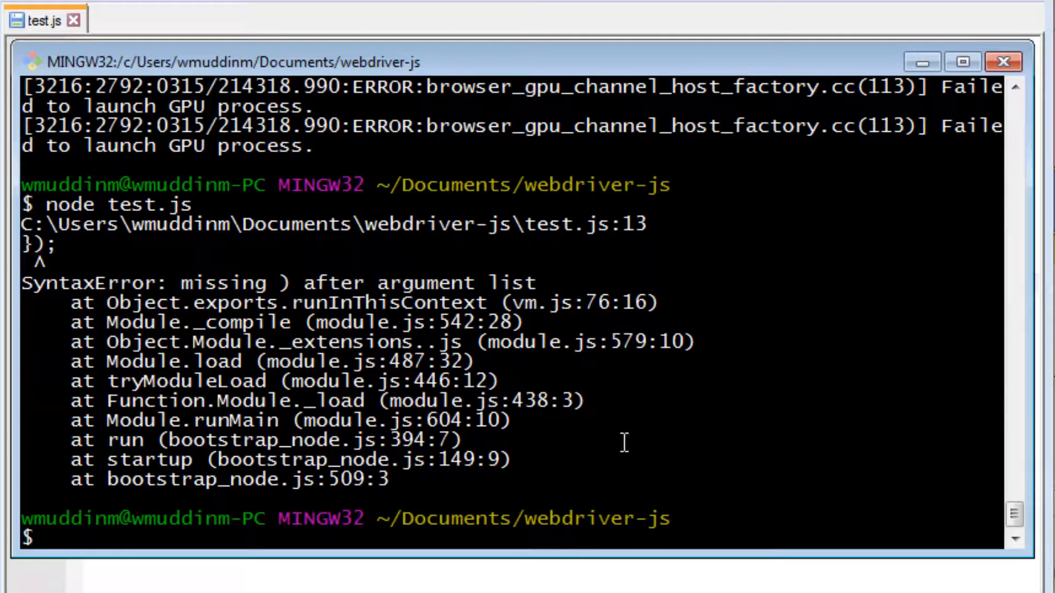
click(39, 20)
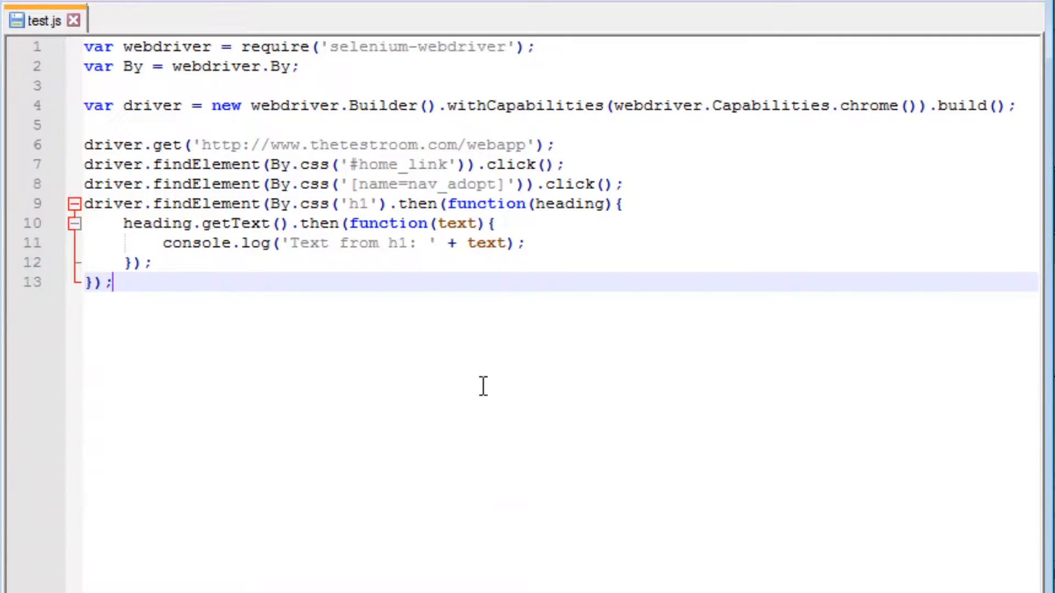
click(387, 204)
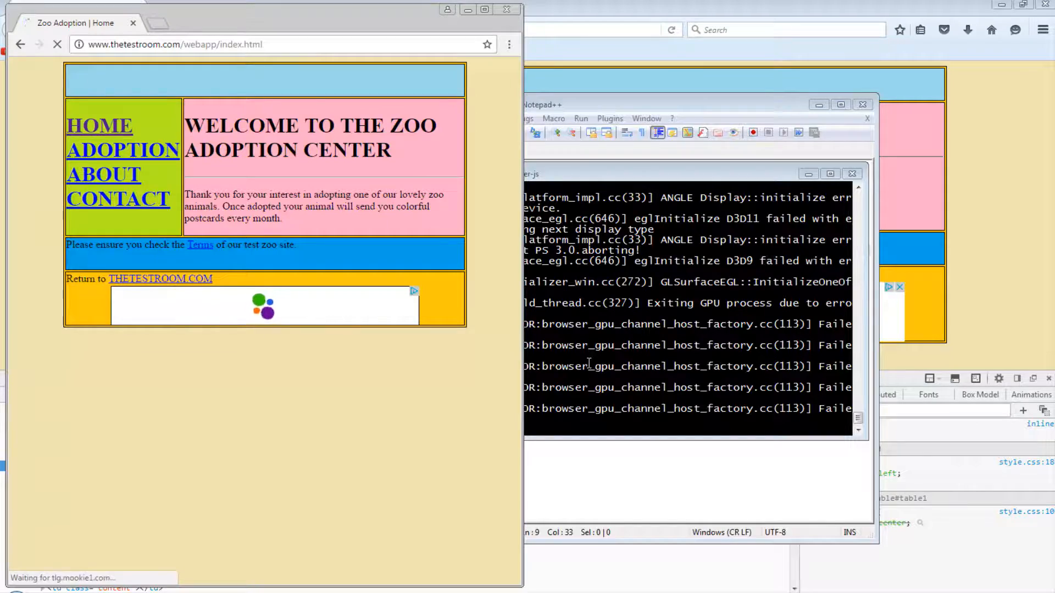
Check the terminal output 'Text from h1: HOME ADOPTION ABOUT CONTACT', then return to test.js
click(123, 150)
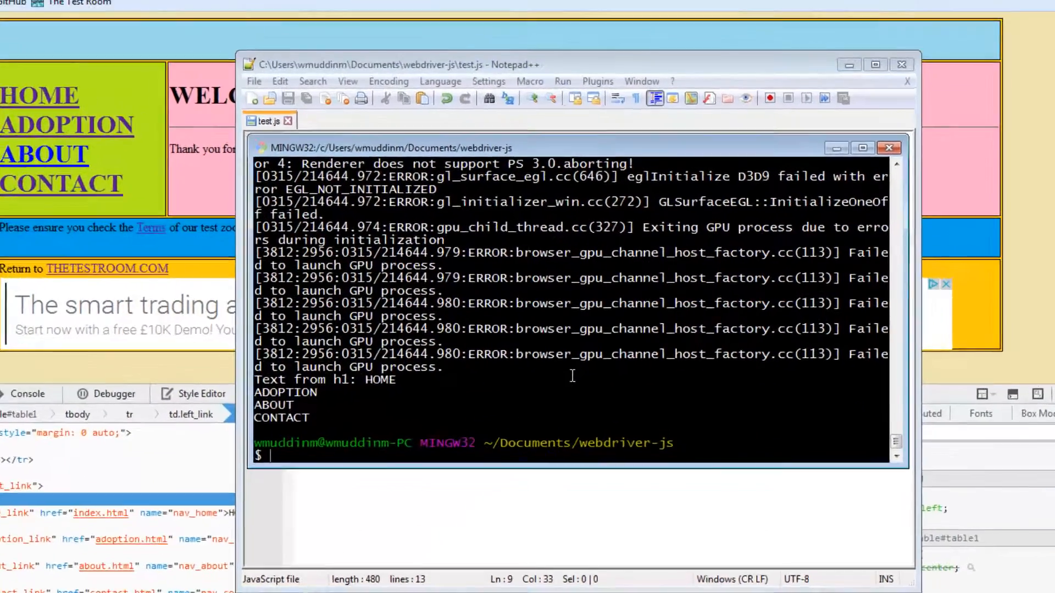
click(862, 148)
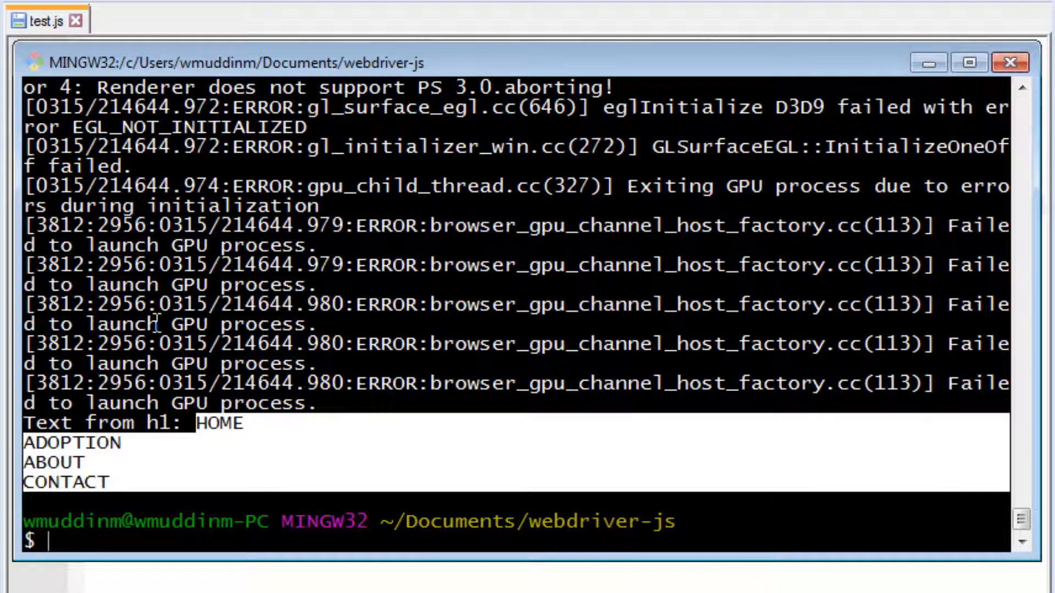
mouse_move(286, 481)
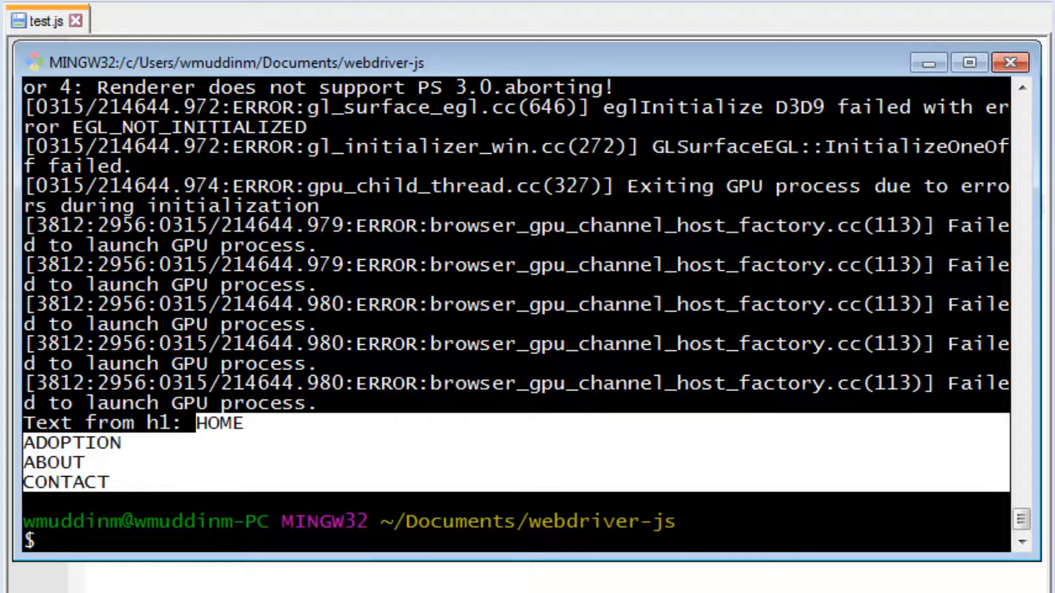
click(37, 21)
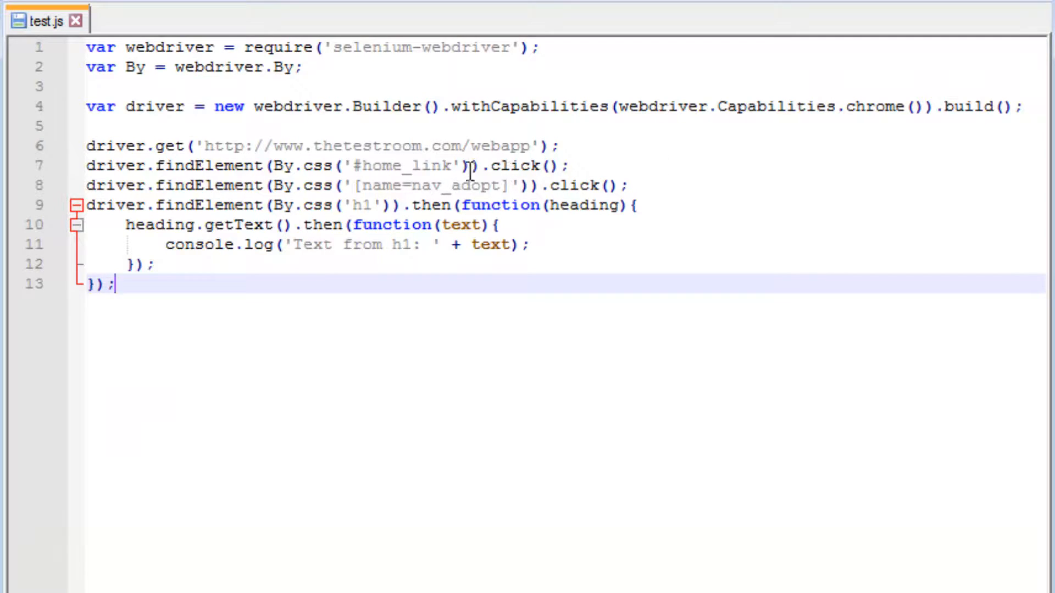
double_click(396, 166)
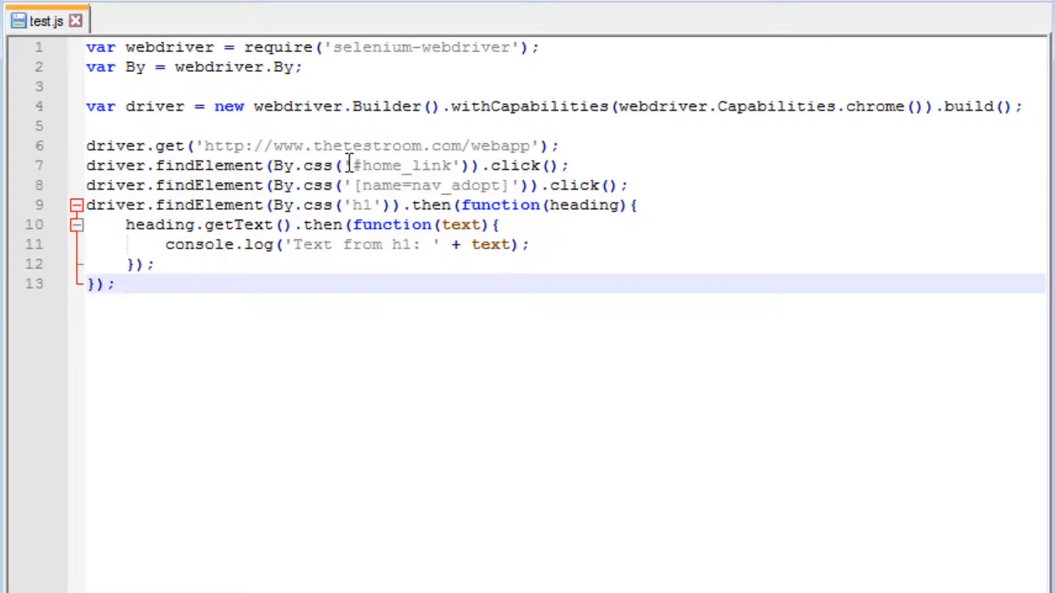
drag(346, 165, 400, 204)
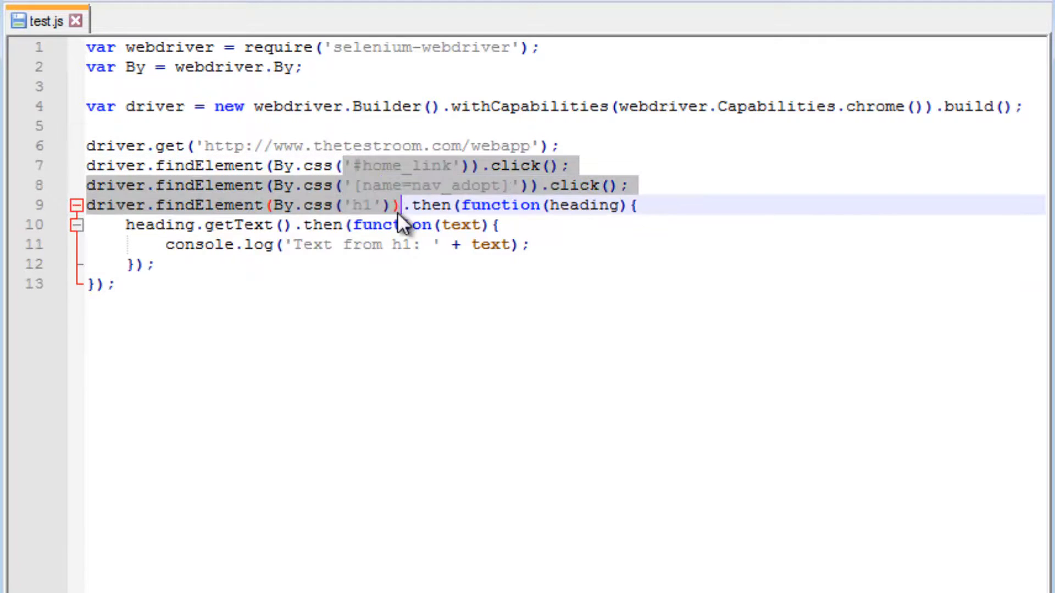
mouse_move(258, 319)
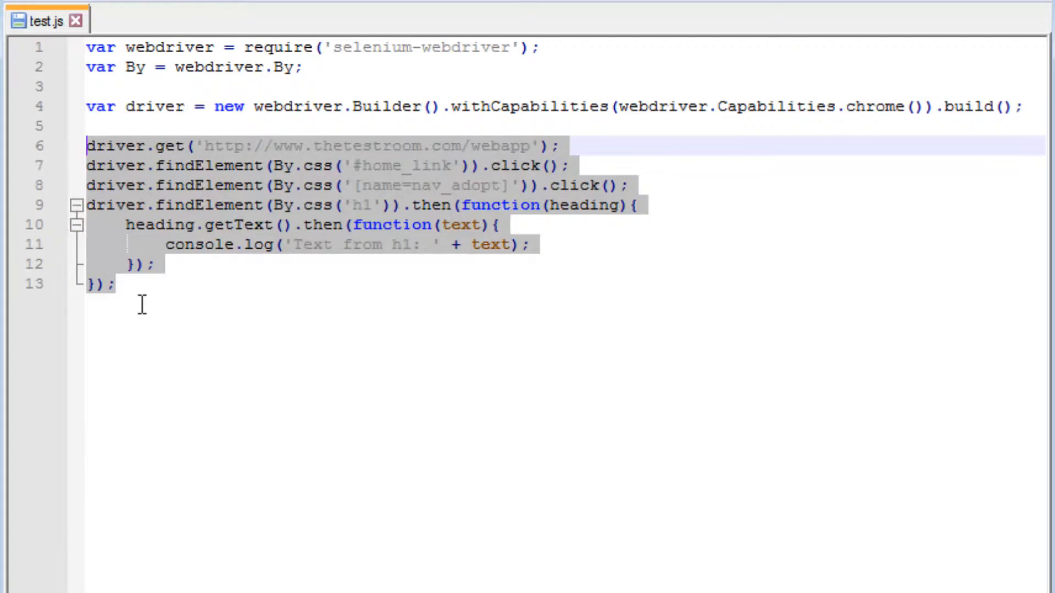
click(322, 166)
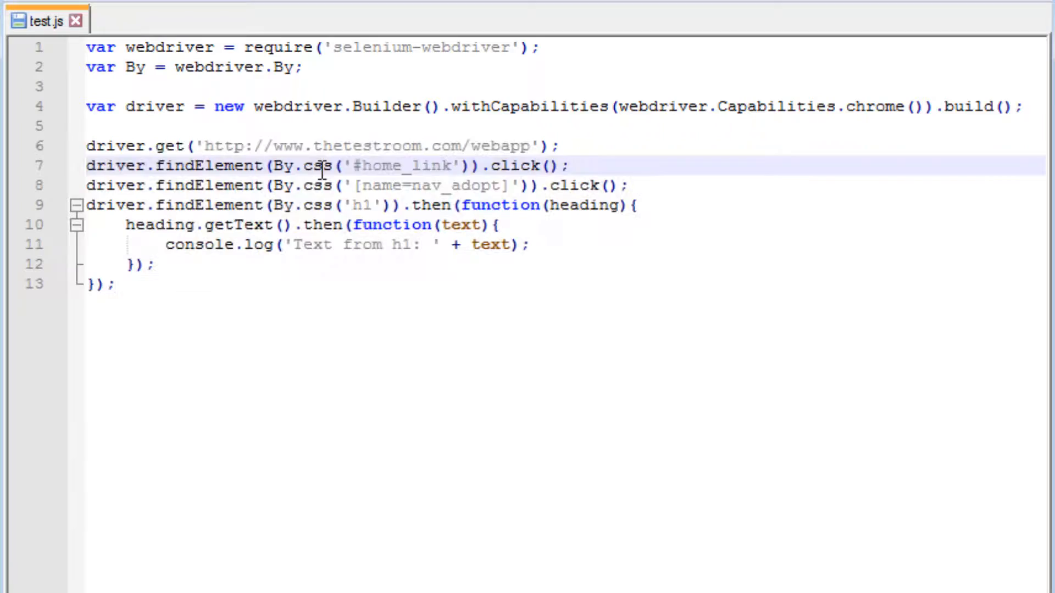